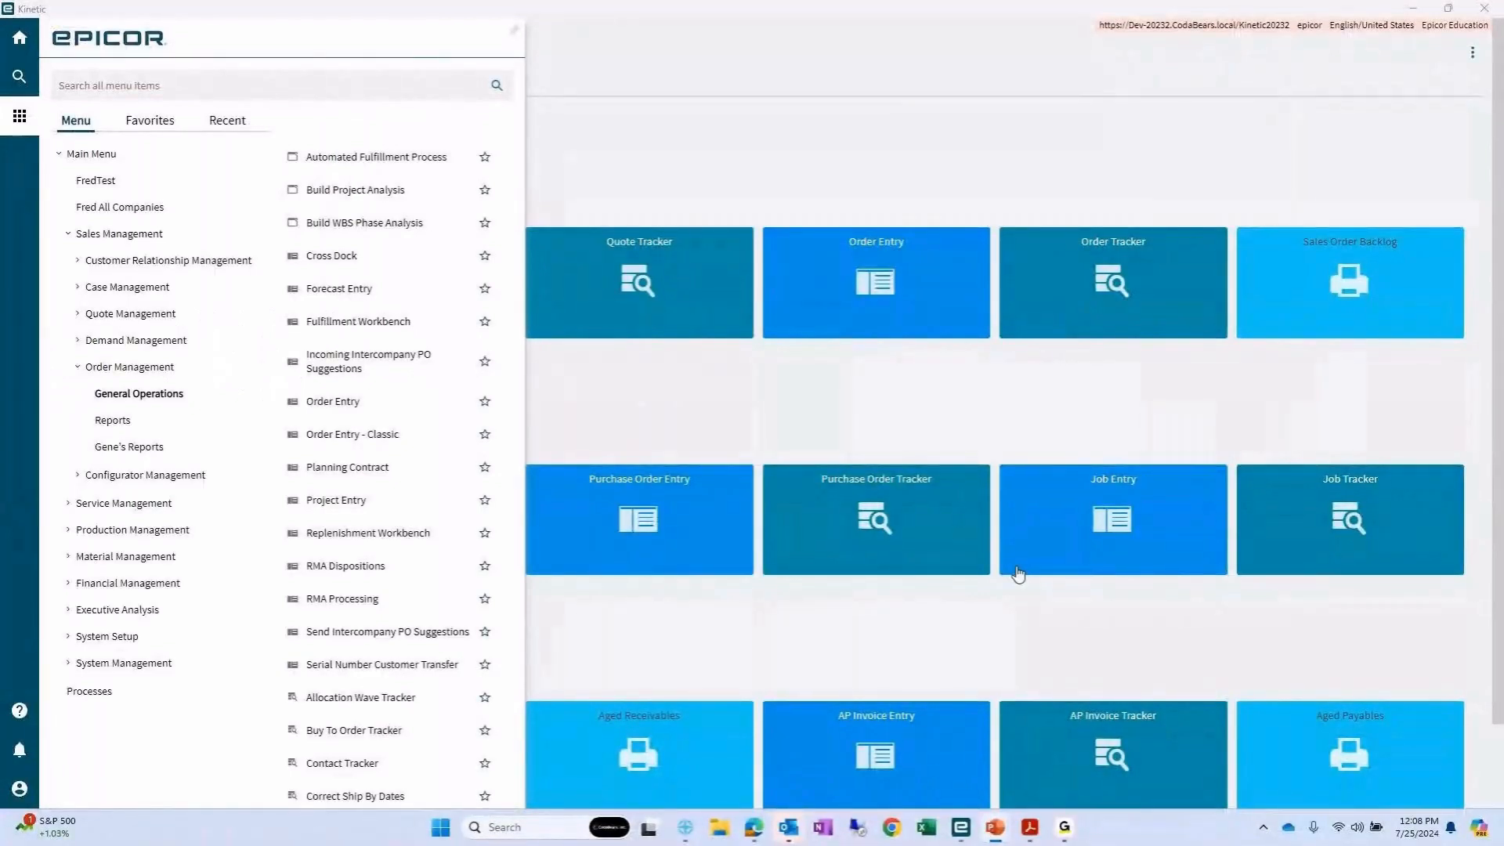
{"action": "mouse_move", "coordinate": [830, 696]}
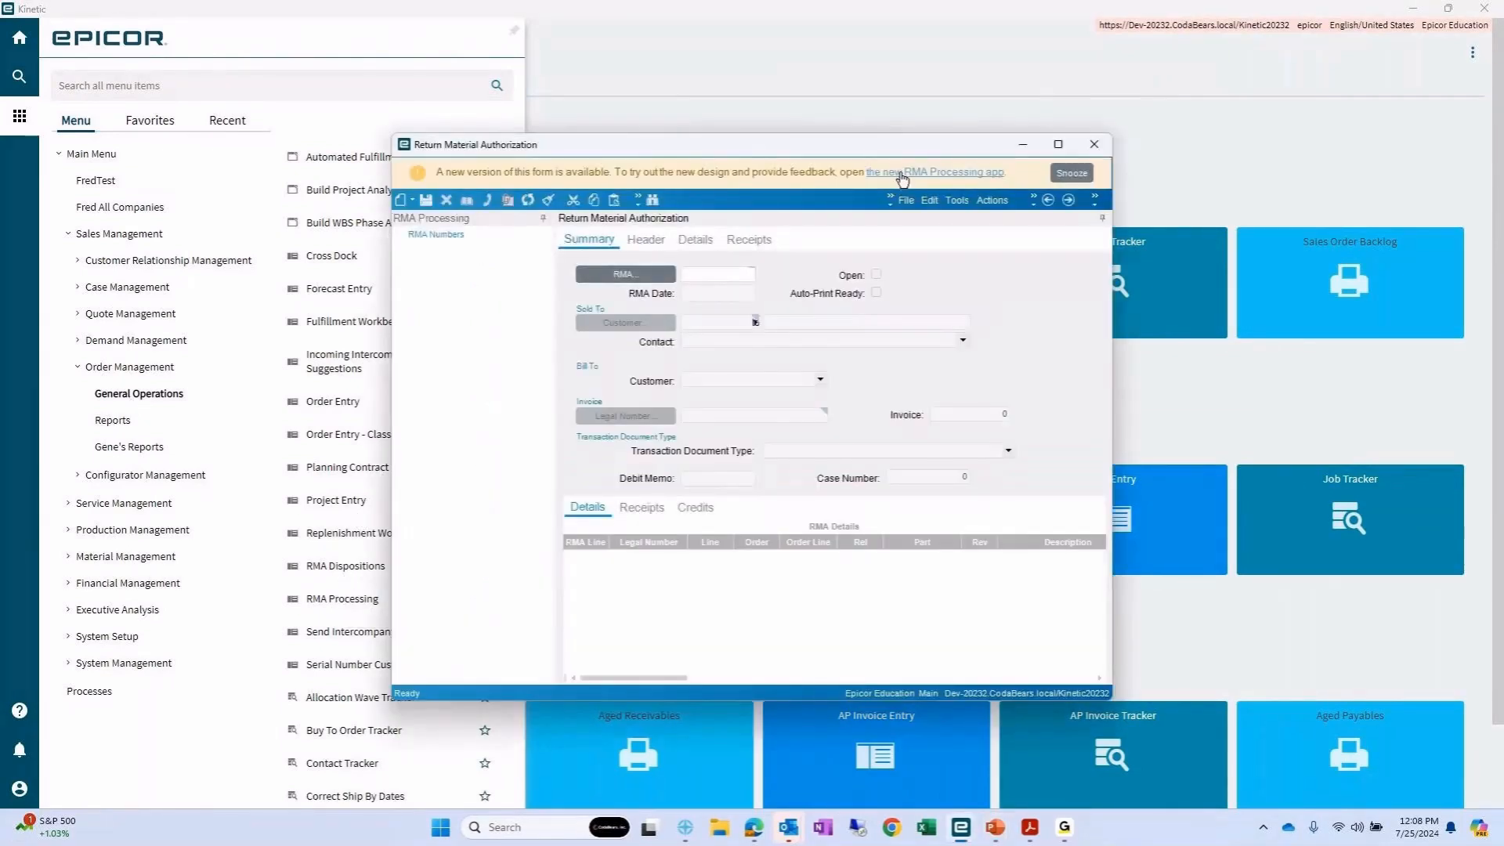
- Switch from the classic RMA Processing form to the new-design RMA Processing app
{"action": "left_click", "coordinate": [932, 172]}
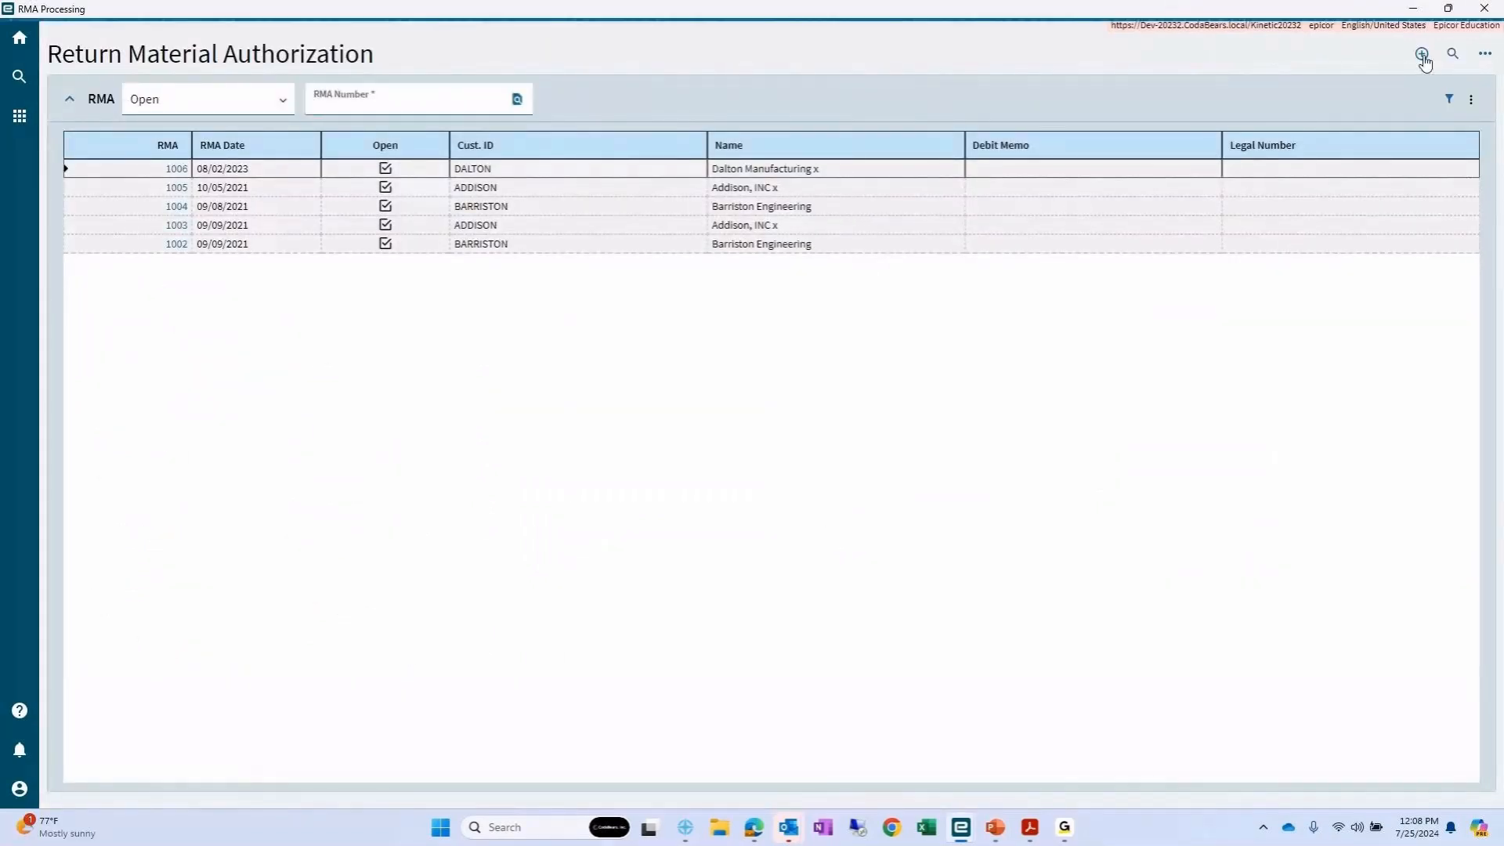
- Start a new RMA, search 'coda' to pick customer Codabears, and save it
{"action": "left_click", "coordinate": [1420, 54]}
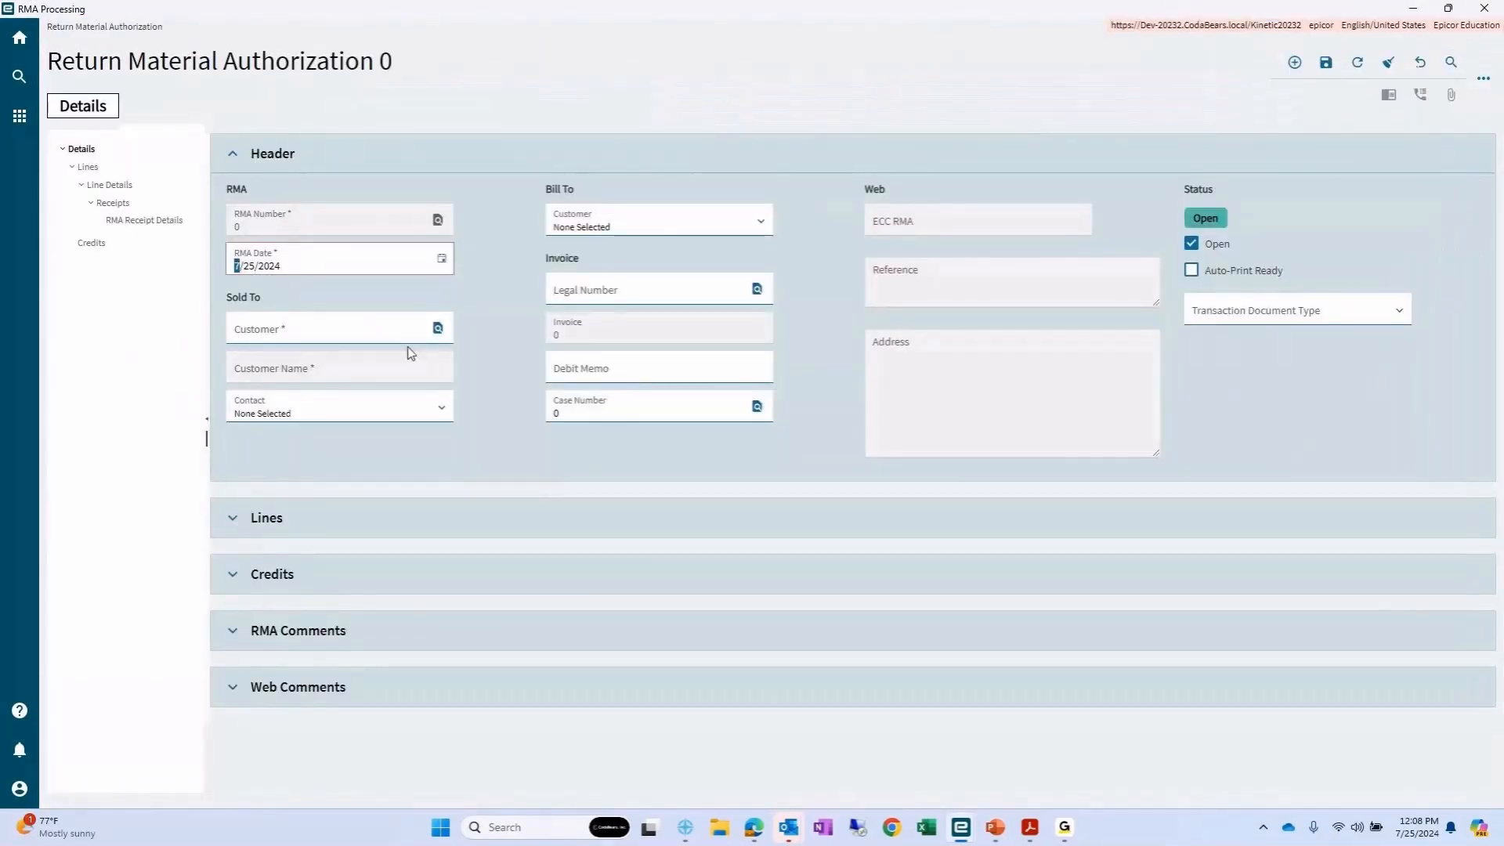
{"action": "left_click", "coordinate": [437, 328]}
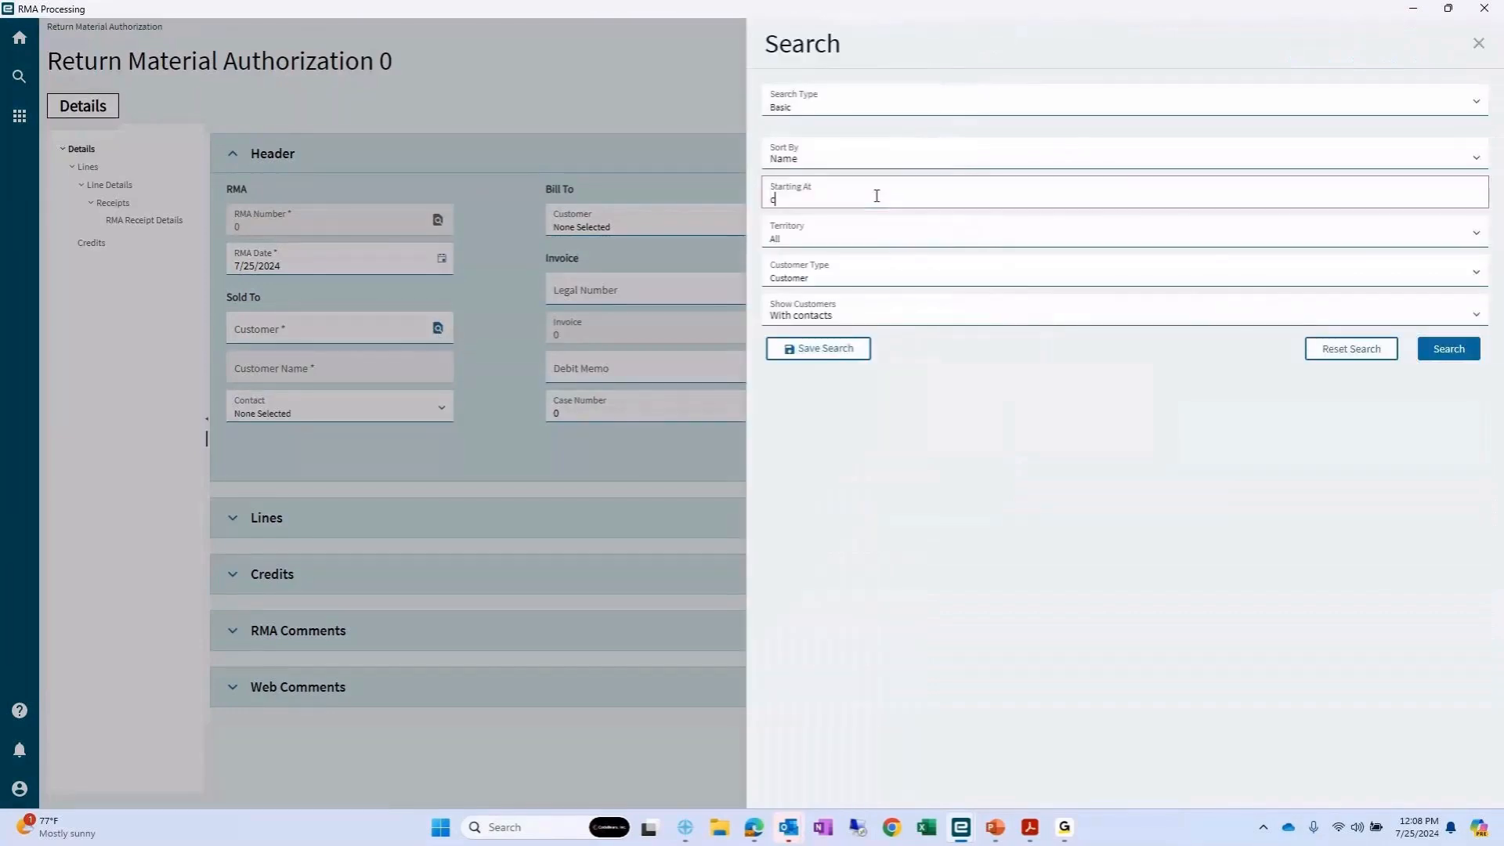
{"action": "type", "text": "oda"}
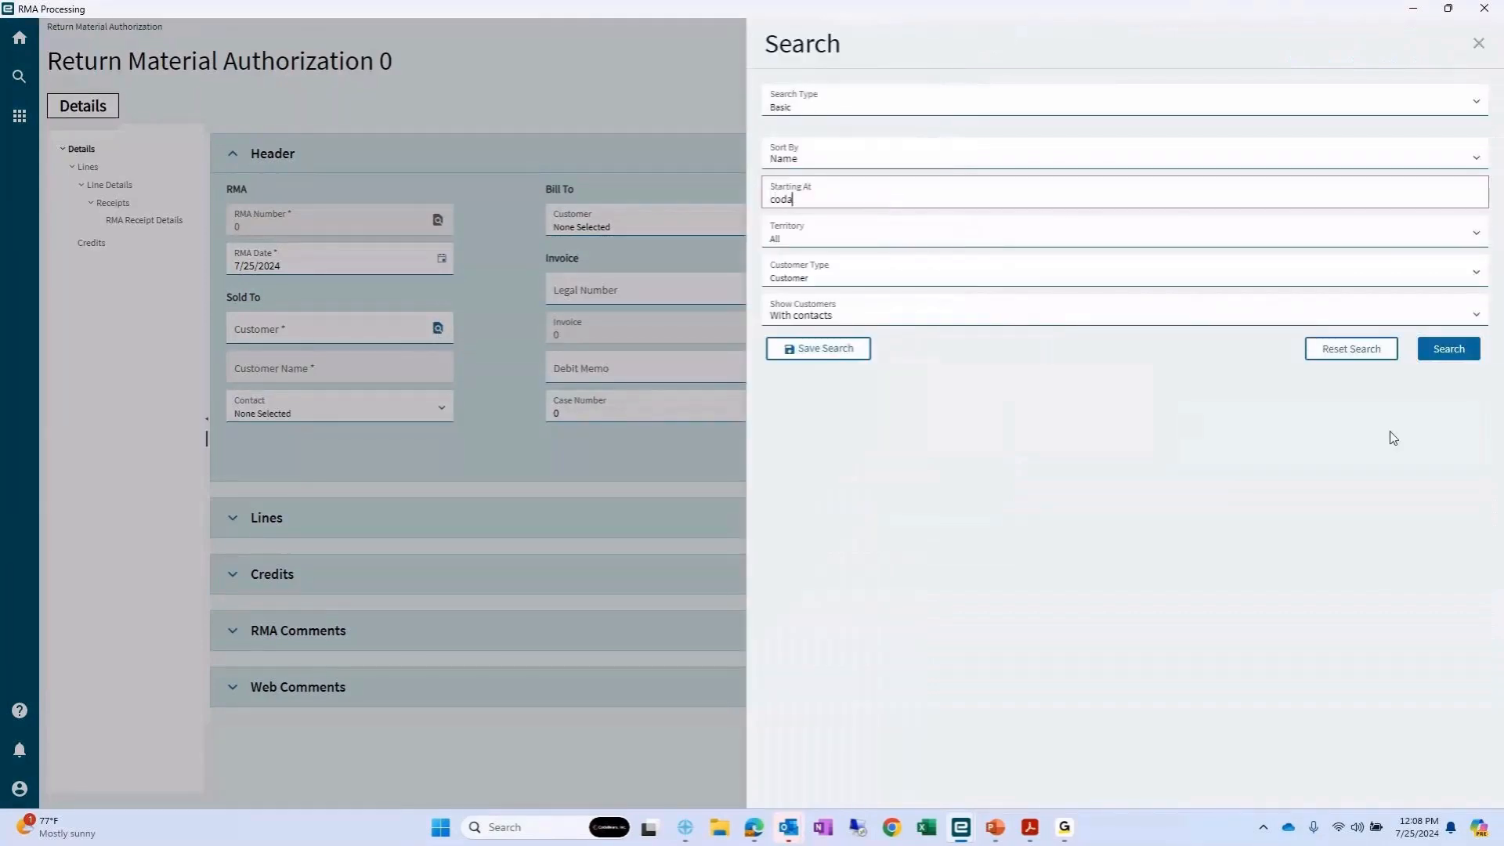
{"action": "left_click", "coordinate": [1447, 348]}
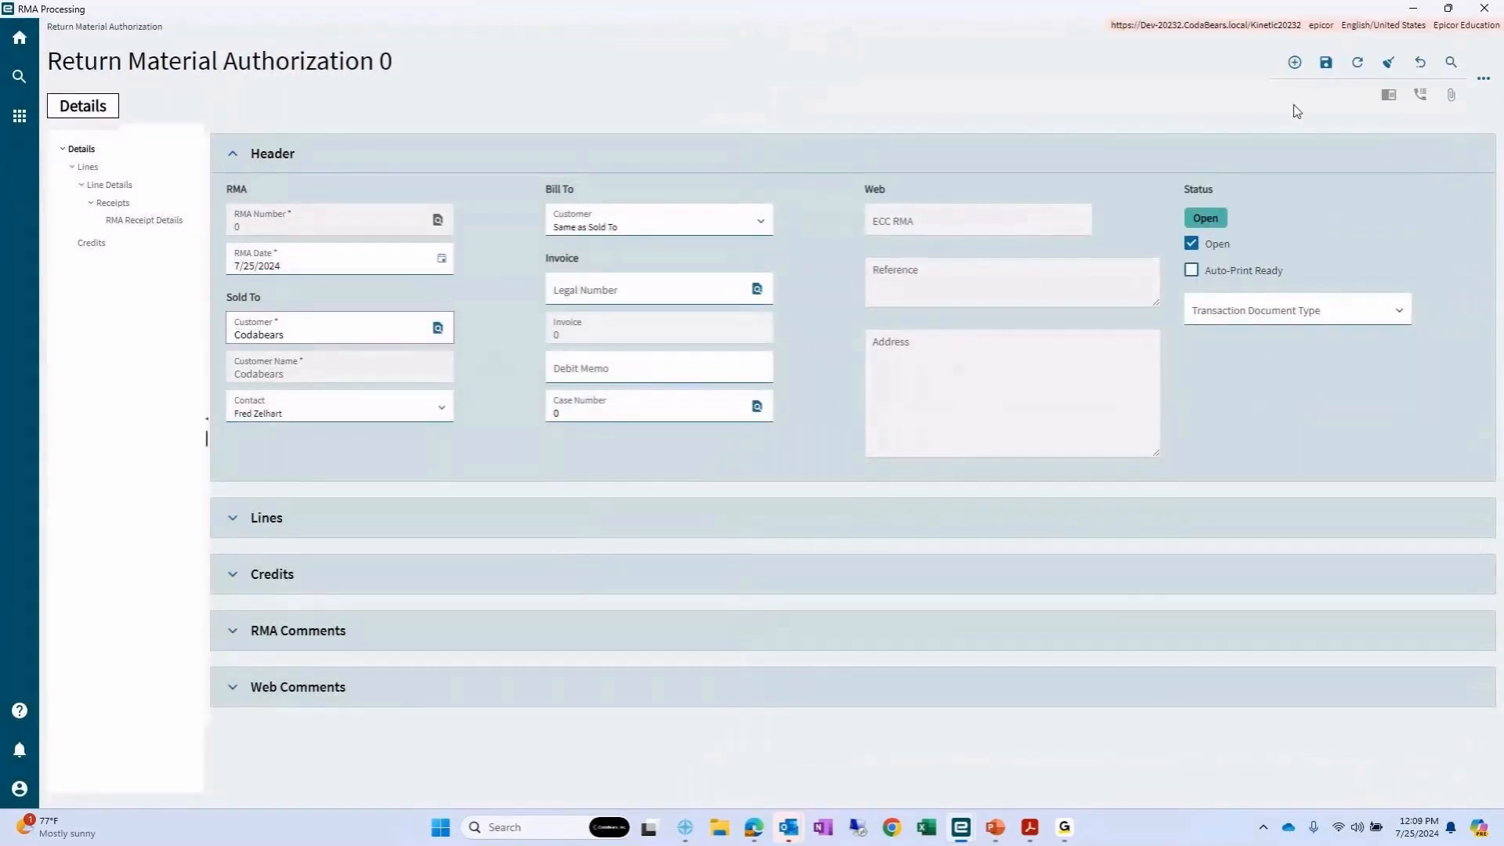
{"action": "left_click", "coordinate": [1325, 61]}
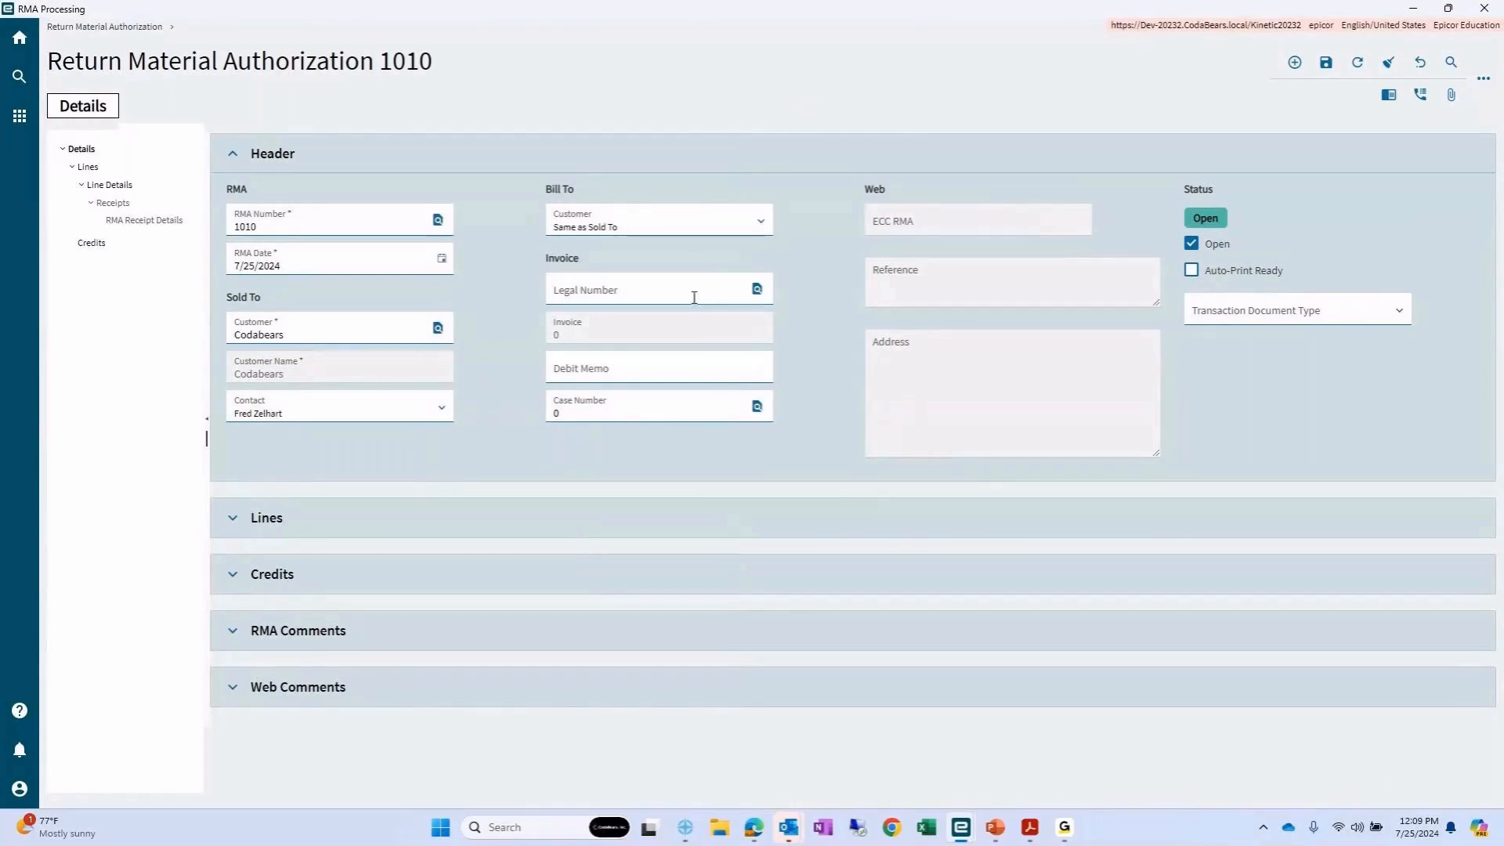
{"action": "mouse_move", "coordinate": [518, 397]}
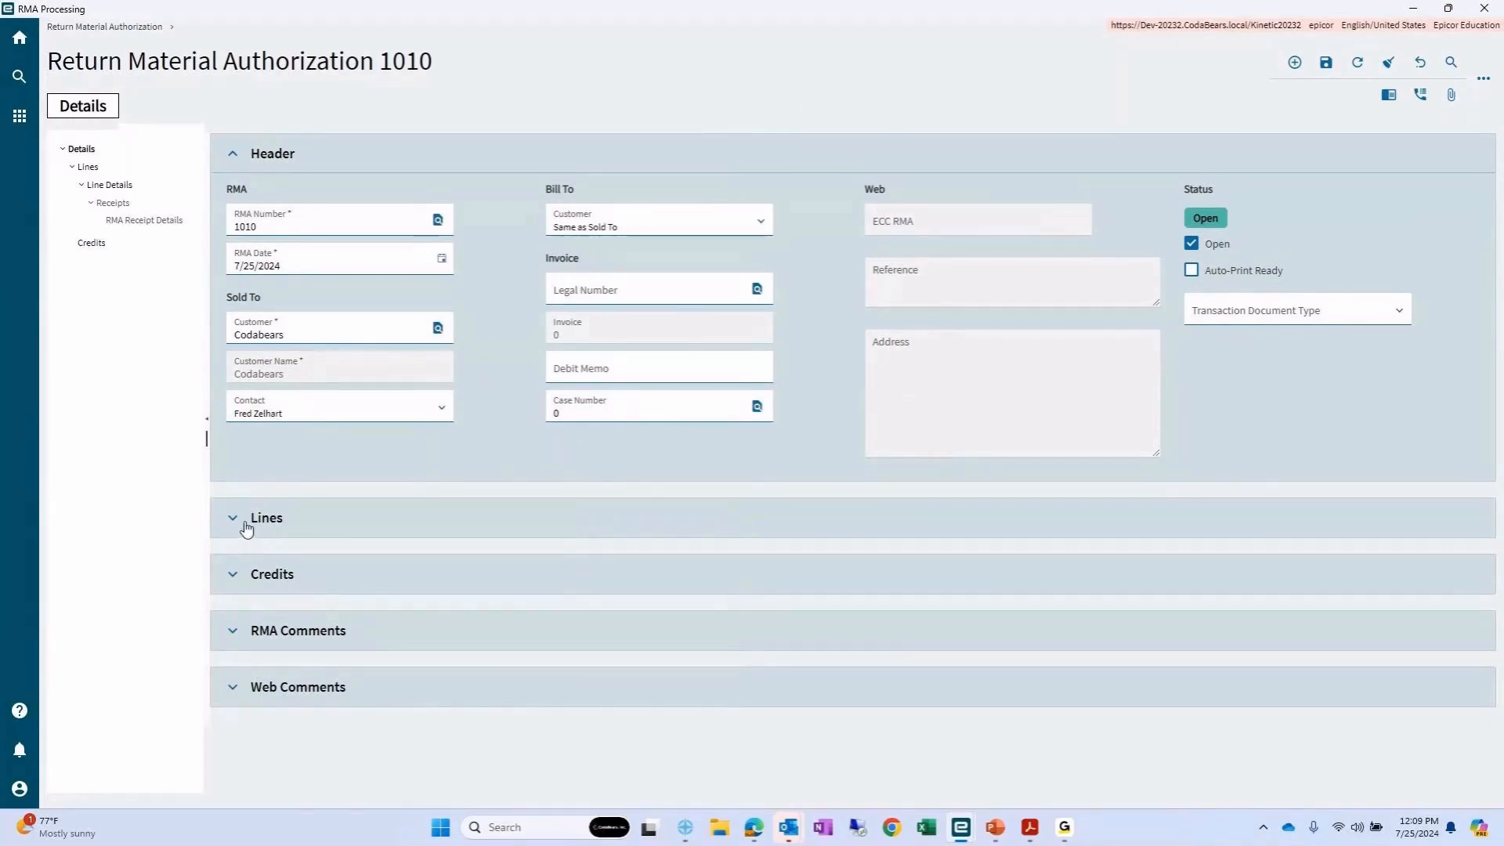
- Add an RMA line for order 5468, quantity 3, reason Defective Assembly
{"action": "left_click", "coordinate": [266, 517]}
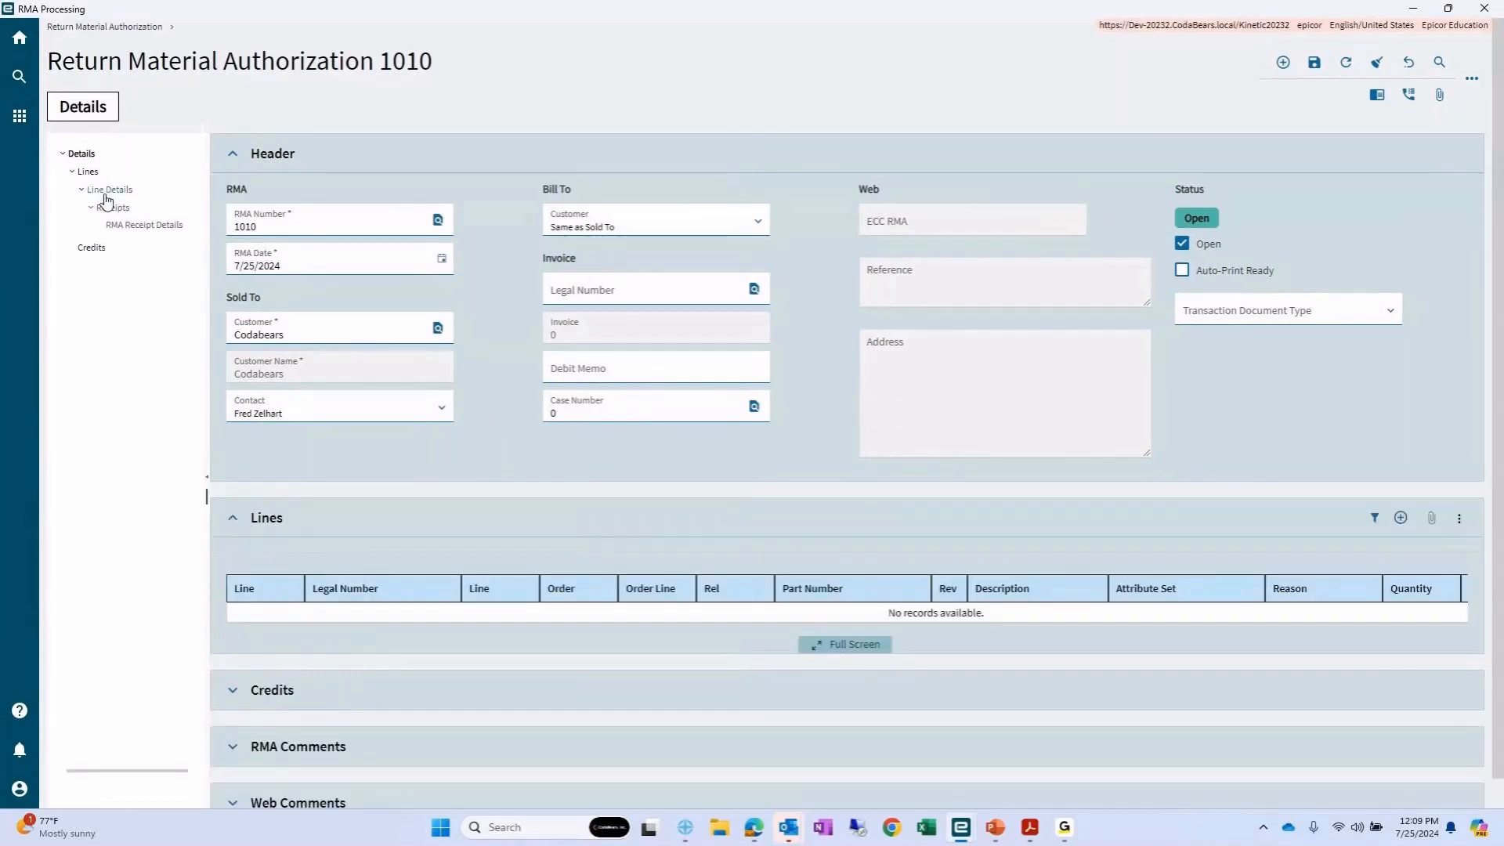
{"action": "left_click", "coordinate": [108, 189]}
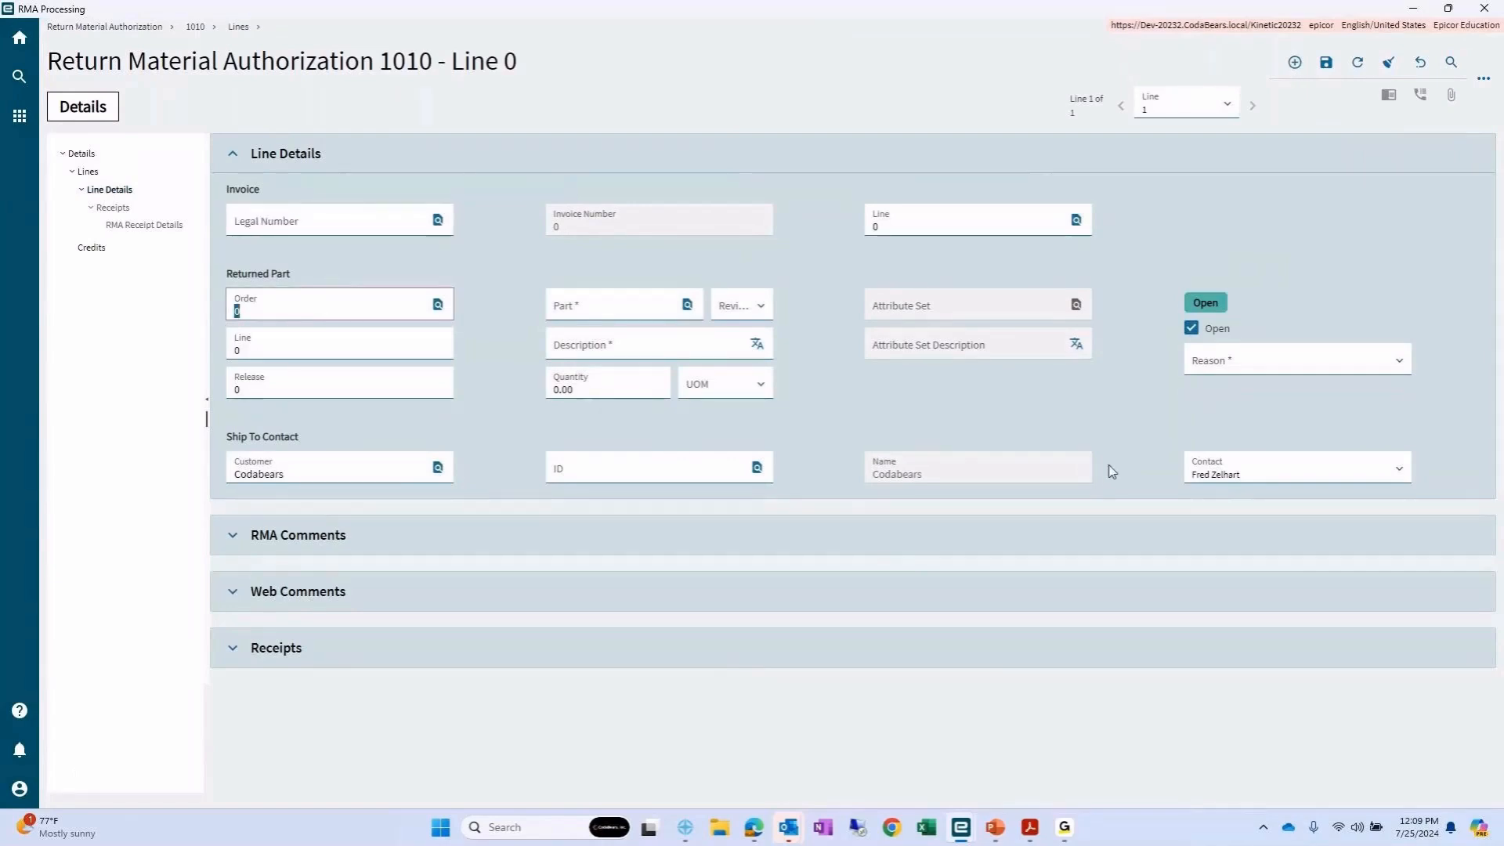
{"action": "type", "text": "5468"}
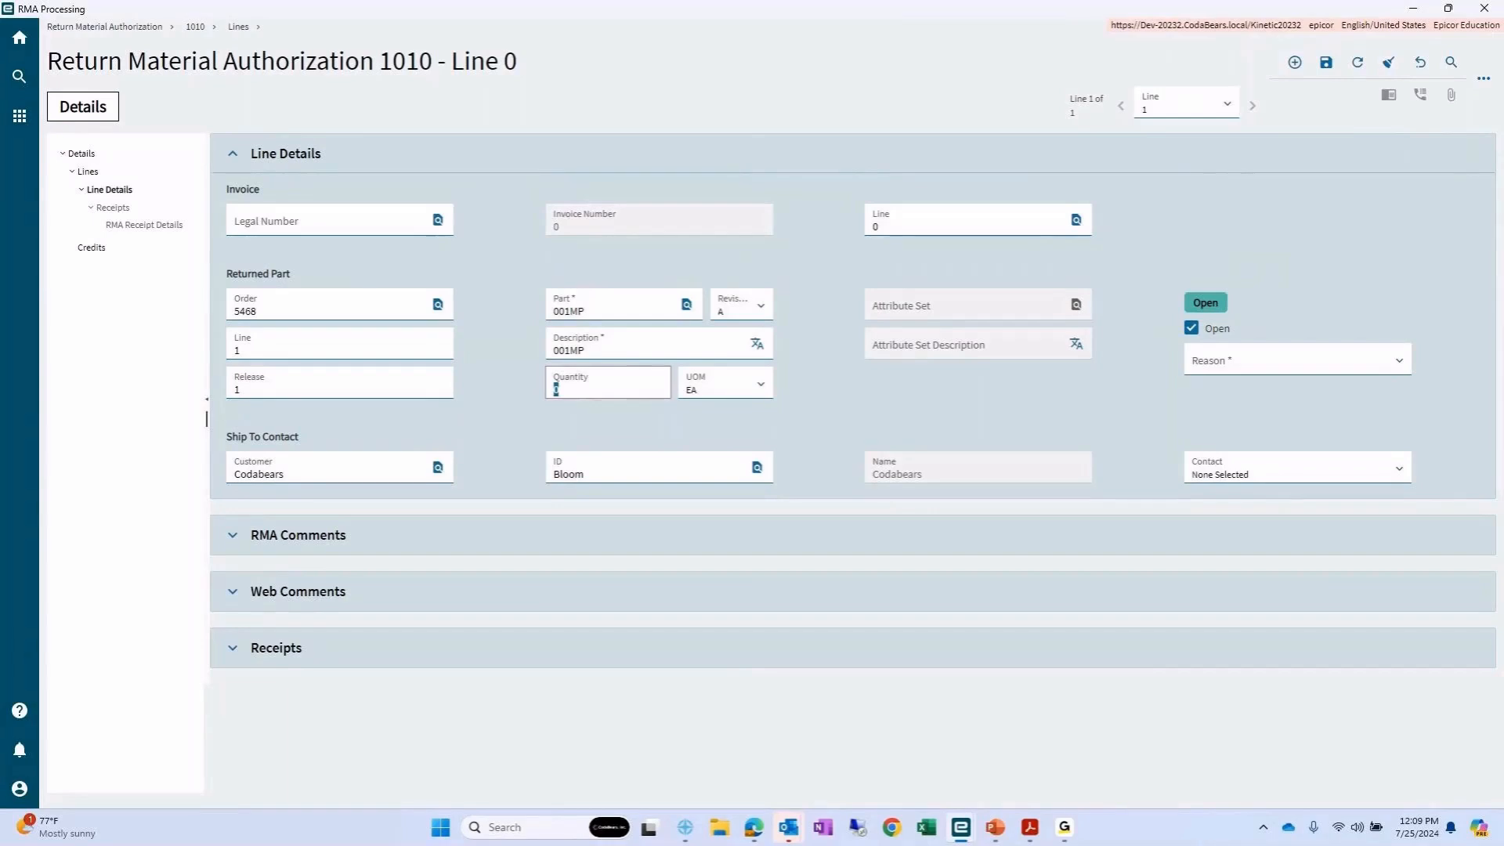
{"action": "type", "text": "3"}
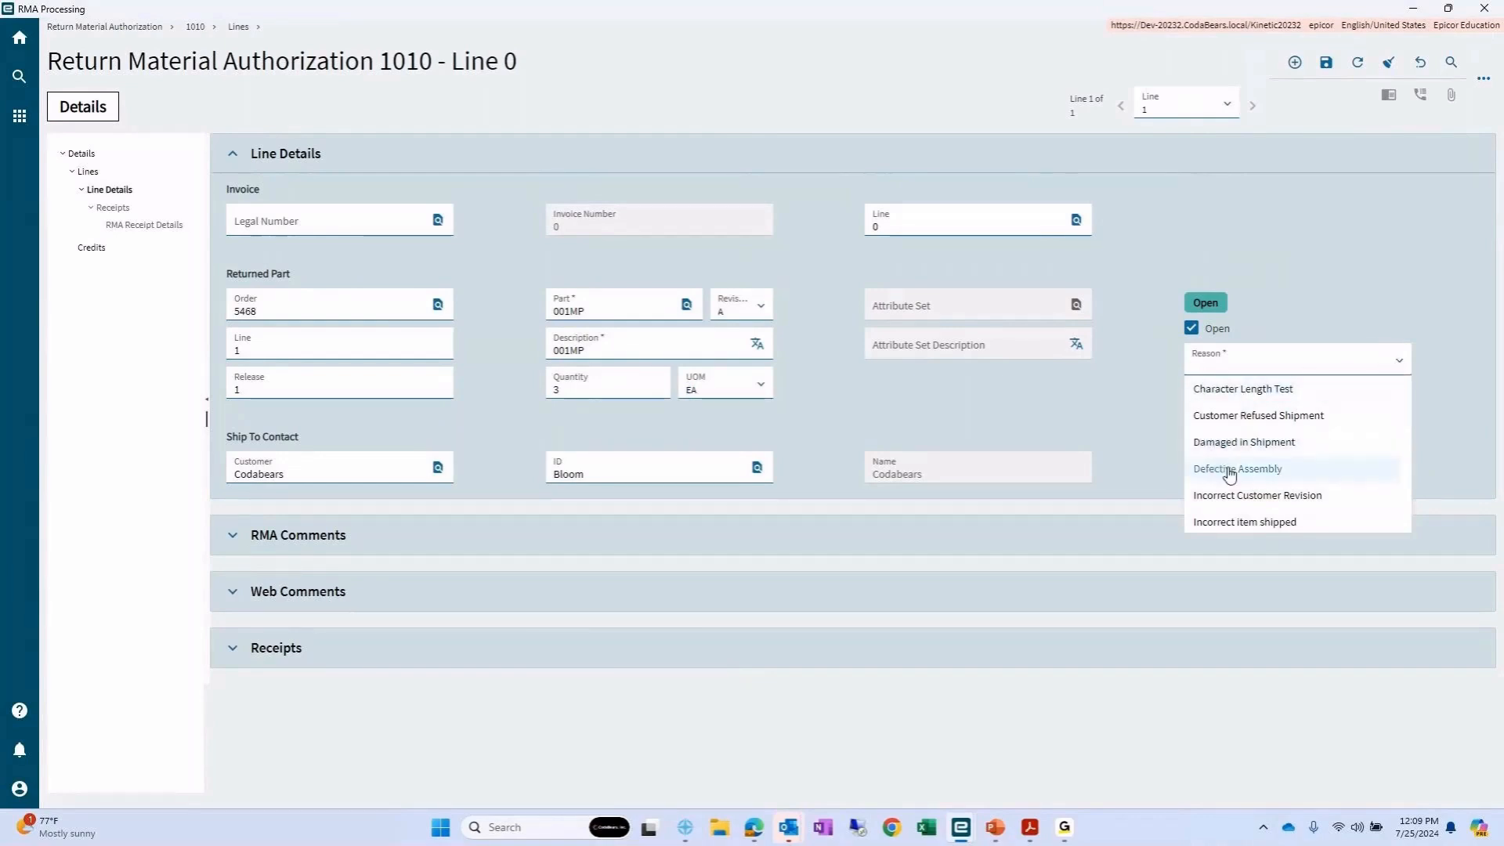
{"action": "left_click", "coordinate": [1238, 469]}
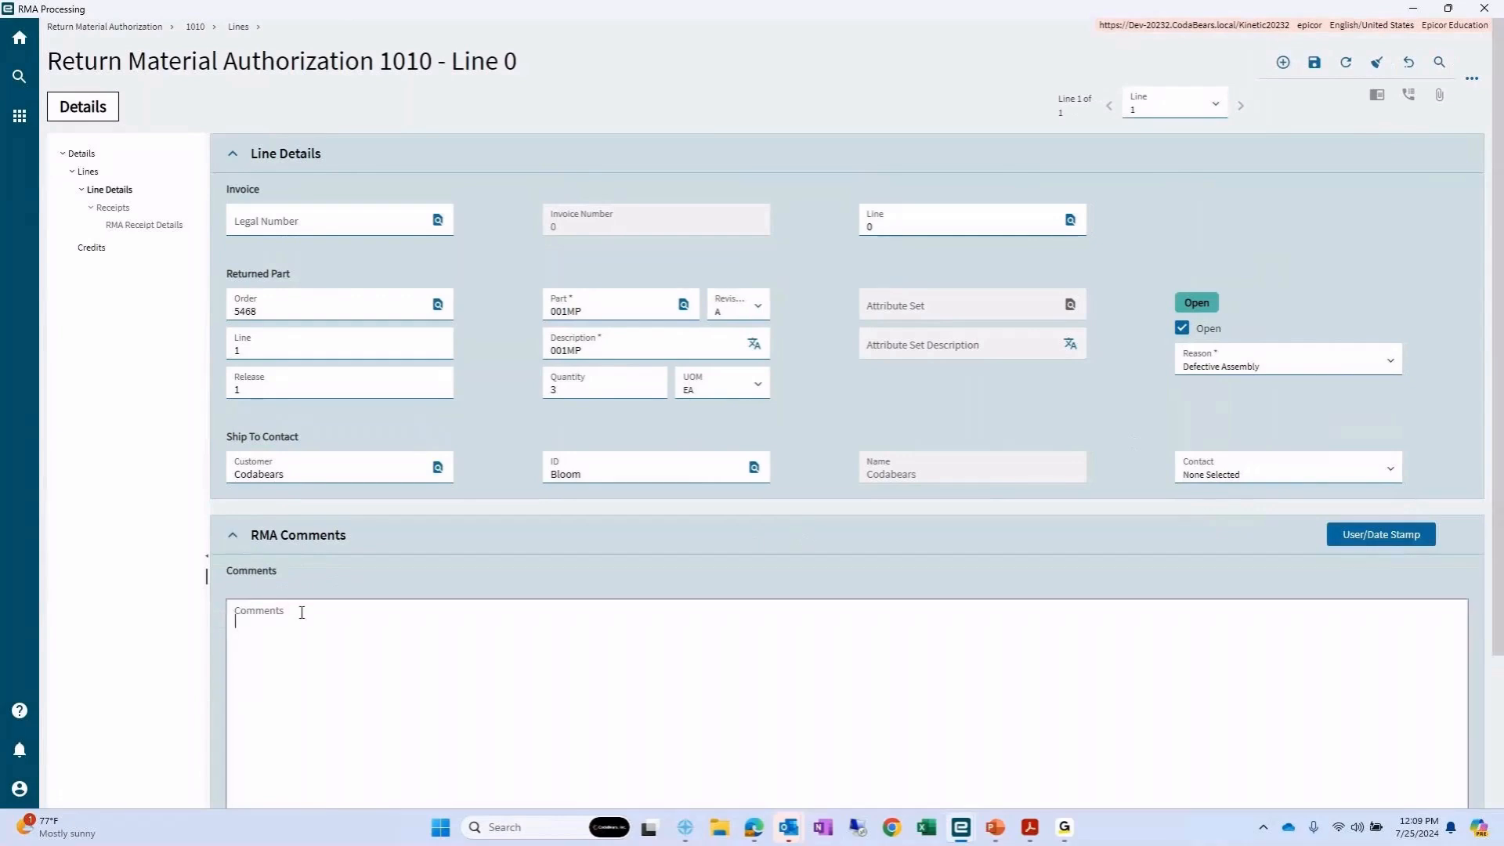
- Add a date-stamped comment 'Jos reports issues with diameter' to the line
{"action": "left_click", "coordinate": [1380, 535]}
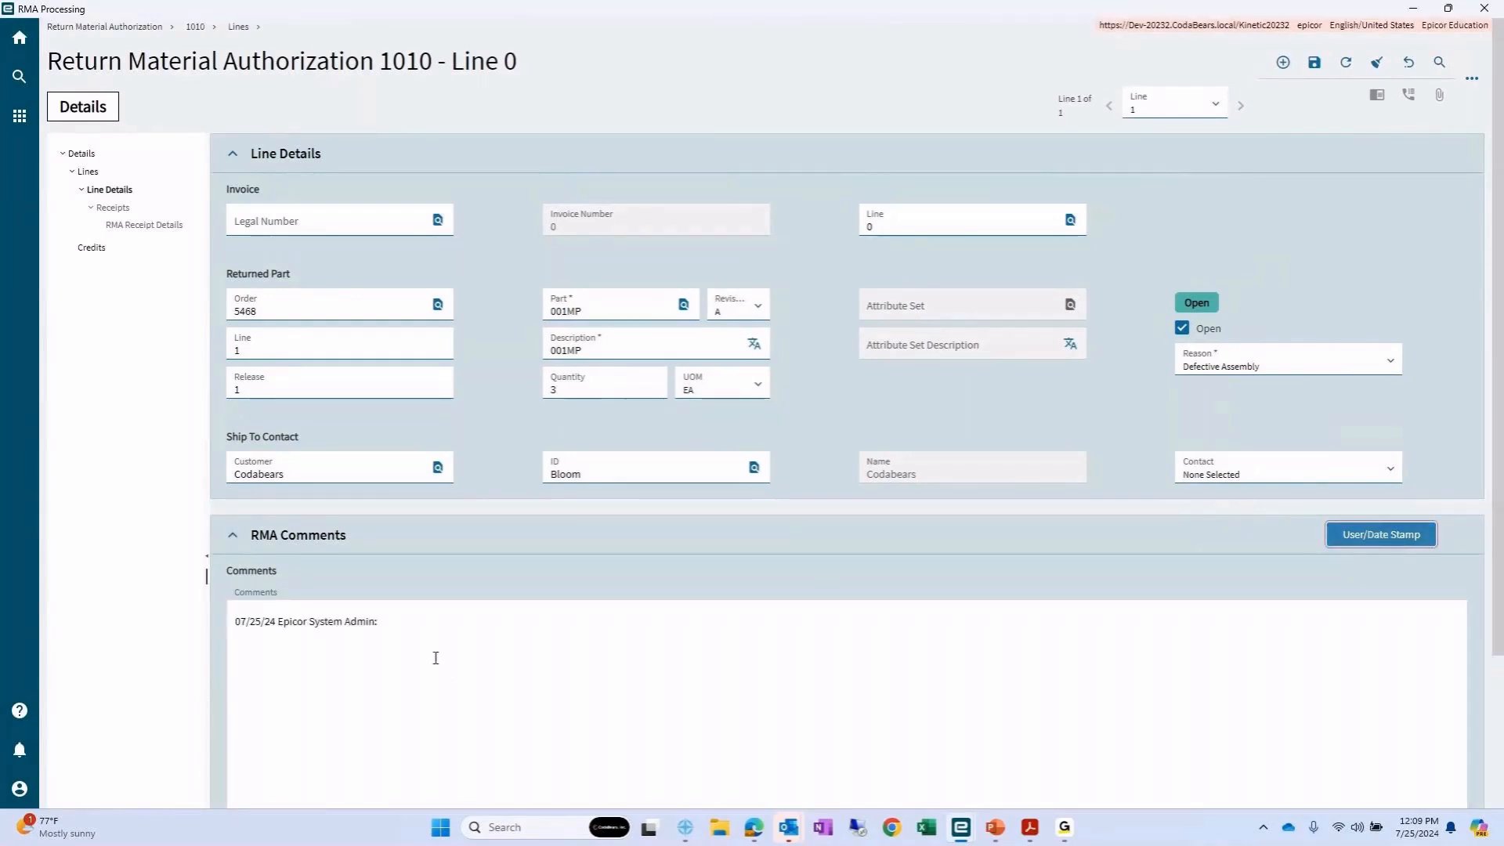
{"action": "type", "text": "Jos"}
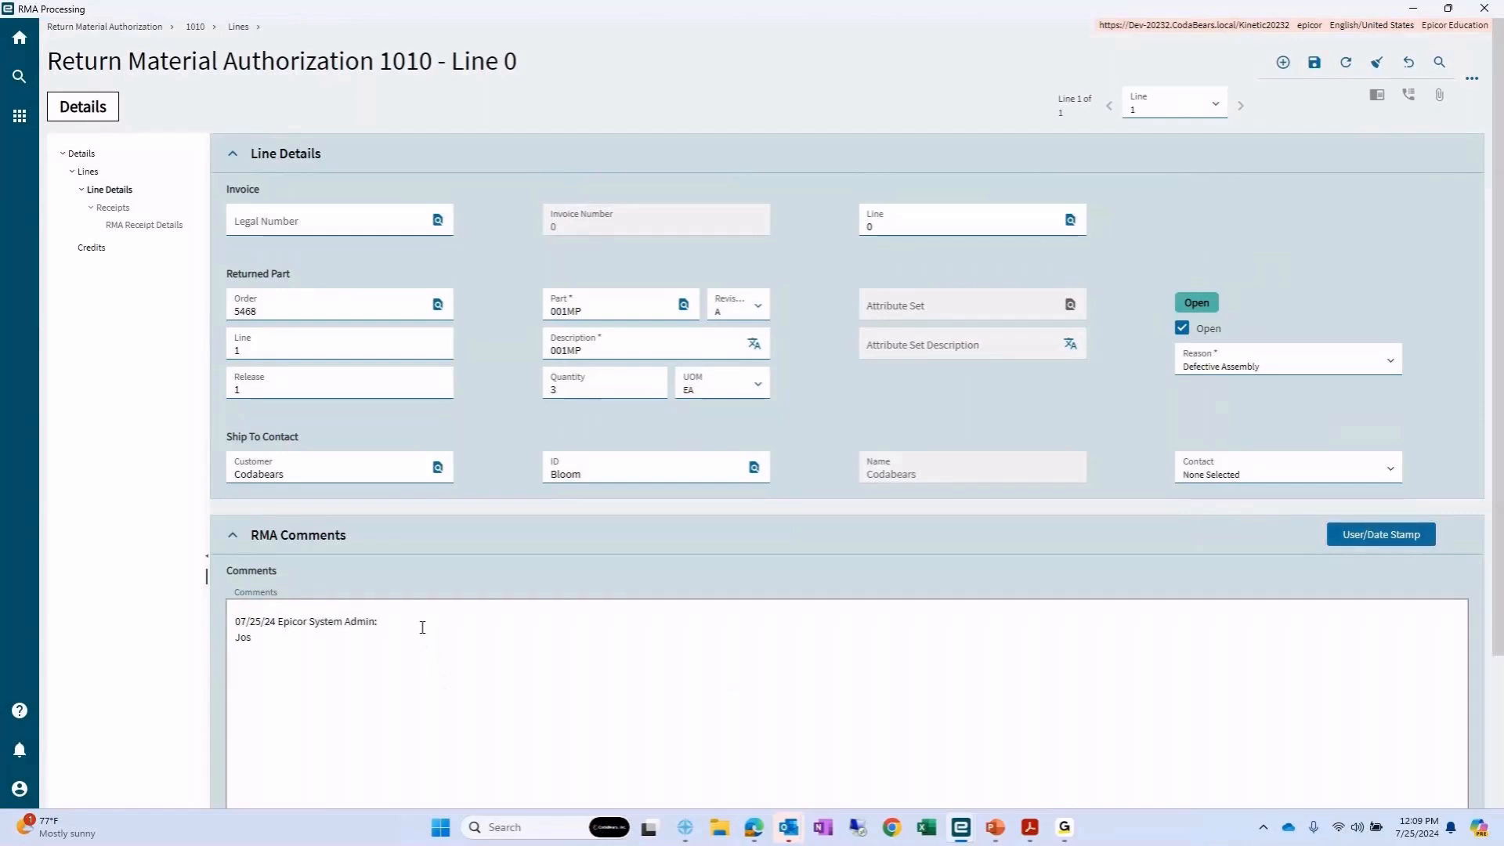
{"action": "type", "text": "reports issues with diameter"}
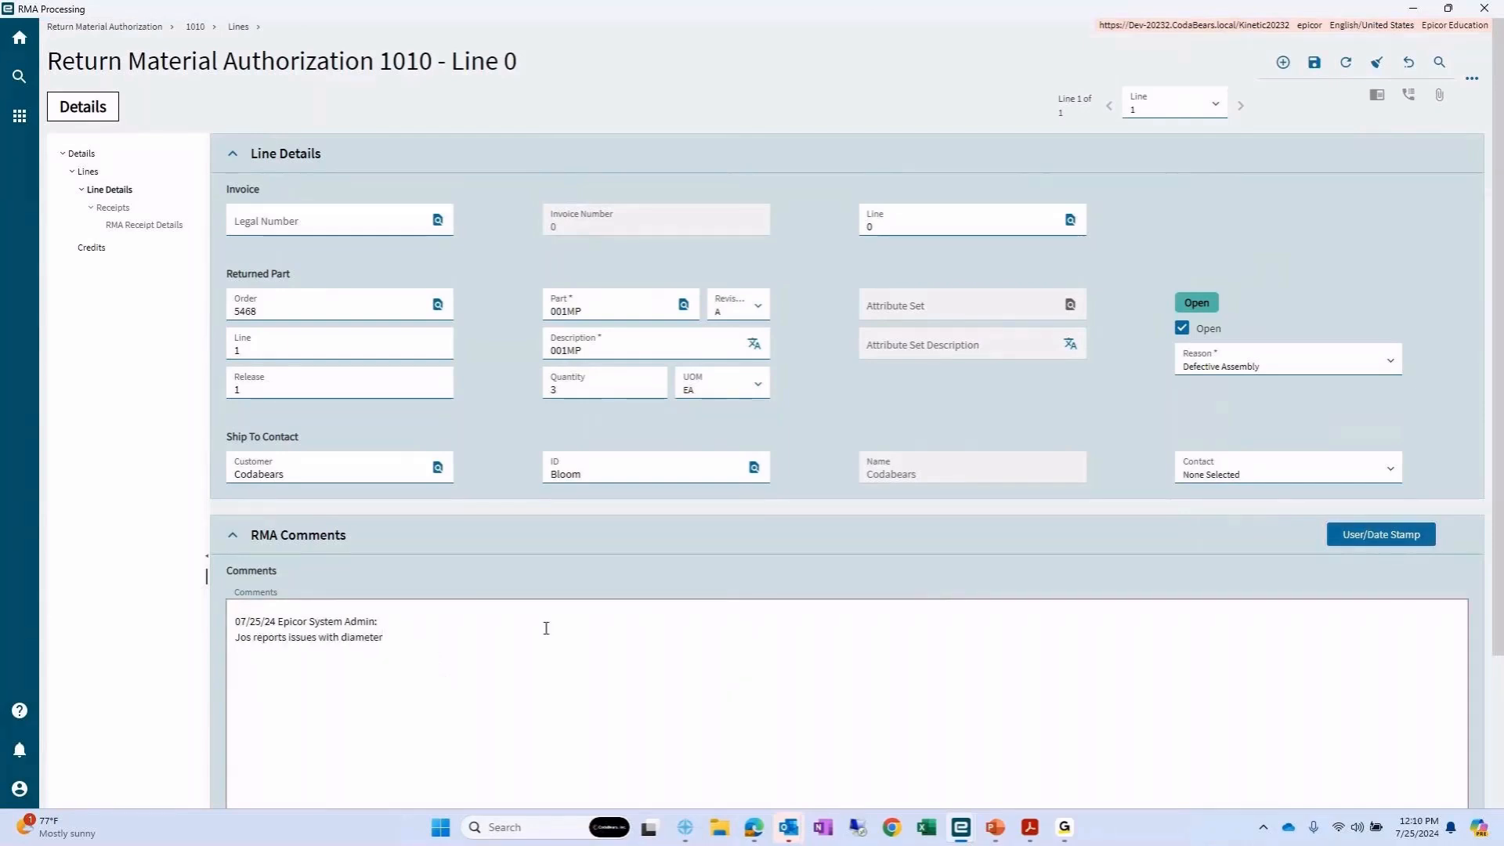
{"action": "left_click", "coordinate": [233, 535]}
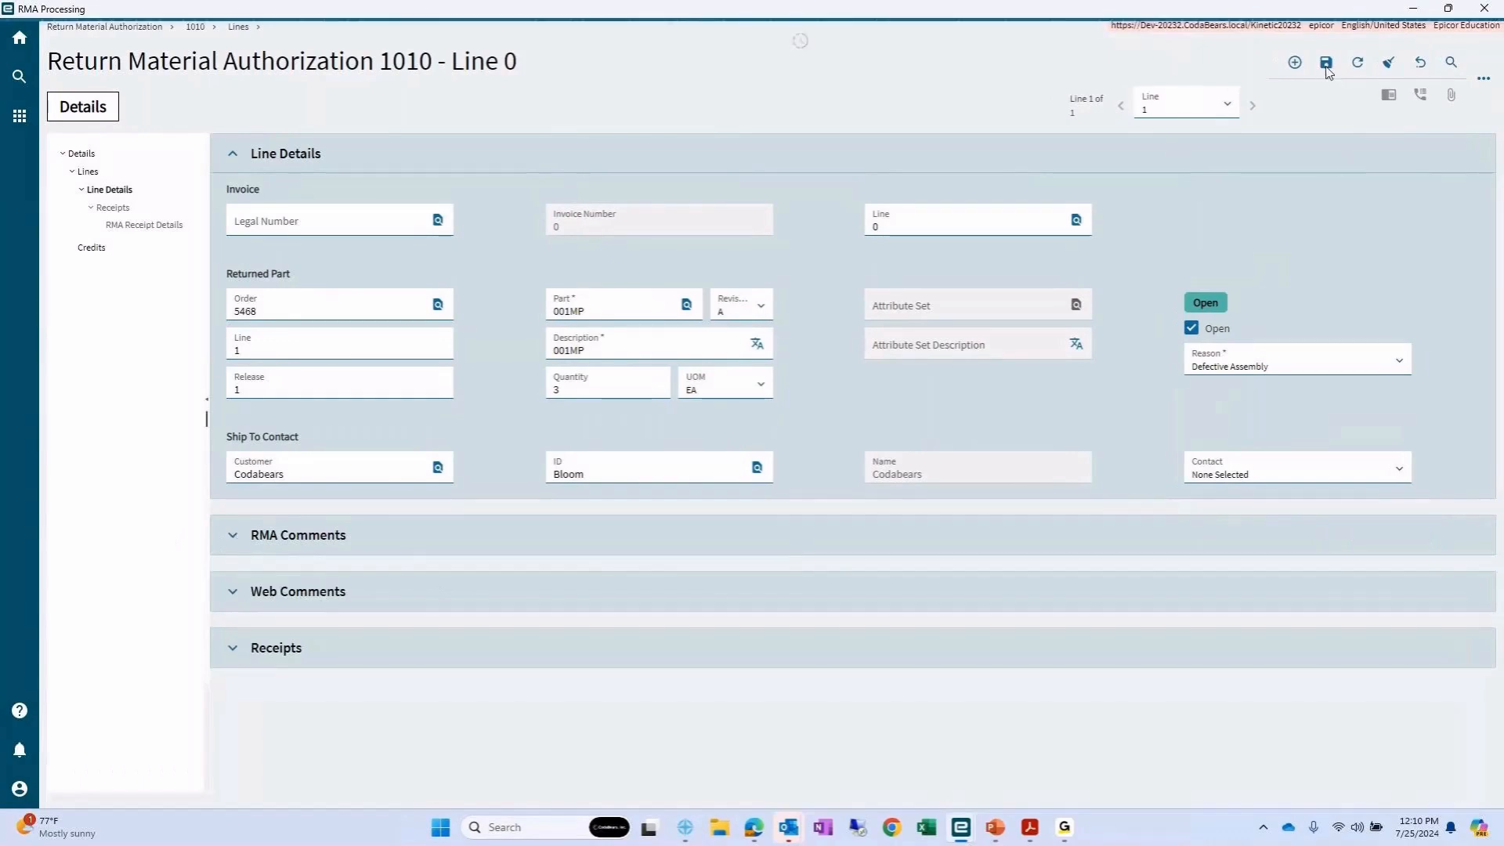
- Save the new RMA line for order 5468, part 001MP
{"action": "left_click", "coordinate": [1325, 61]}
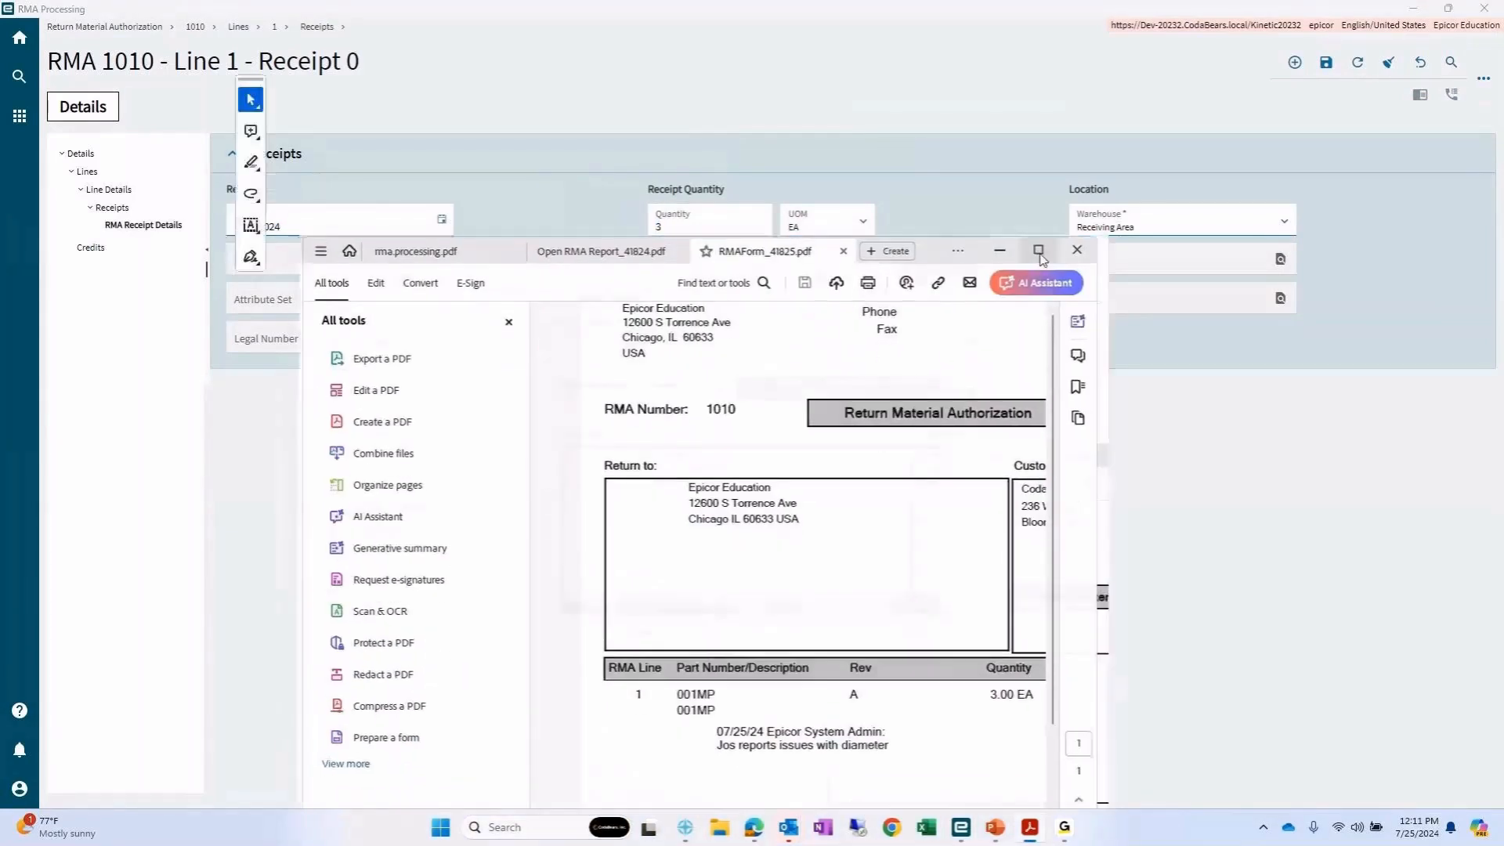
- Maximize the RMAForm PDF in Acrobat to review RMA 1010
{"action": "left_click", "coordinate": [1038, 251]}
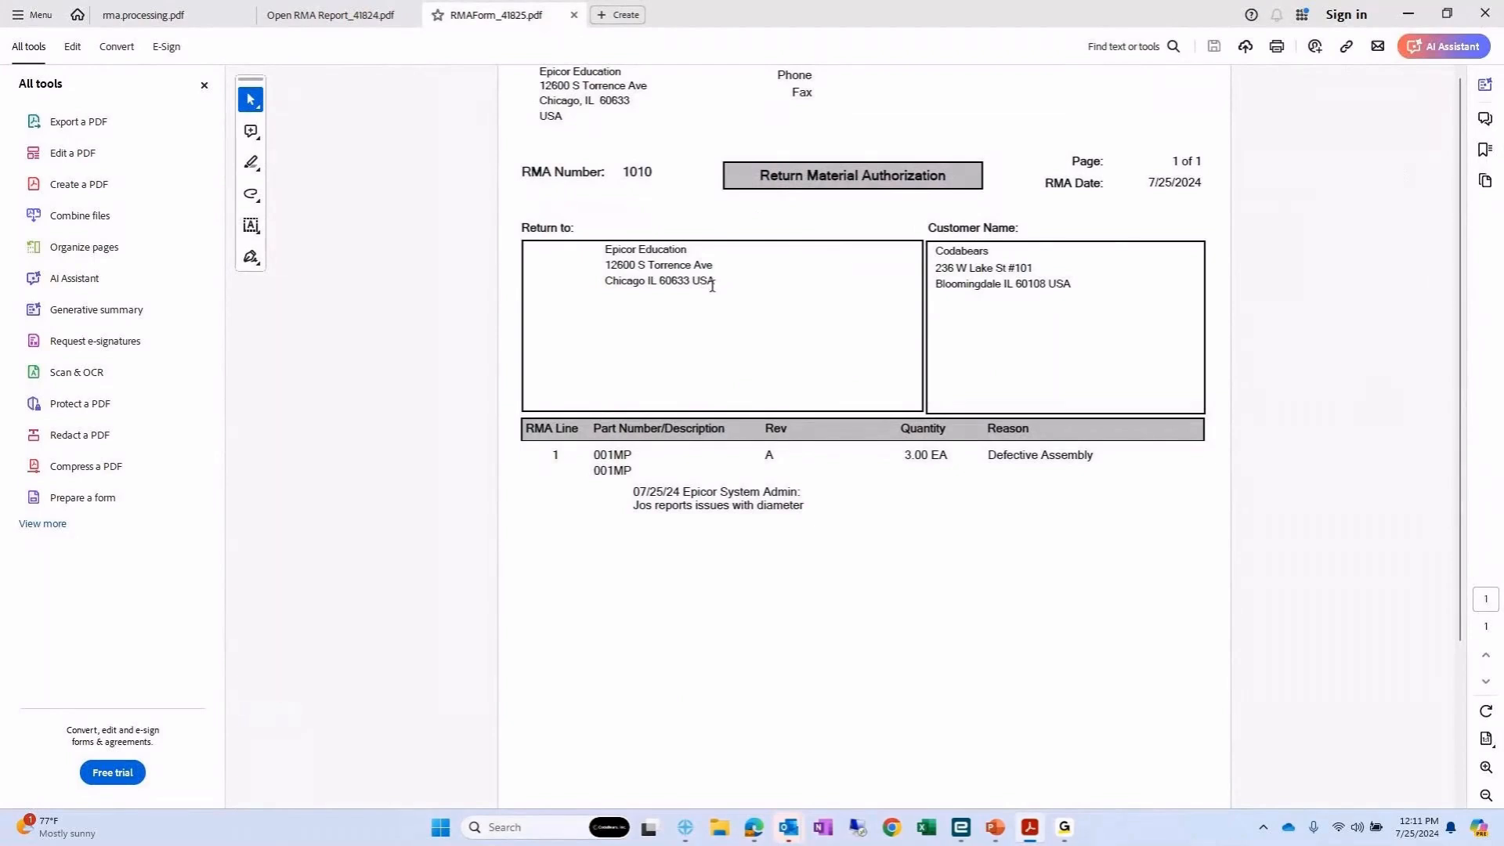
{"action": "mouse_move", "coordinate": [1020, 270]}
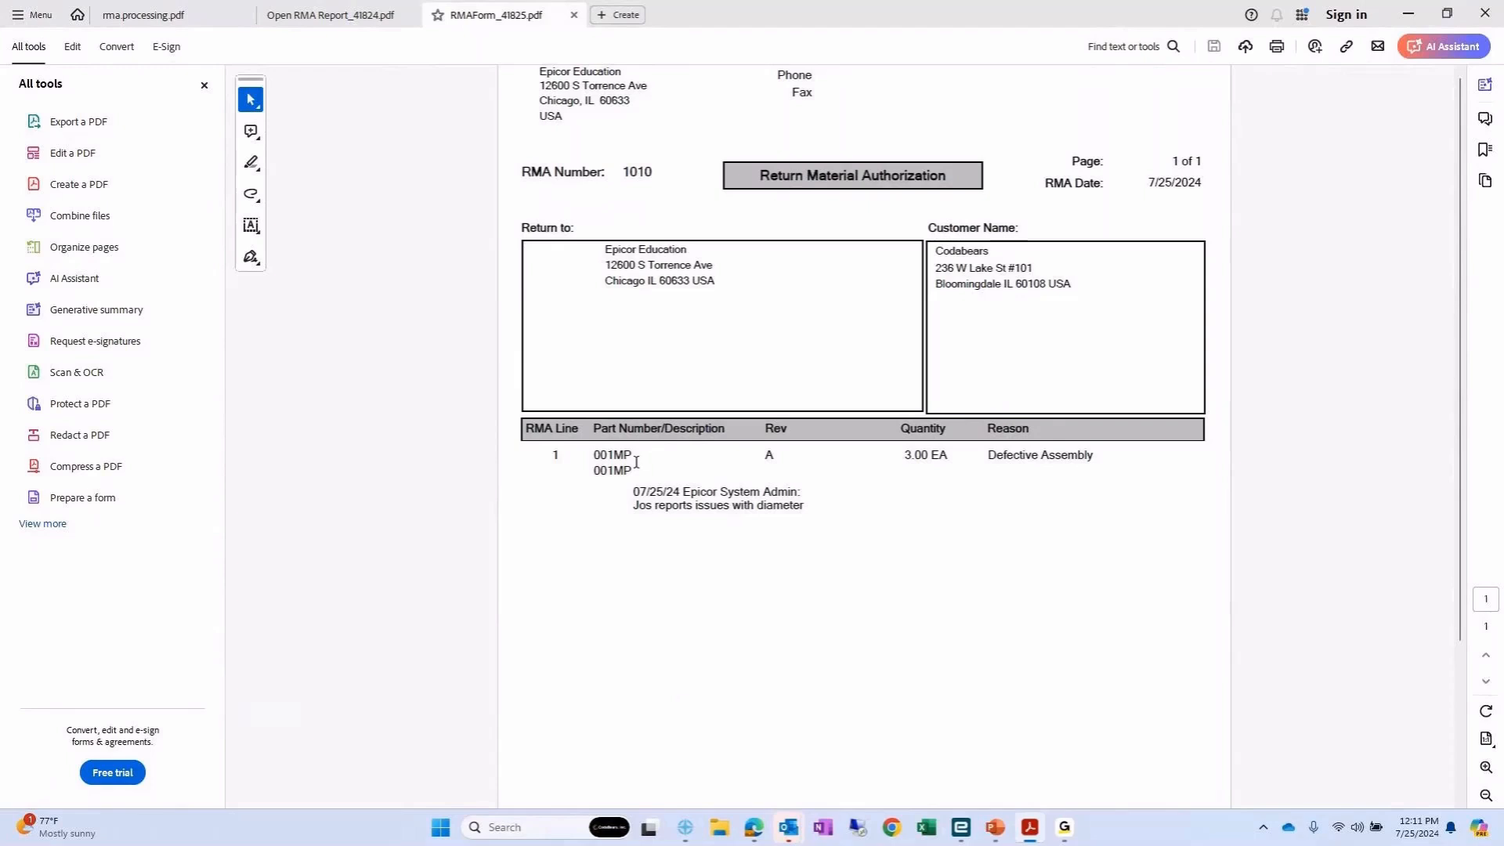
{"action": "mouse_move", "coordinate": [987, 452]}
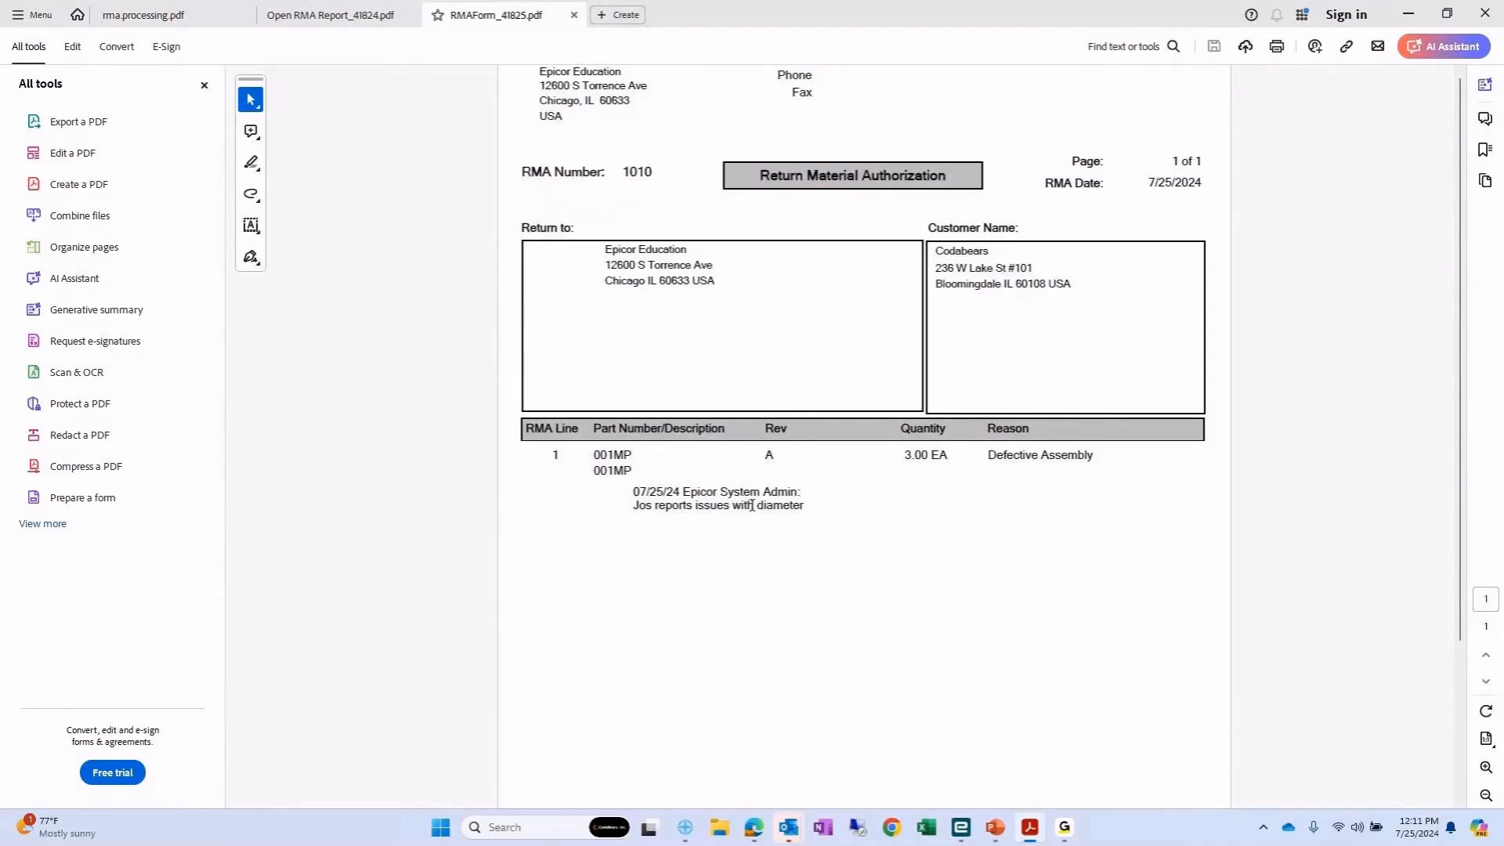
{"action": "mouse_move", "coordinate": [785, 432]}
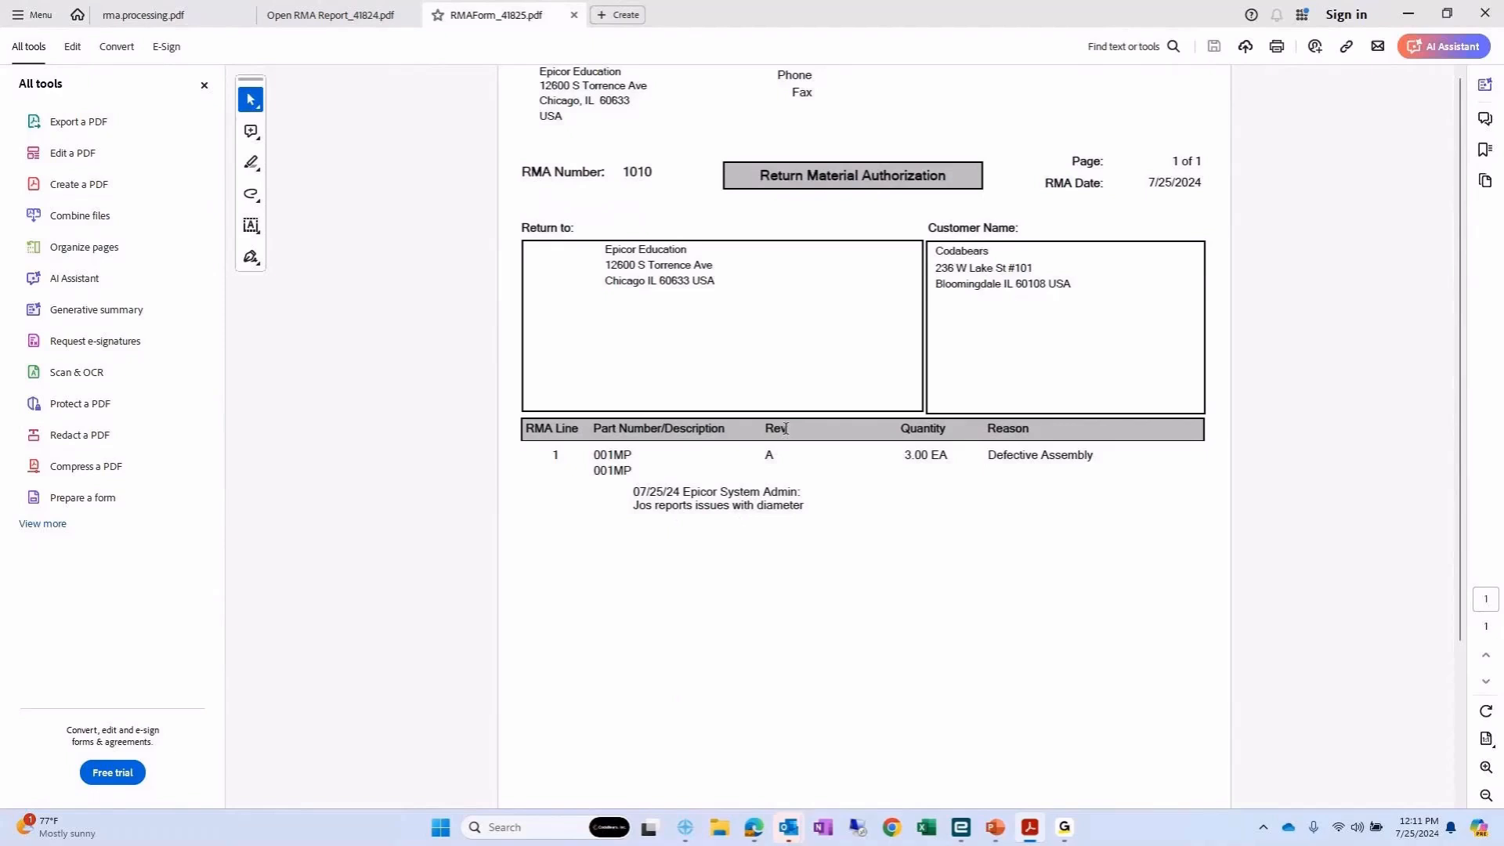
{"action": "mouse_move", "coordinate": [747, 372]}
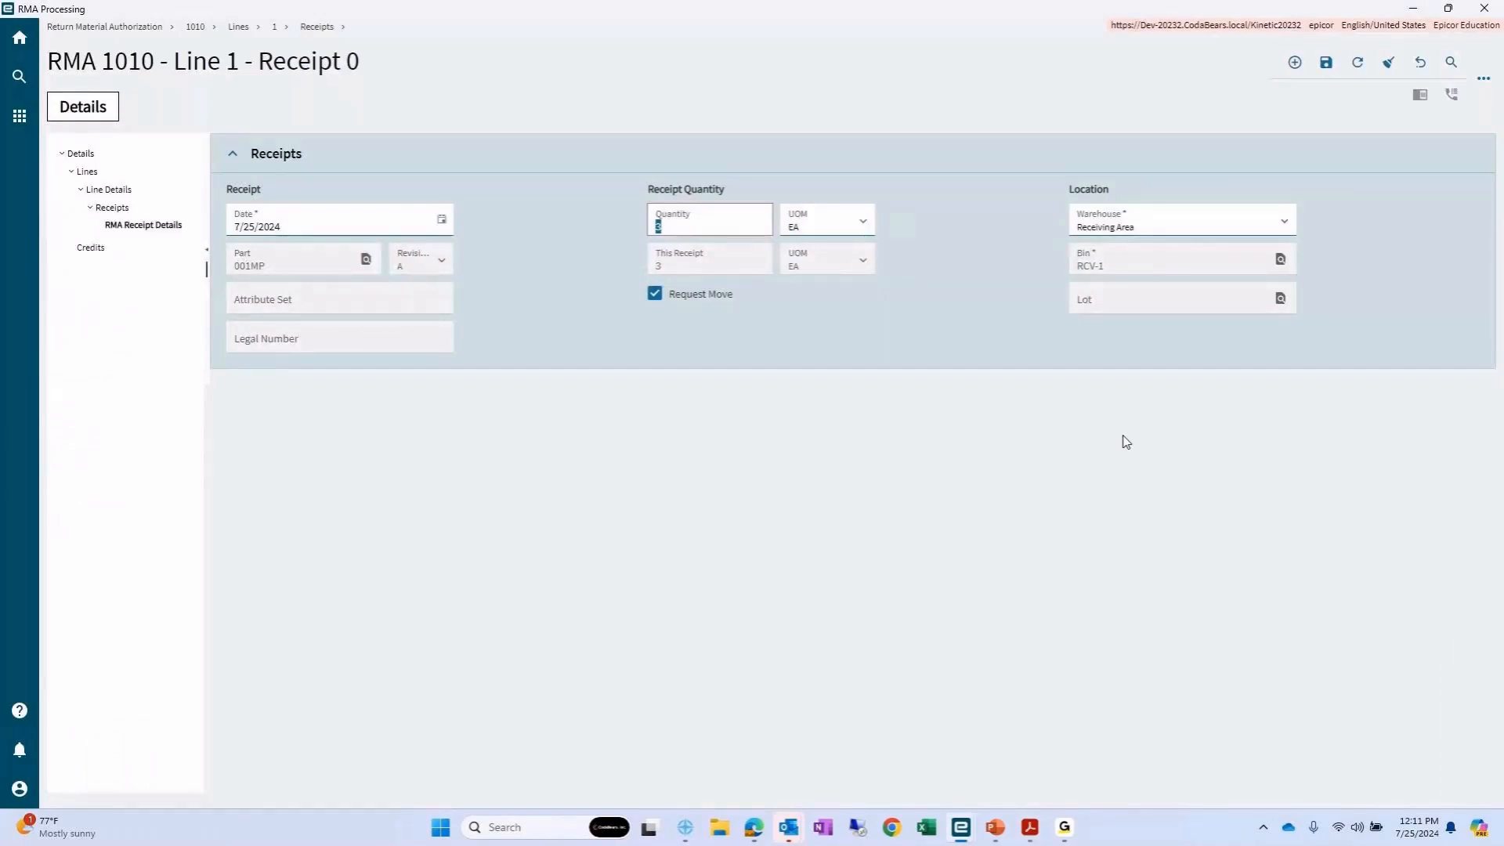
{"action": "mouse_move", "coordinate": [821, 578]}
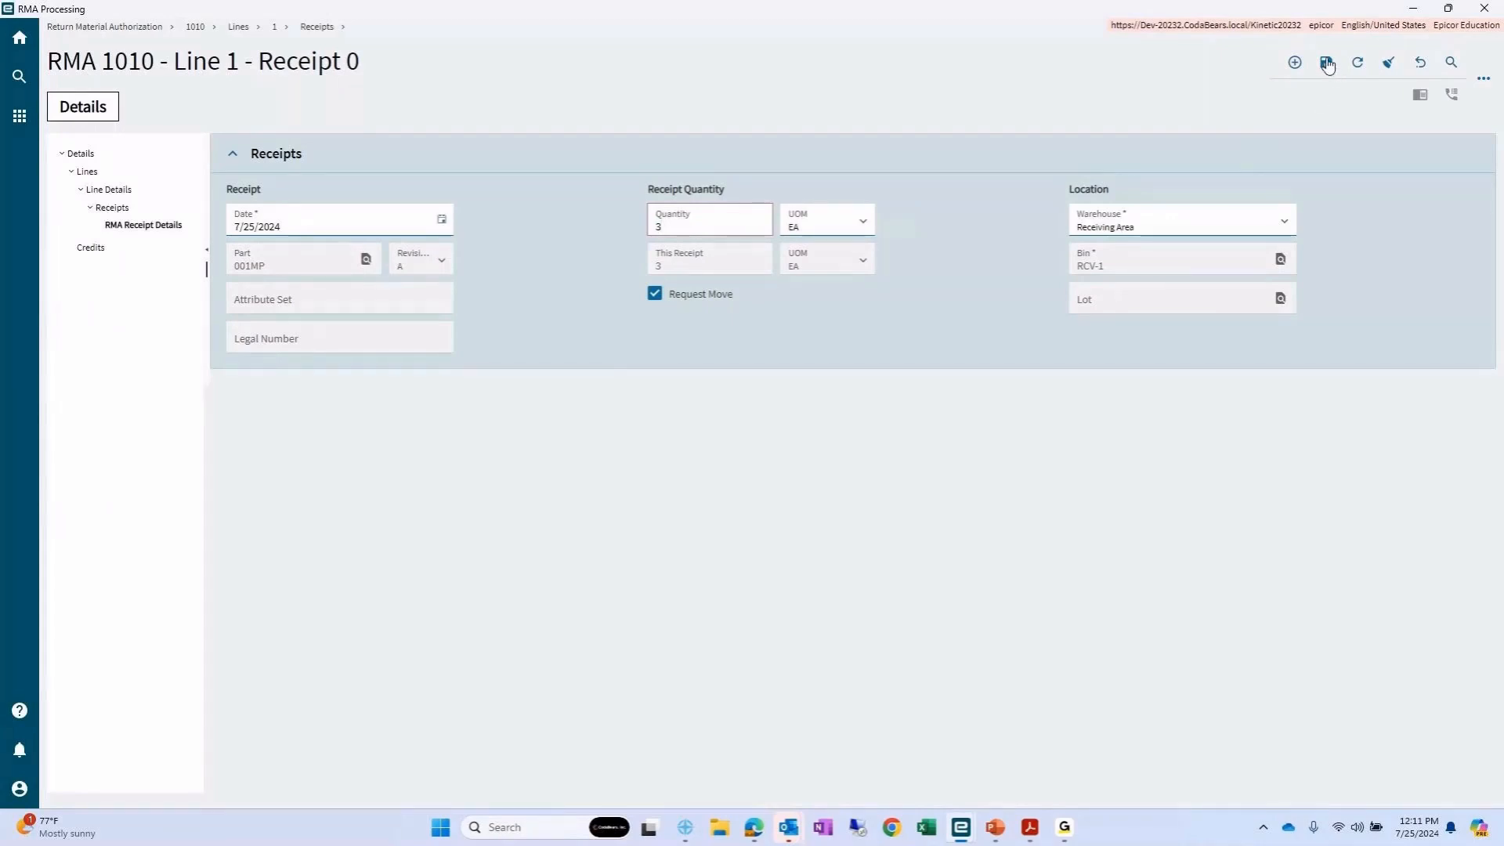
- Save receipt 1 and open RMA Dispositions for that receipt of part 001MP
{"action": "left_click", "coordinate": [1326, 63]}
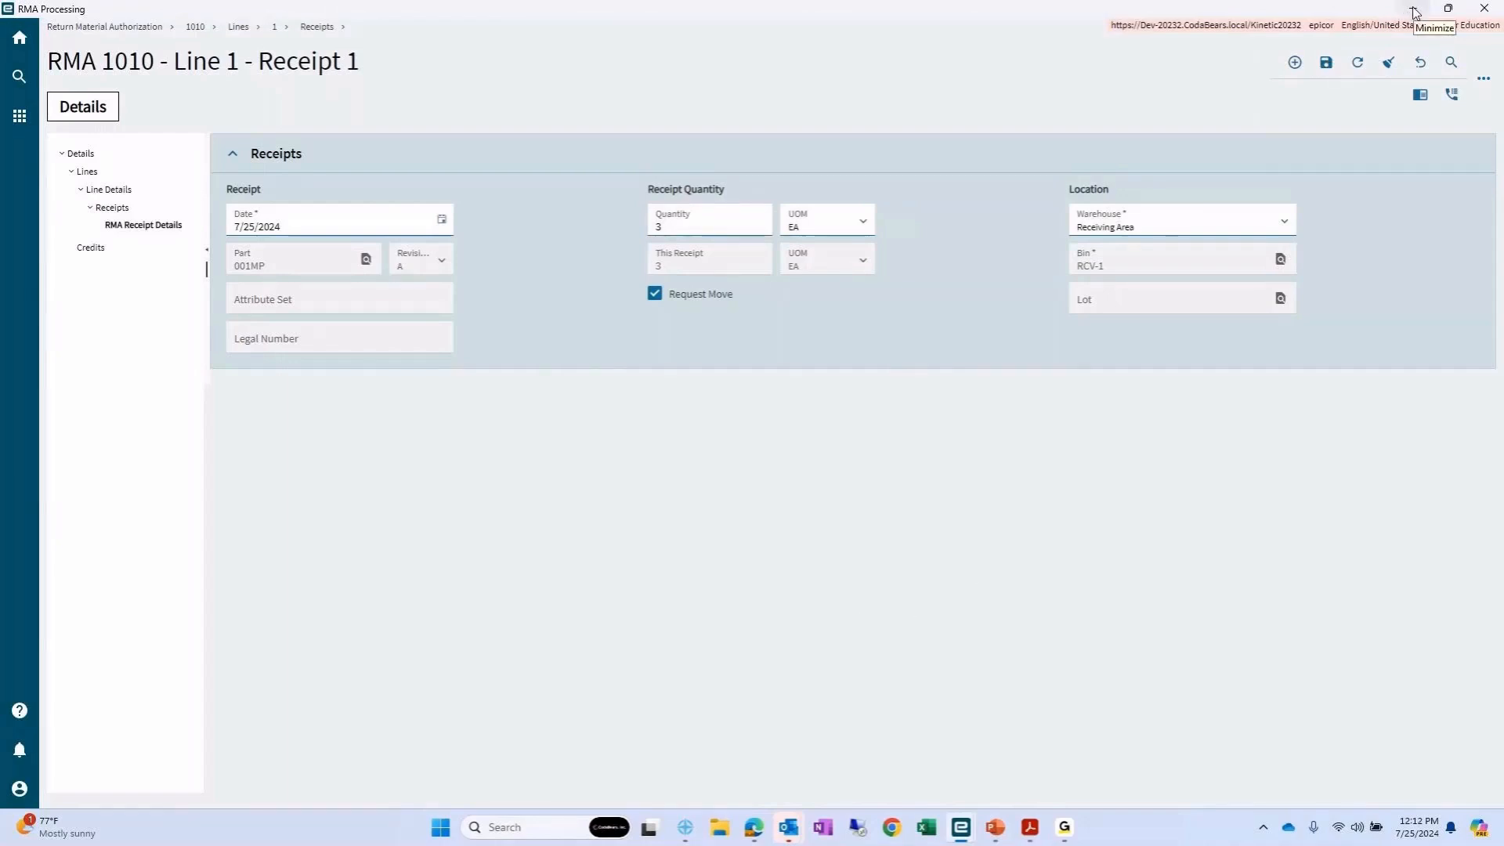
{"action": "left_click", "coordinate": [1411, 9]}
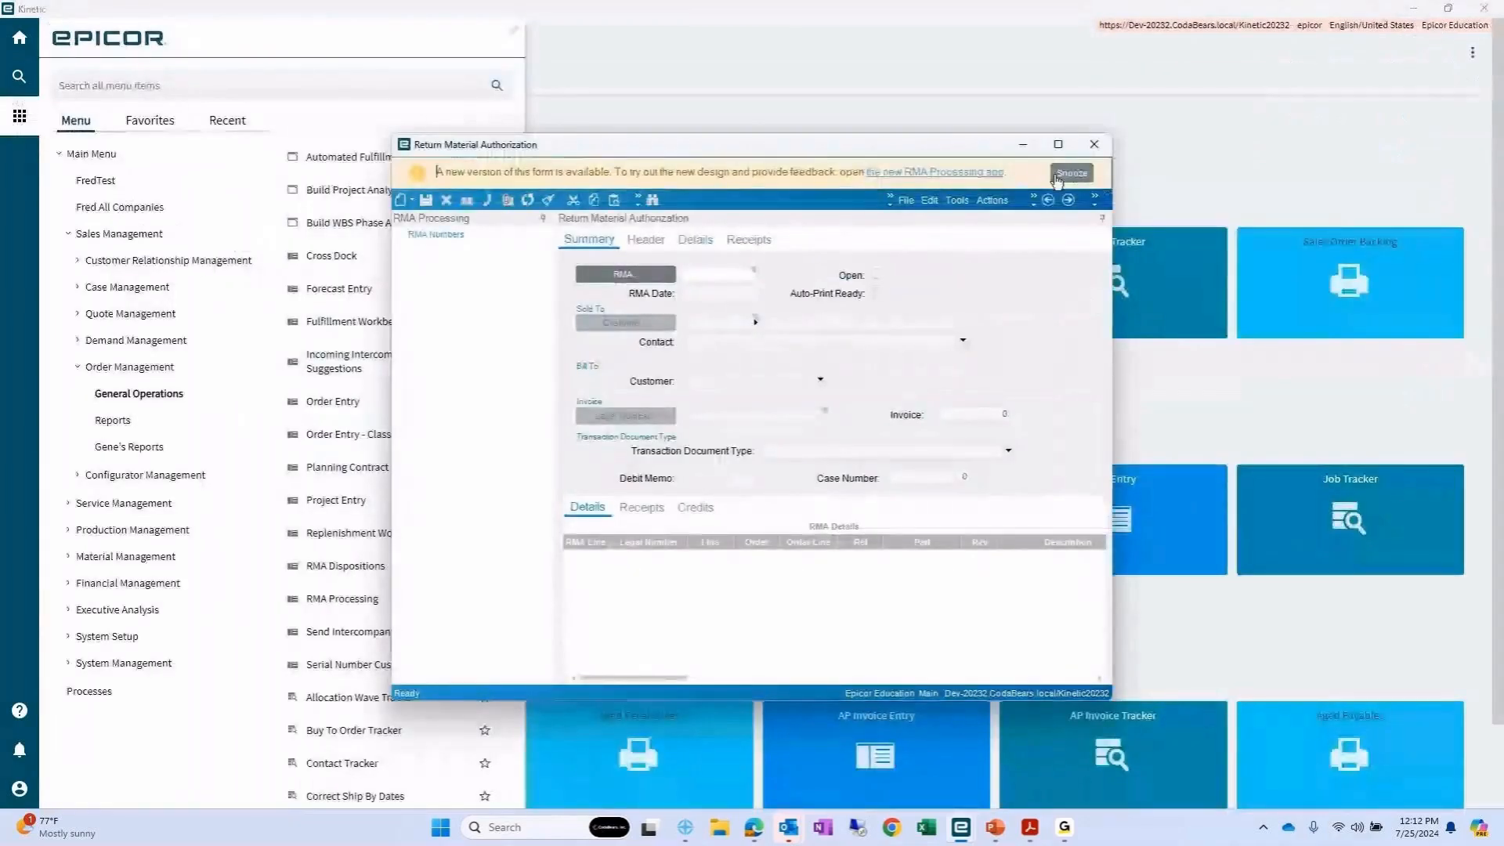
{"action": "left_click", "coordinate": [1093, 144]}
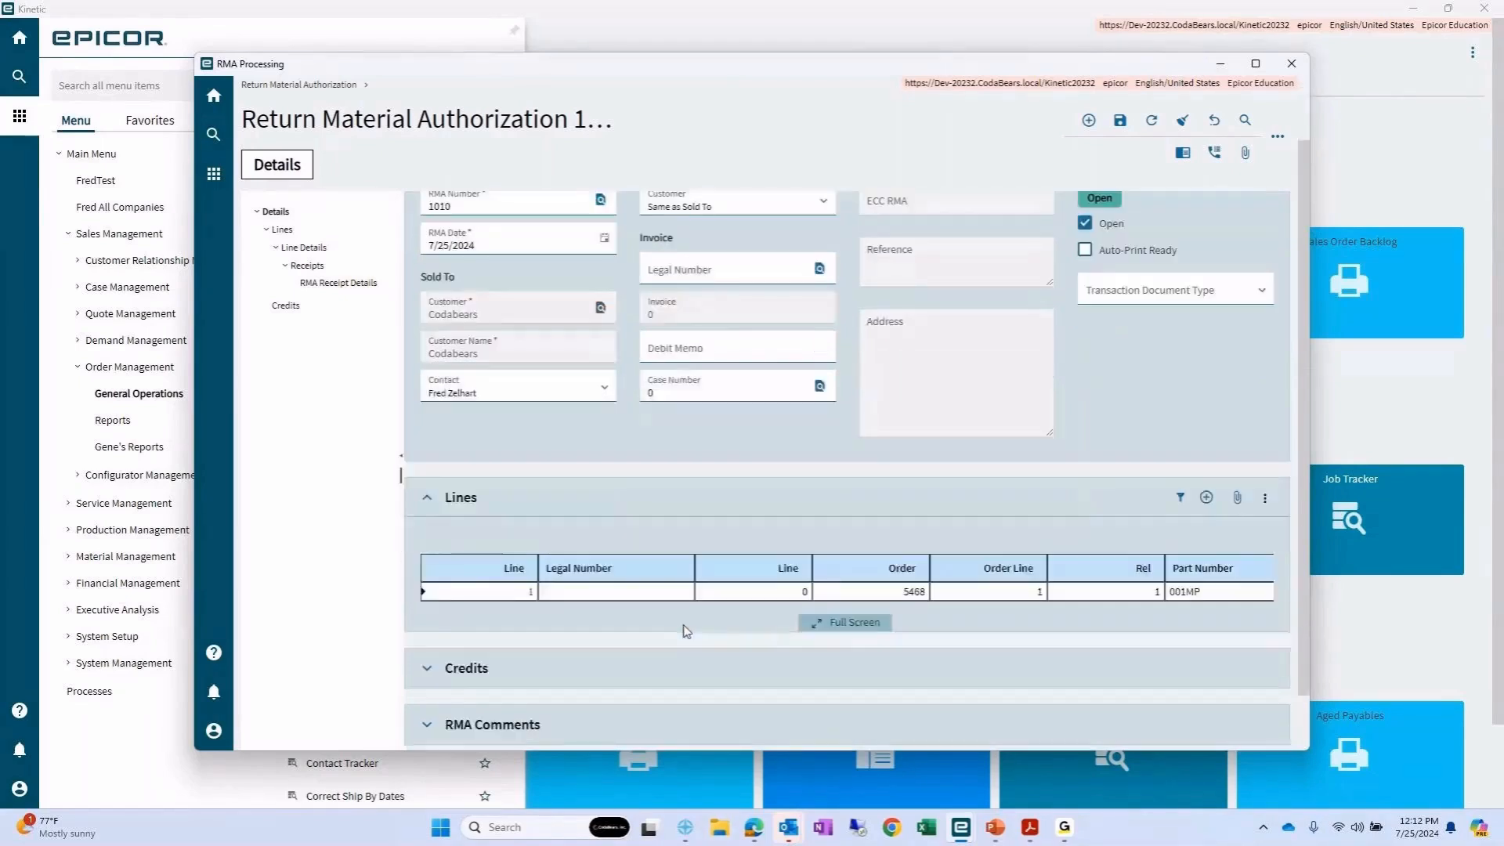
{"action": "scroll", "scroll_direction": "down", "scroll_amount": 3}
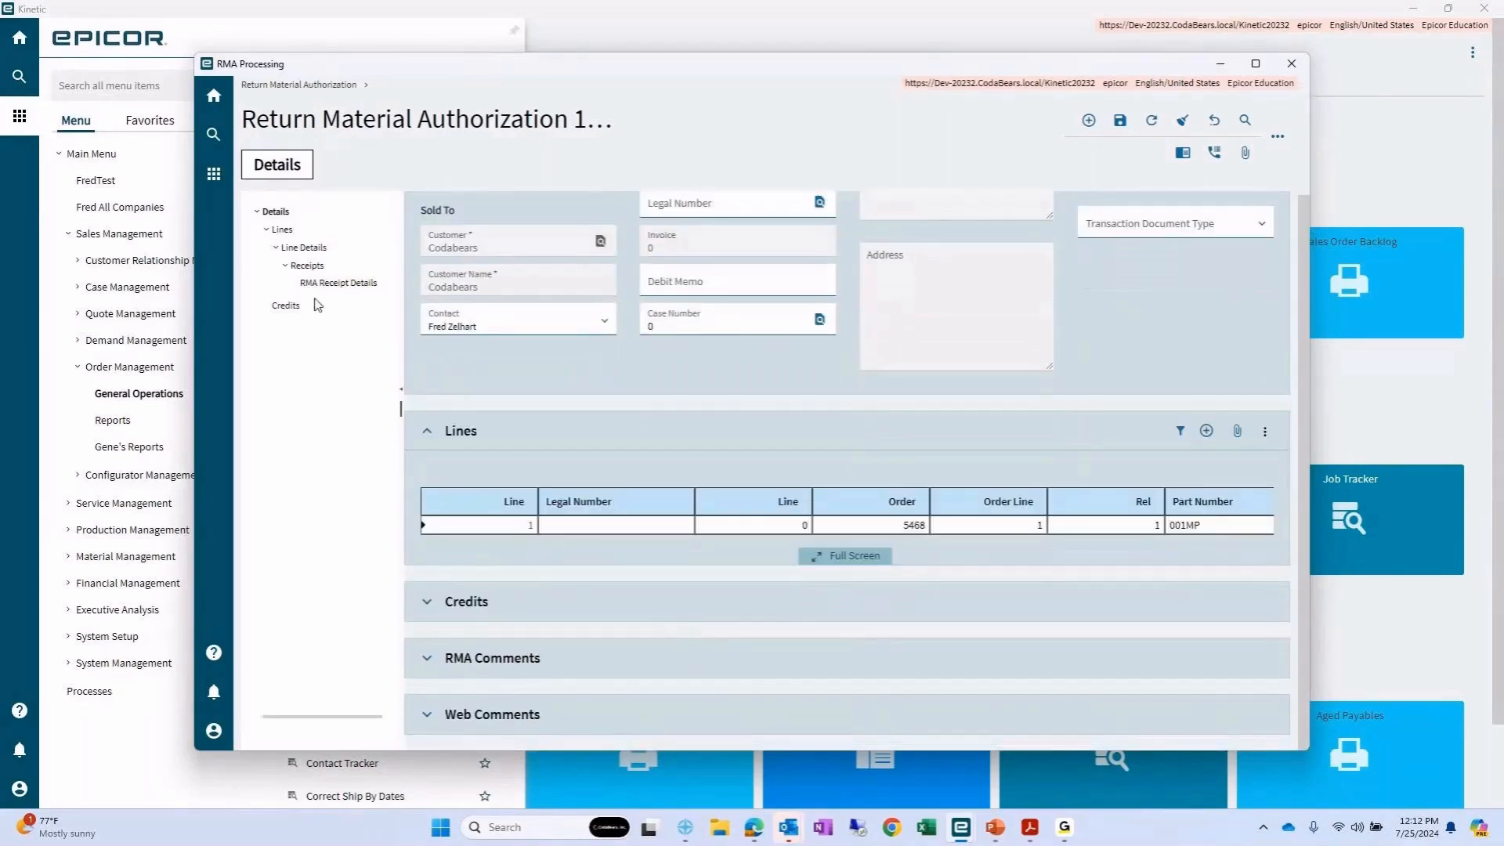
{"action": "mouse_move", "coordinate": [307, 354]}
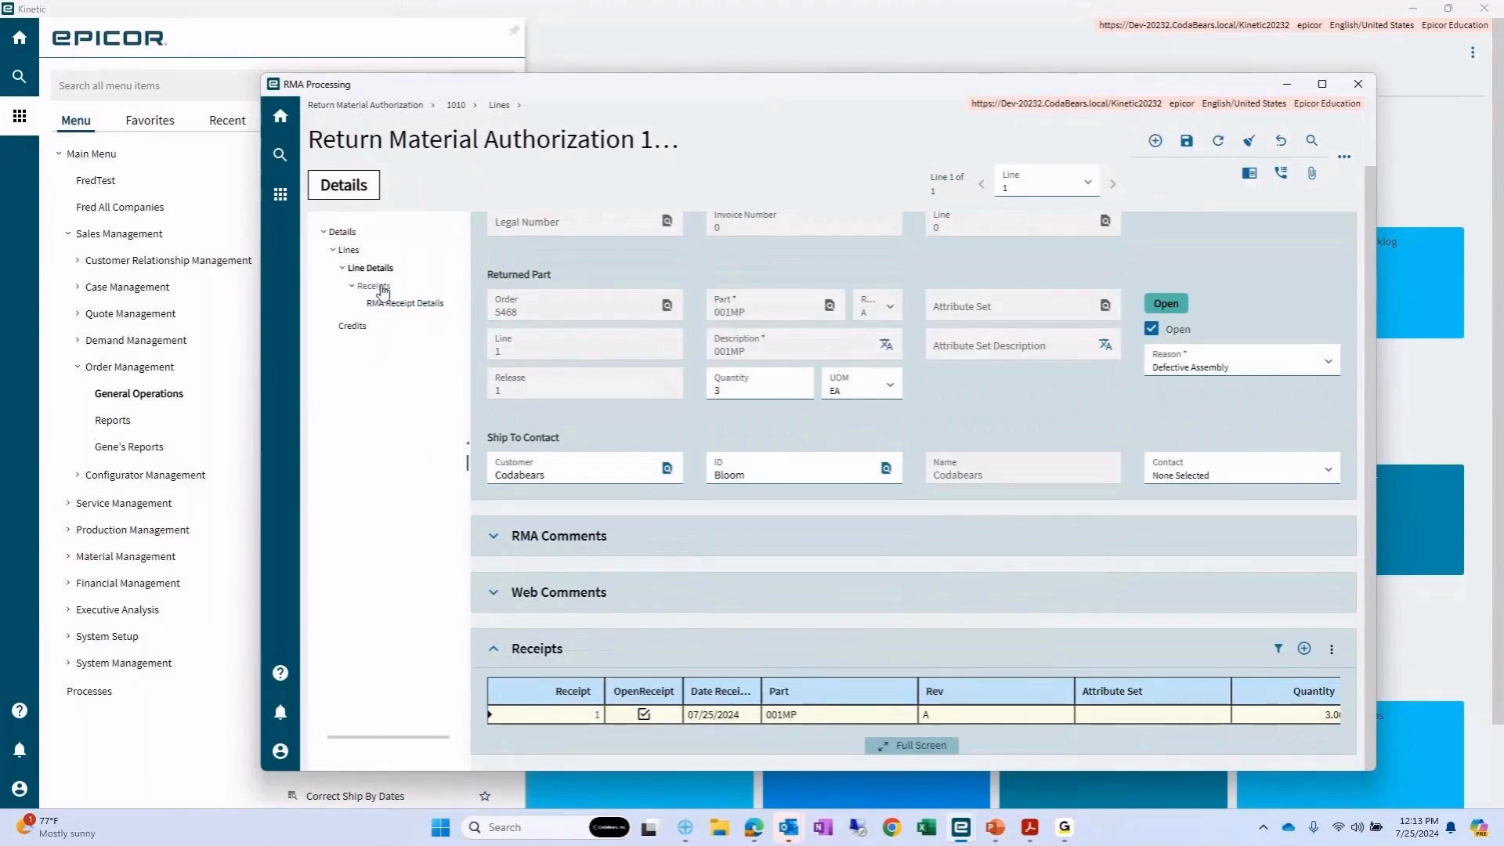
{"action": "left_click", "coordinate": [405, 302]}
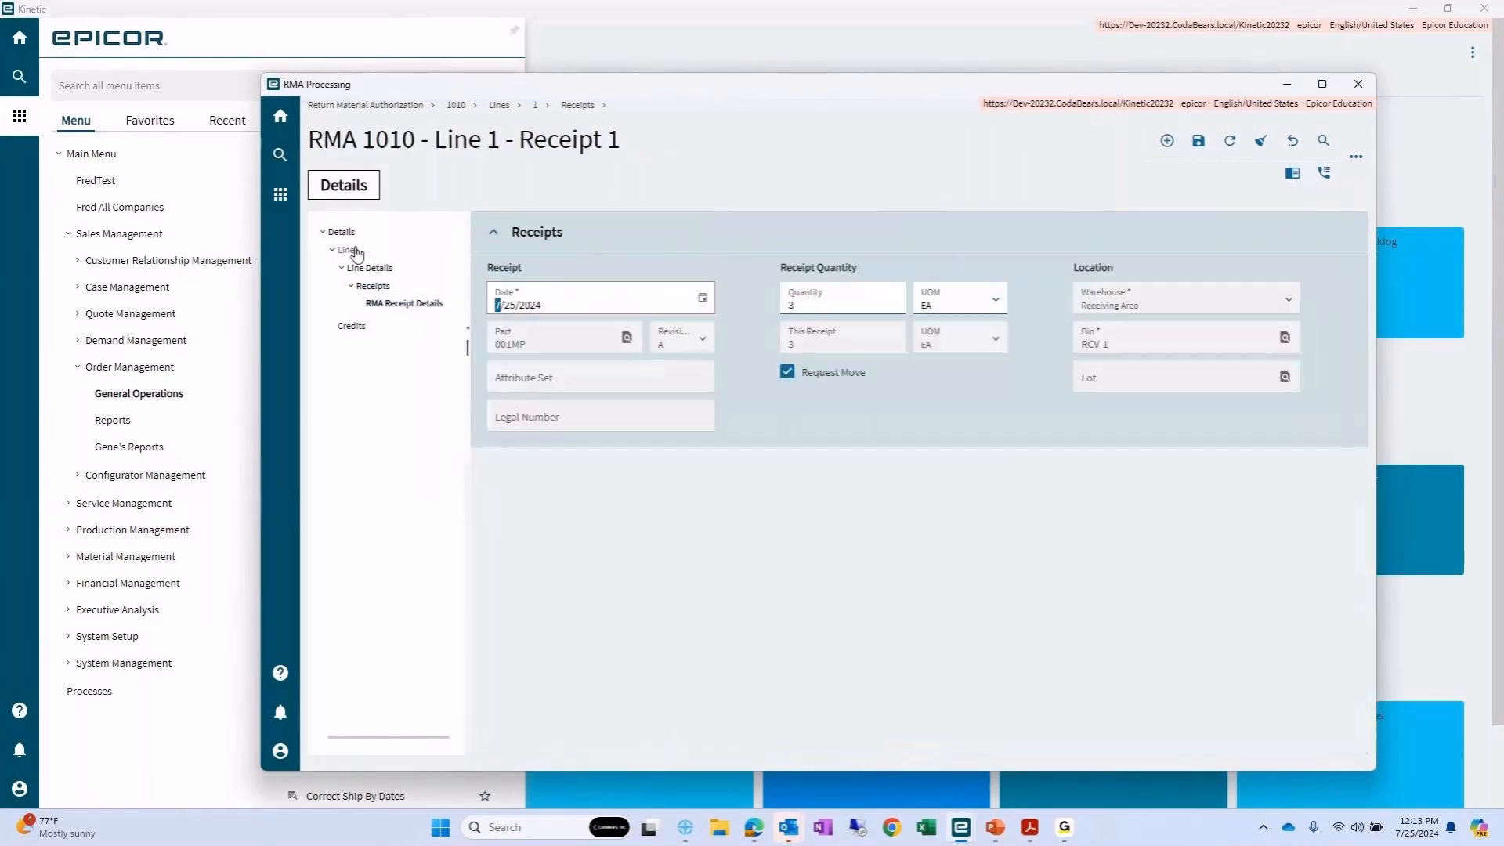
{"action": "left_click", "coordinate": [365, 104]}
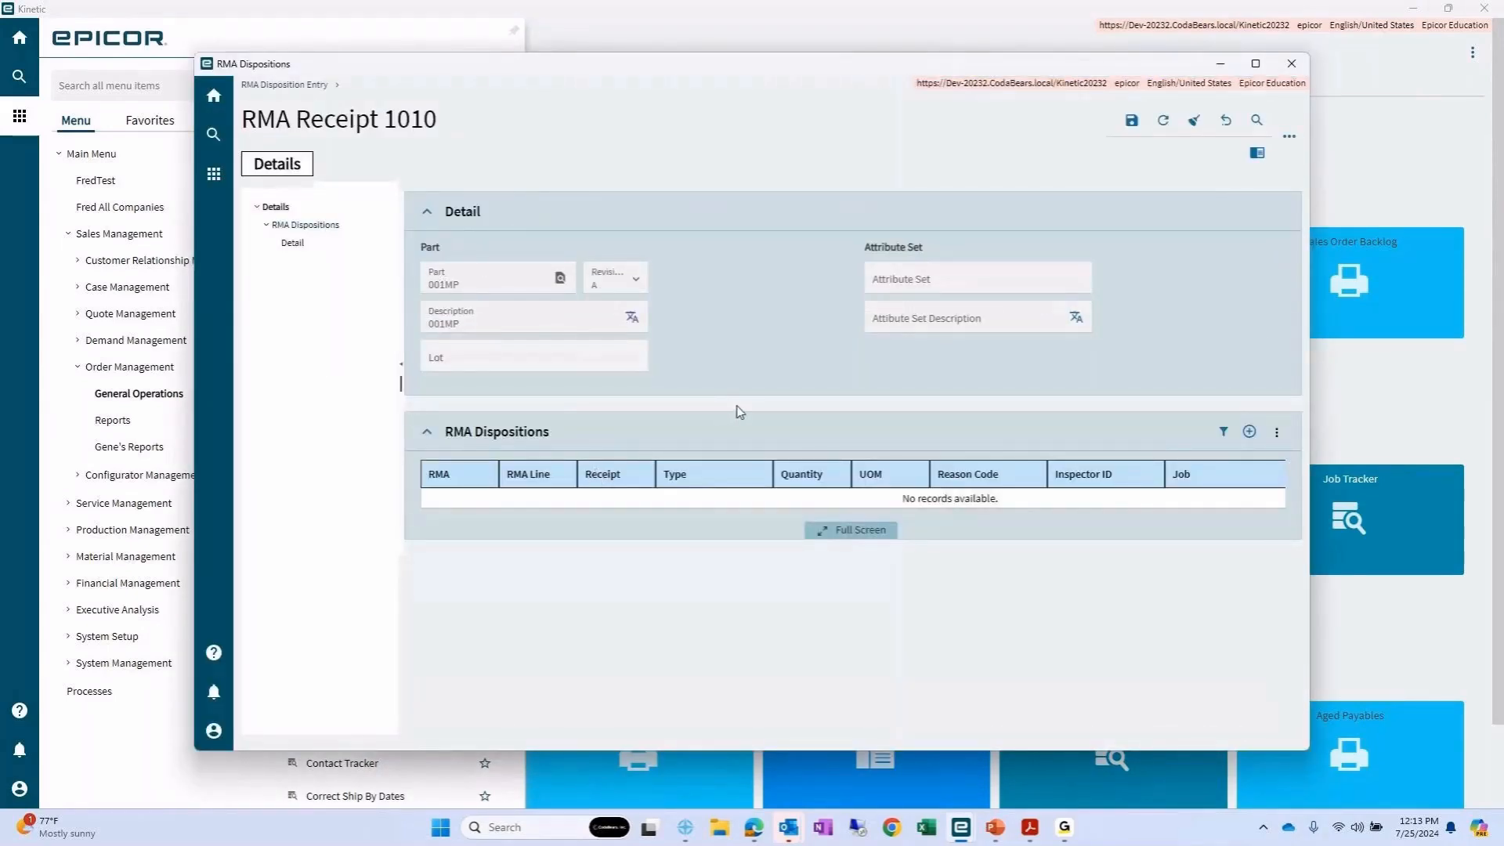
- Add a Fail disposition: quantity 2, reason Failed, Cosmetic, inspector Advanced Quality
{"action": "left_click", "coordinate": [1248, 431]}
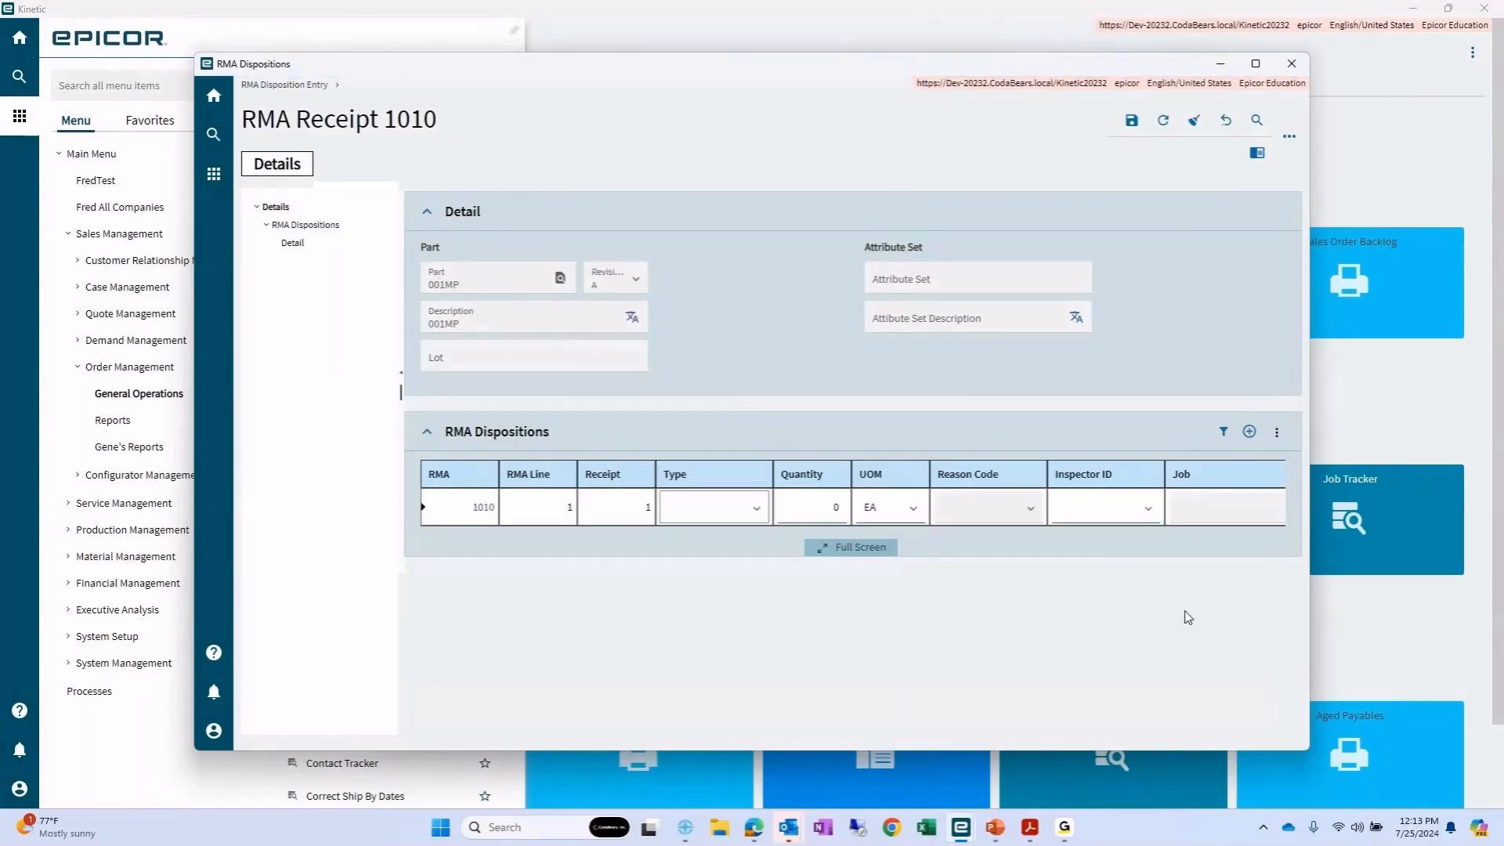
{"action": "left_click", "coordinate": [713, 507]}
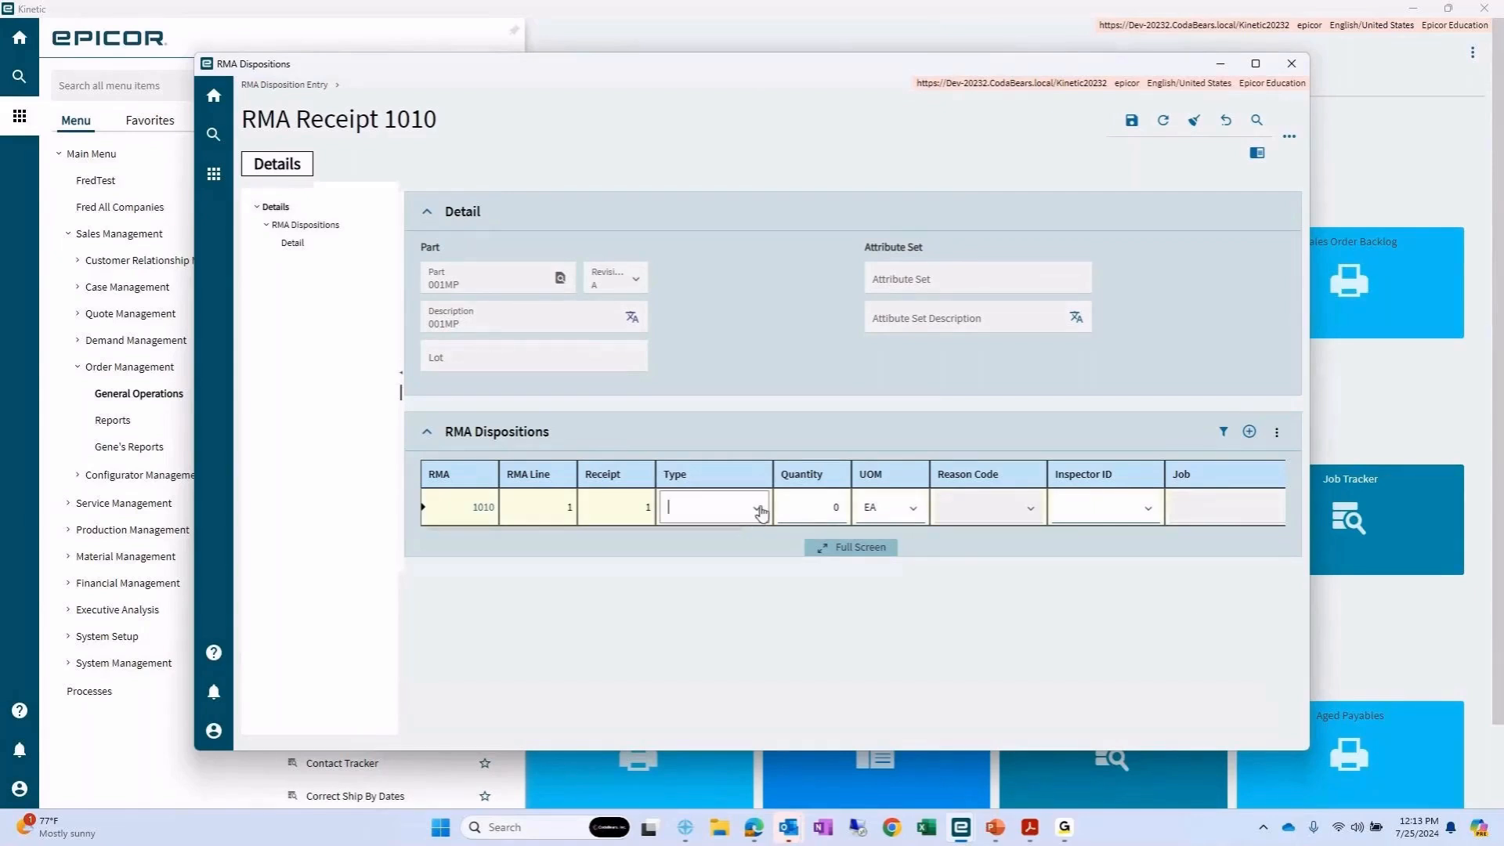
{"action": "left_click", "coordinate": [756, 507]}
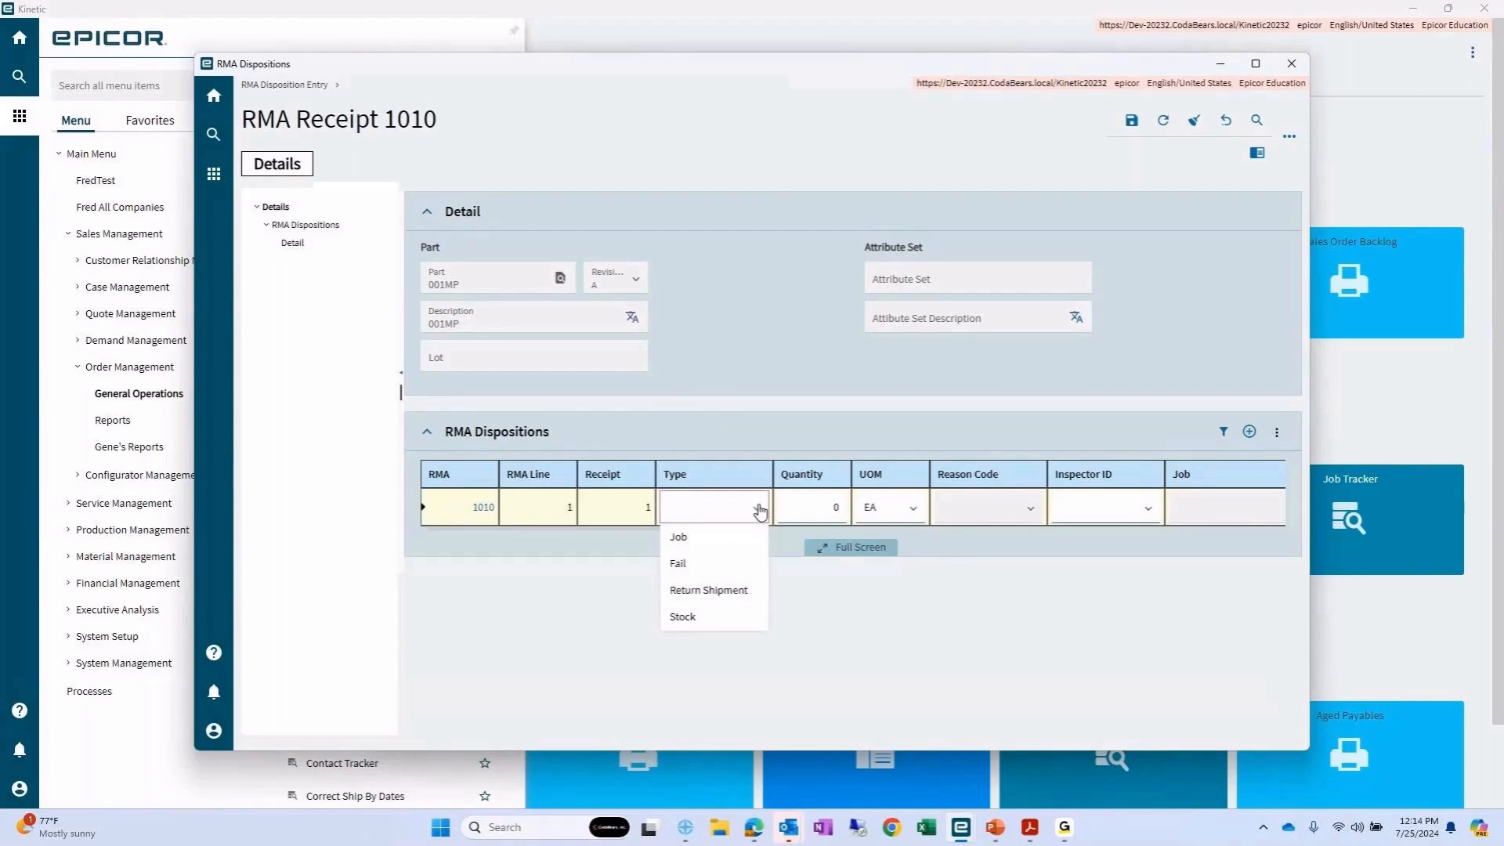
{"action": "mouse_move", "coordinate": [692, 569]}
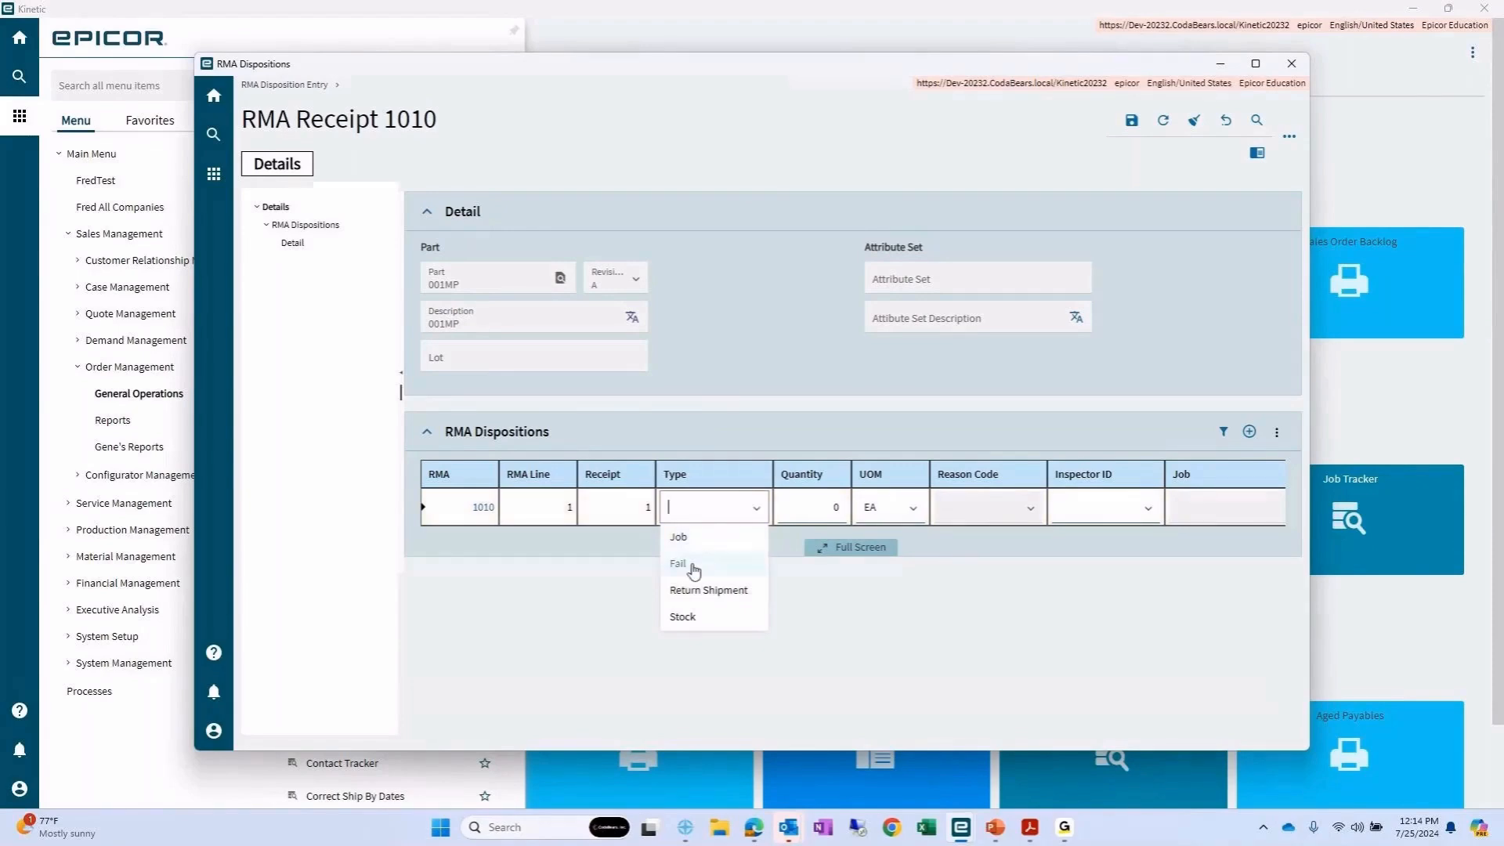
{"action": "left_click", "coordinate": [679, 563]}
{"action": "type", "text": "2"}
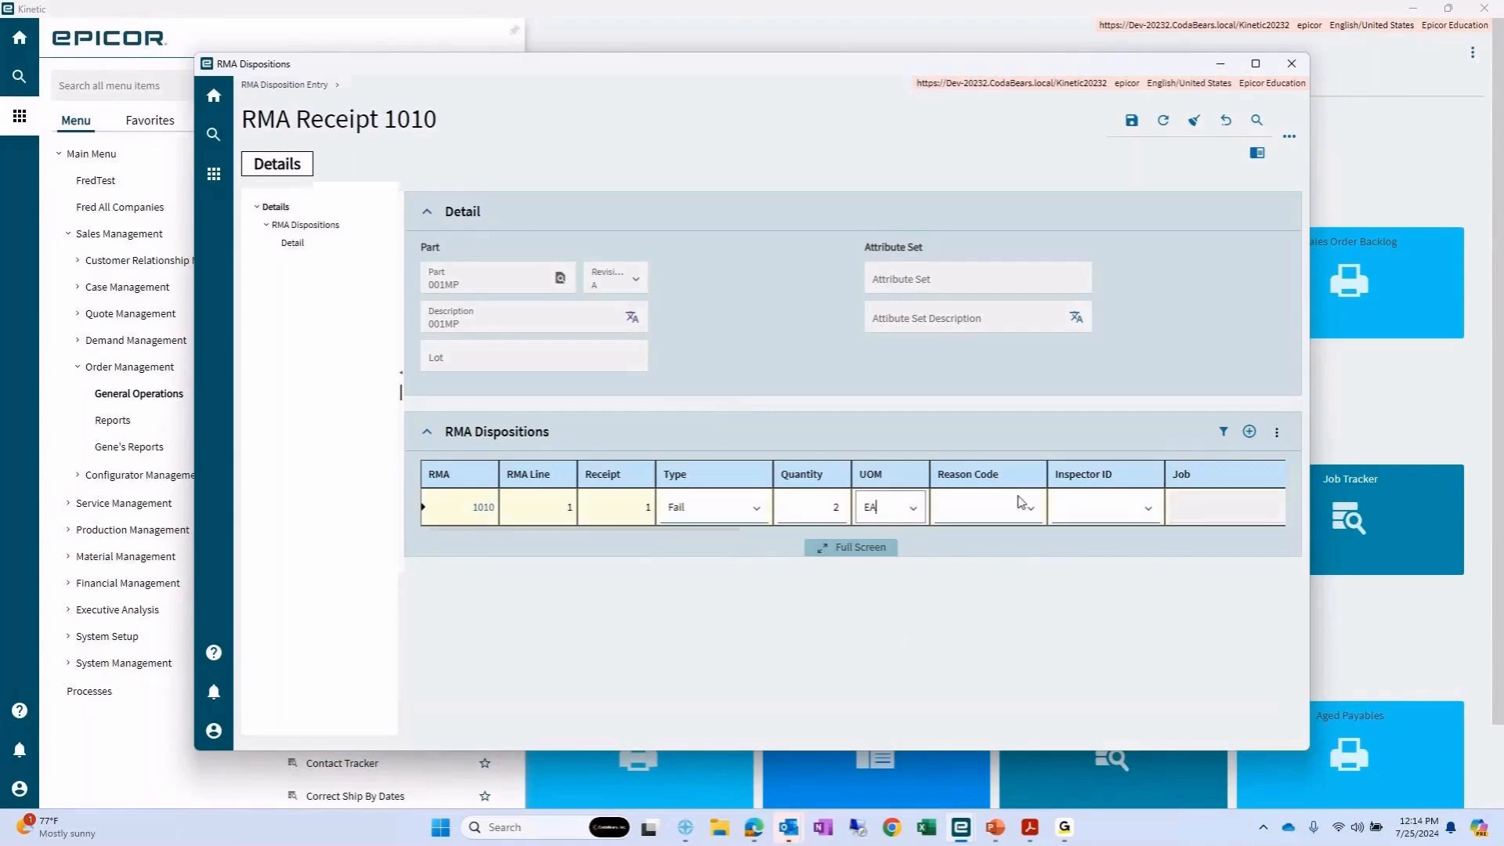
{"action": "left_click", "coordinate": [986, 507]}
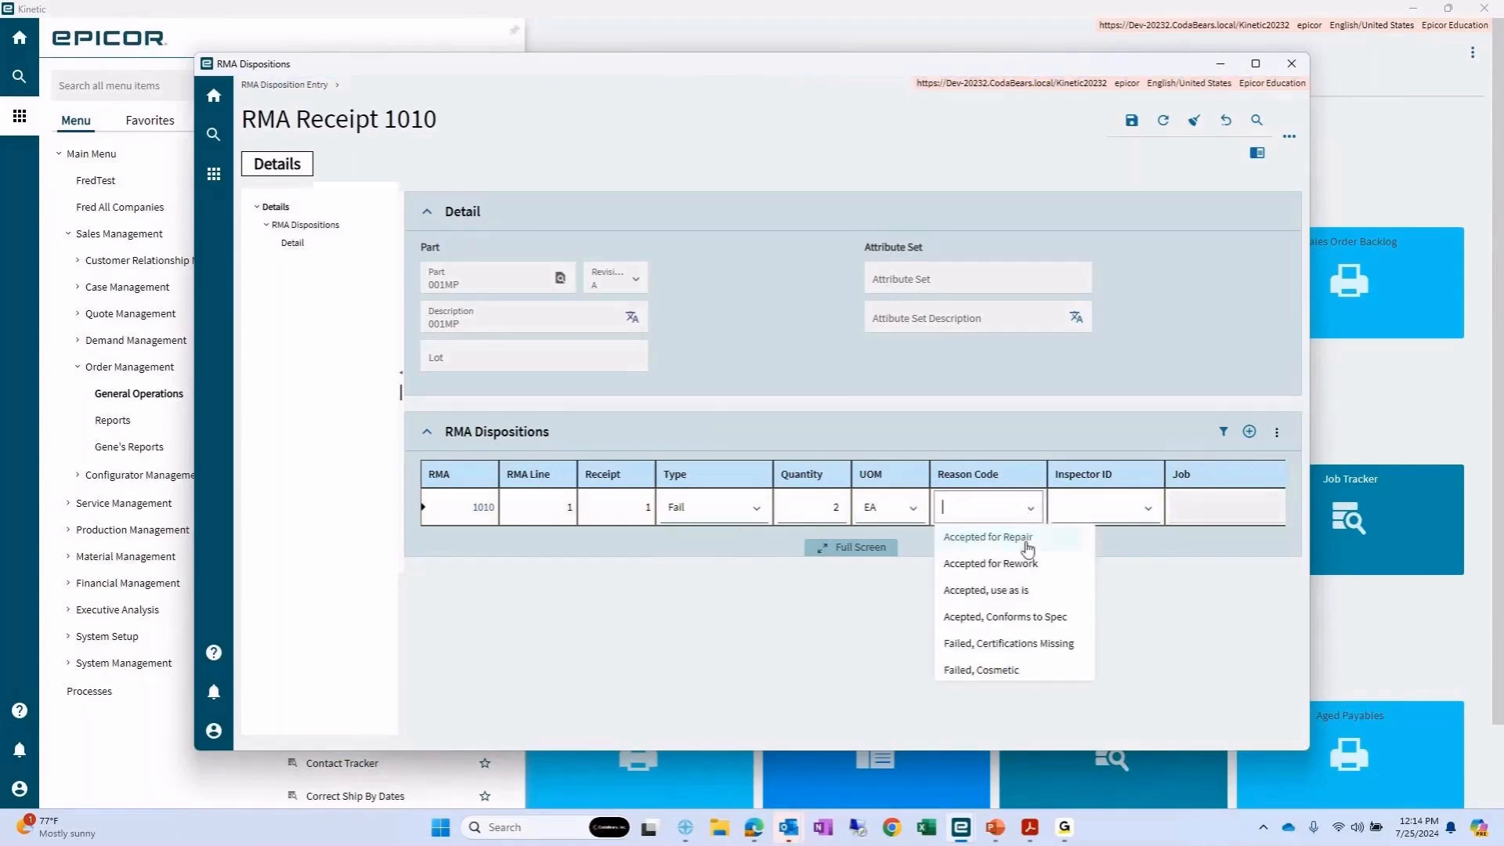
{"action": "left_click", "coordinate": [979, 670]}
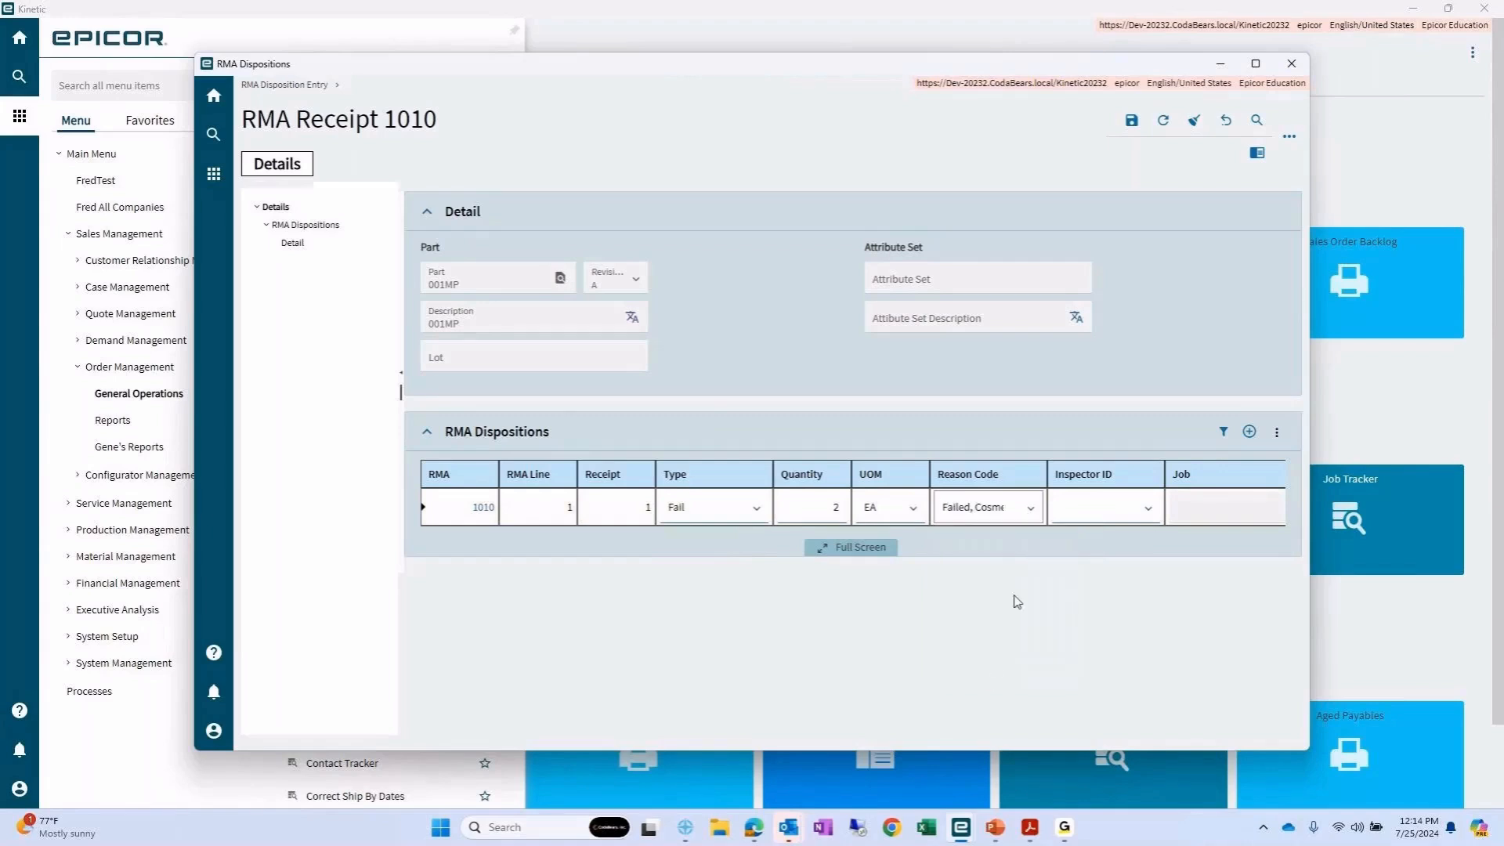
{"action": "left_click", "coordinate": [1103, 507]}
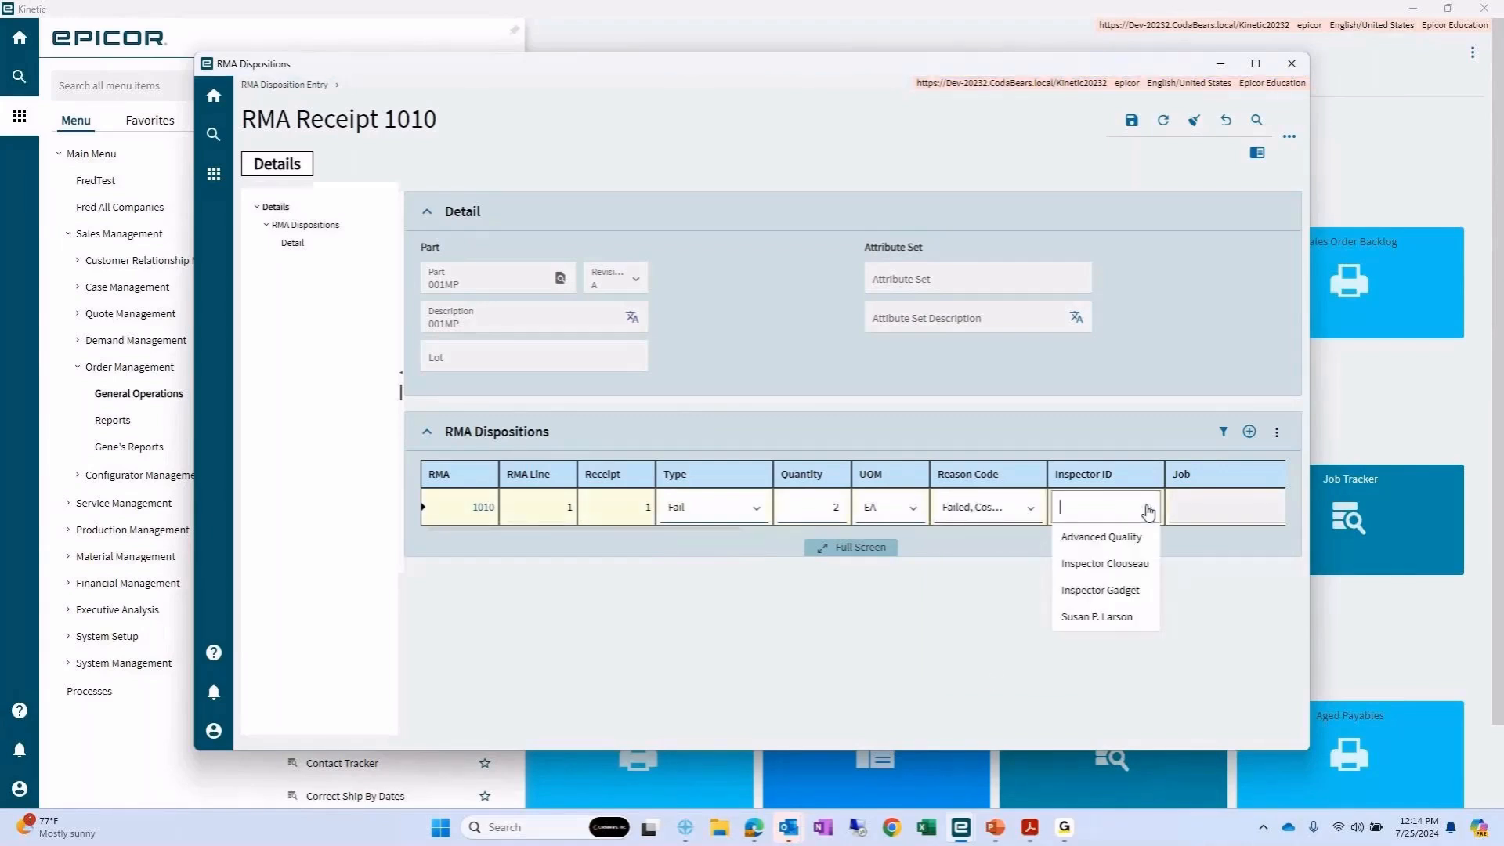
{"action": "left_click", "coordinate": [1099, 536]}
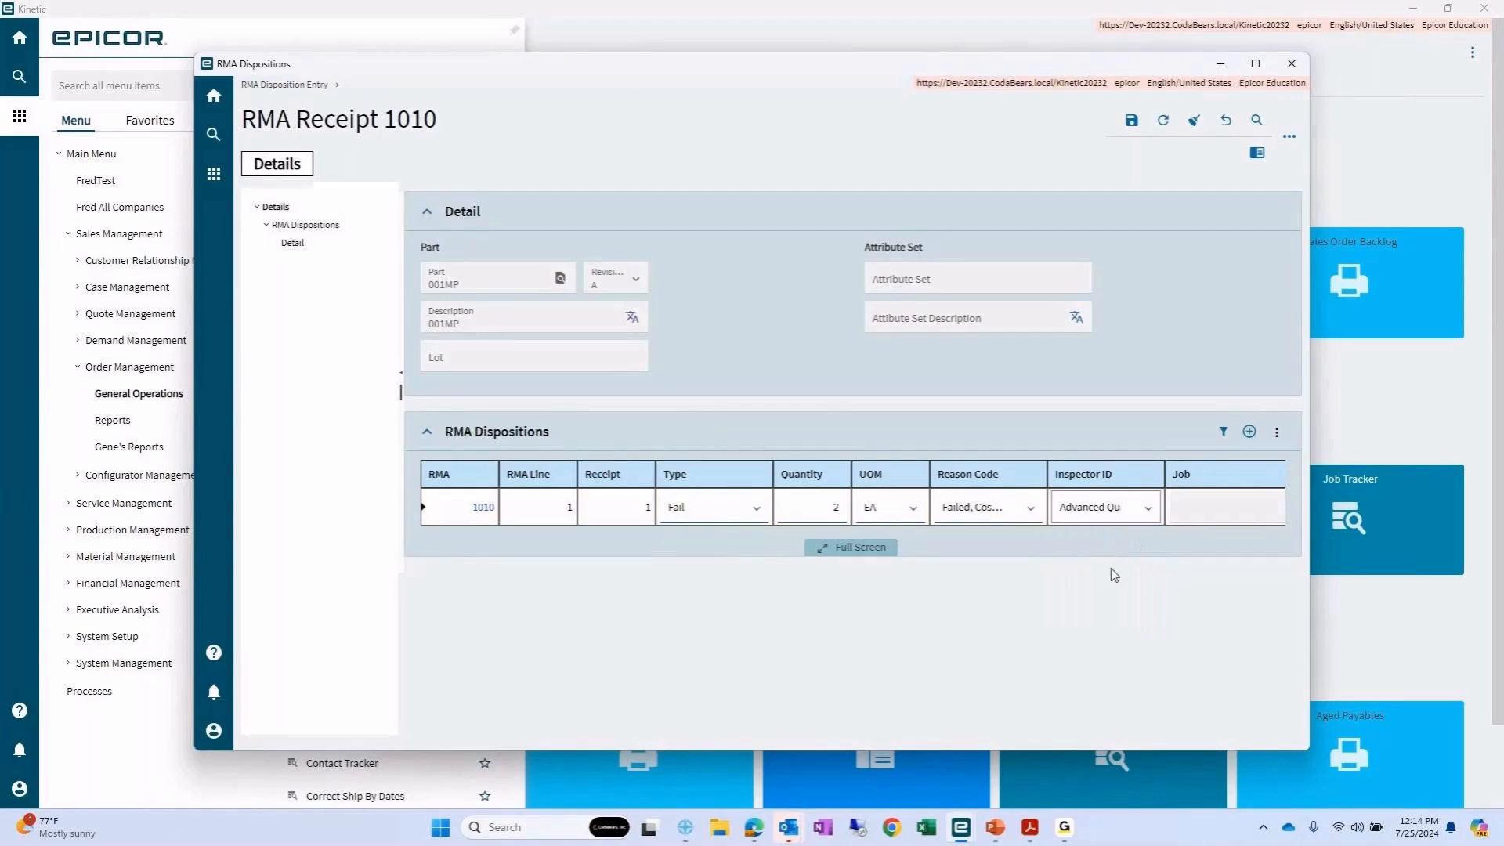
{"action": "mouse_move", "coordinate": [1249, 432]}
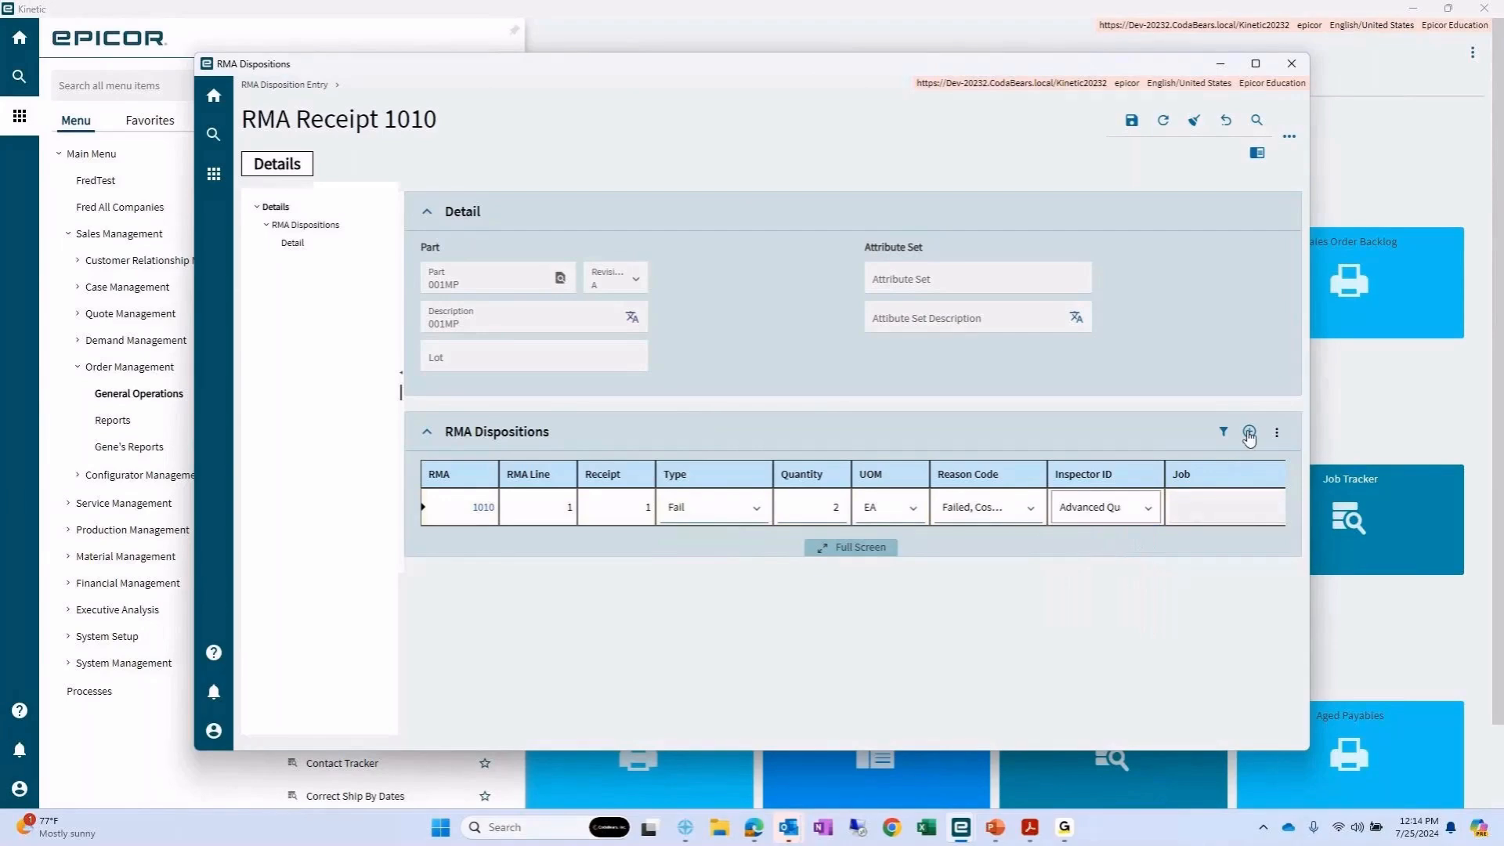
- Add a Stock disposition of 1 piece, inspected by Advanced Quality, to bin 00-00-00
{"action": "left_click", "coordinate": [1248, 432]}
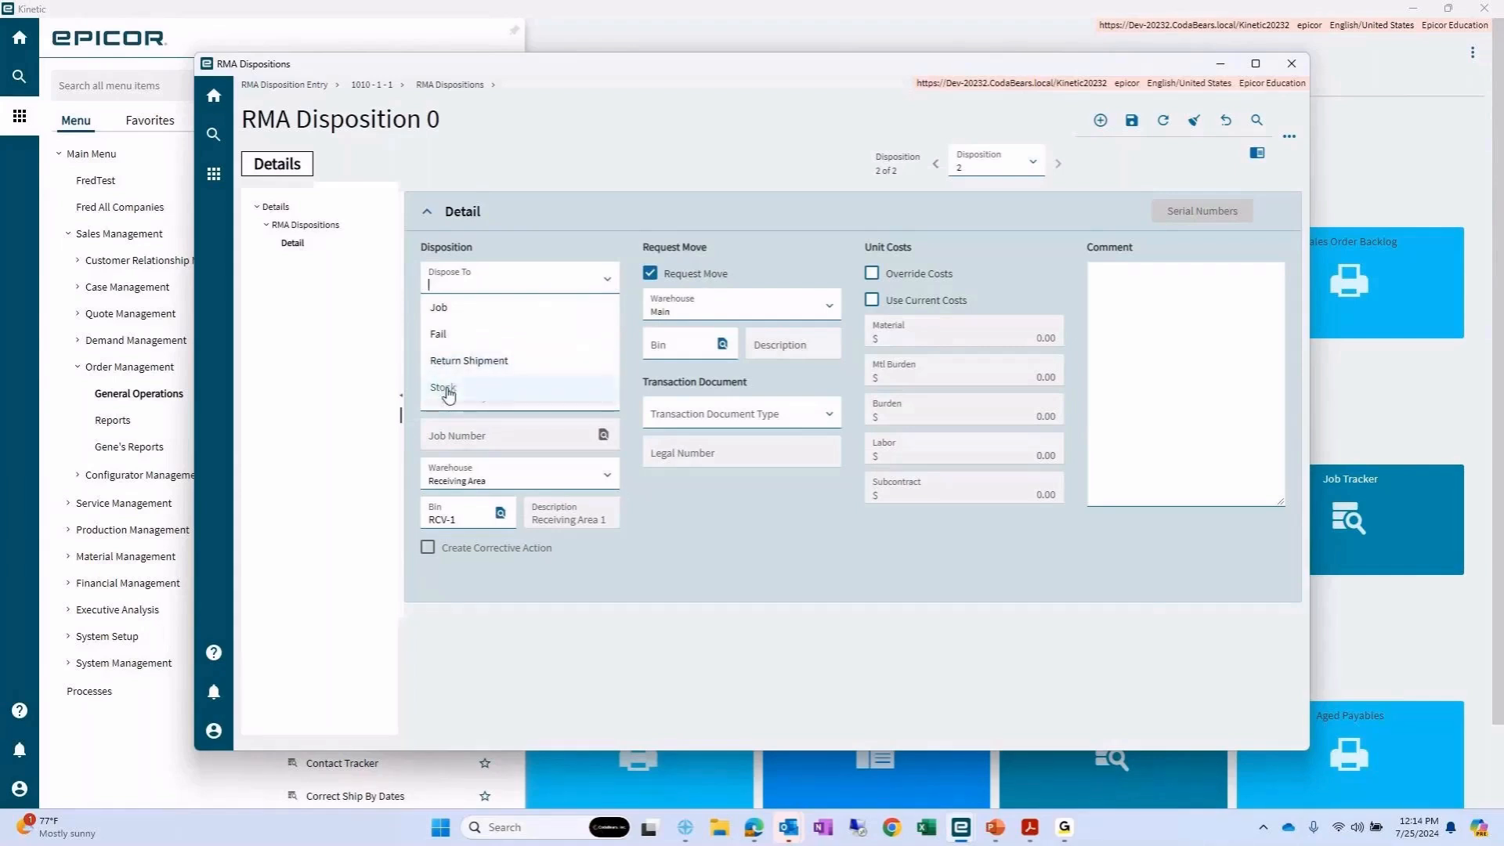
{"action": "left_click", "coordinate": [443, 387]}
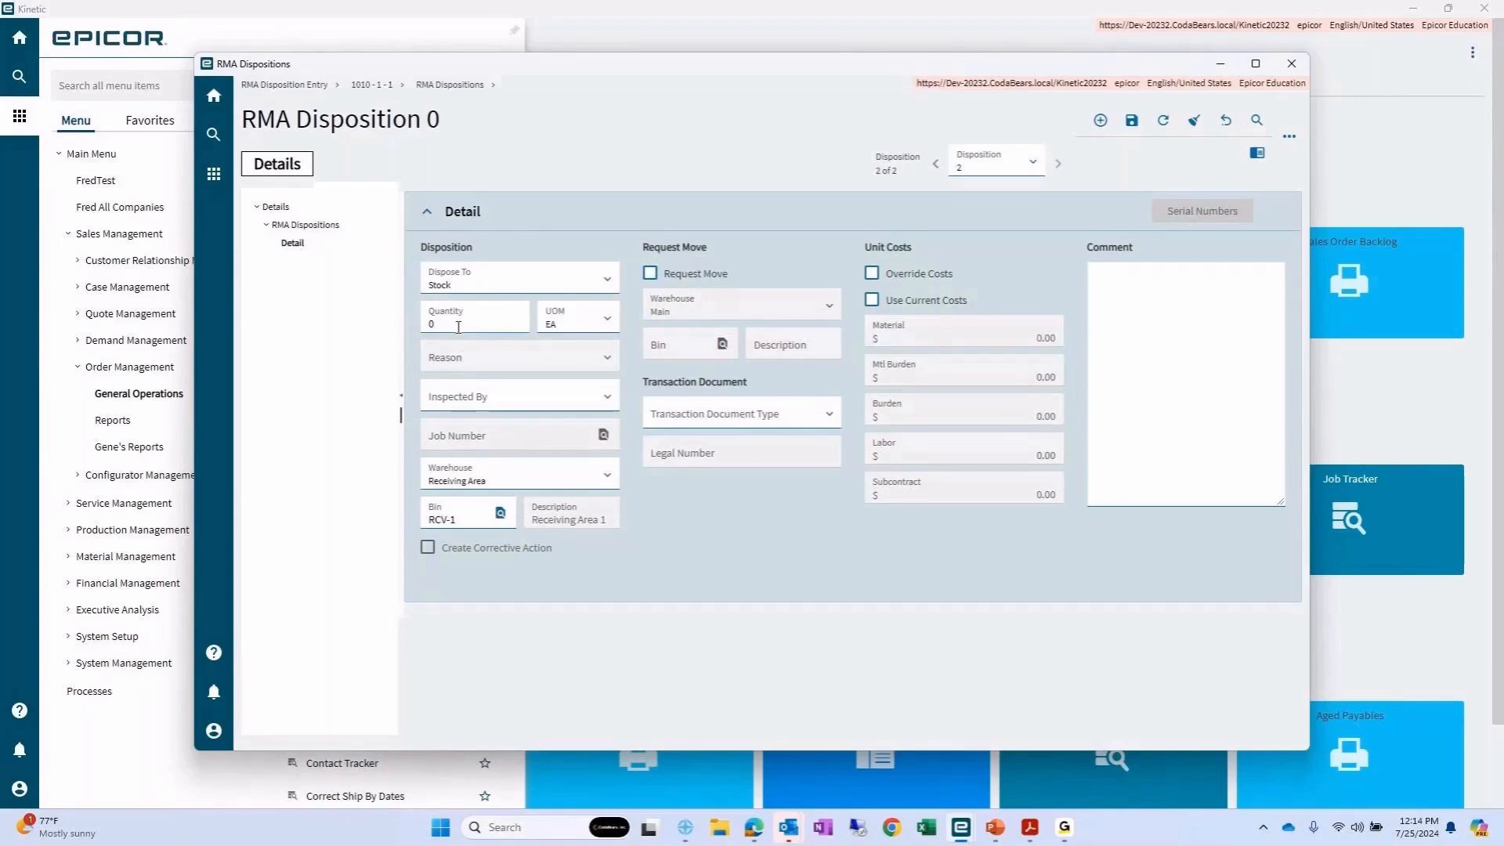
{"action": "type", "text": "1"}
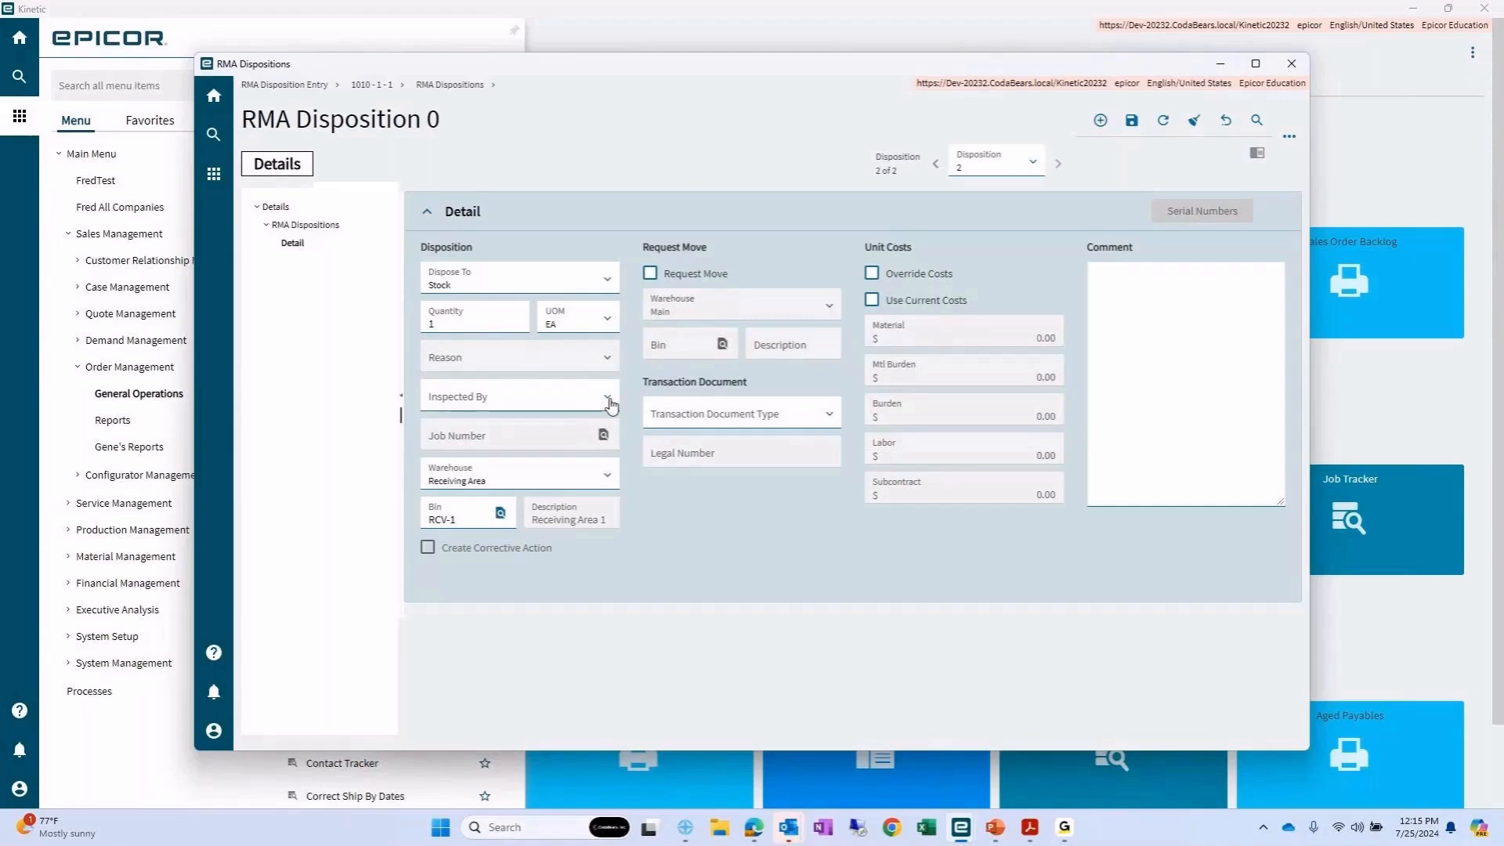
{"action": "type", "text": "Advanced Quality"}
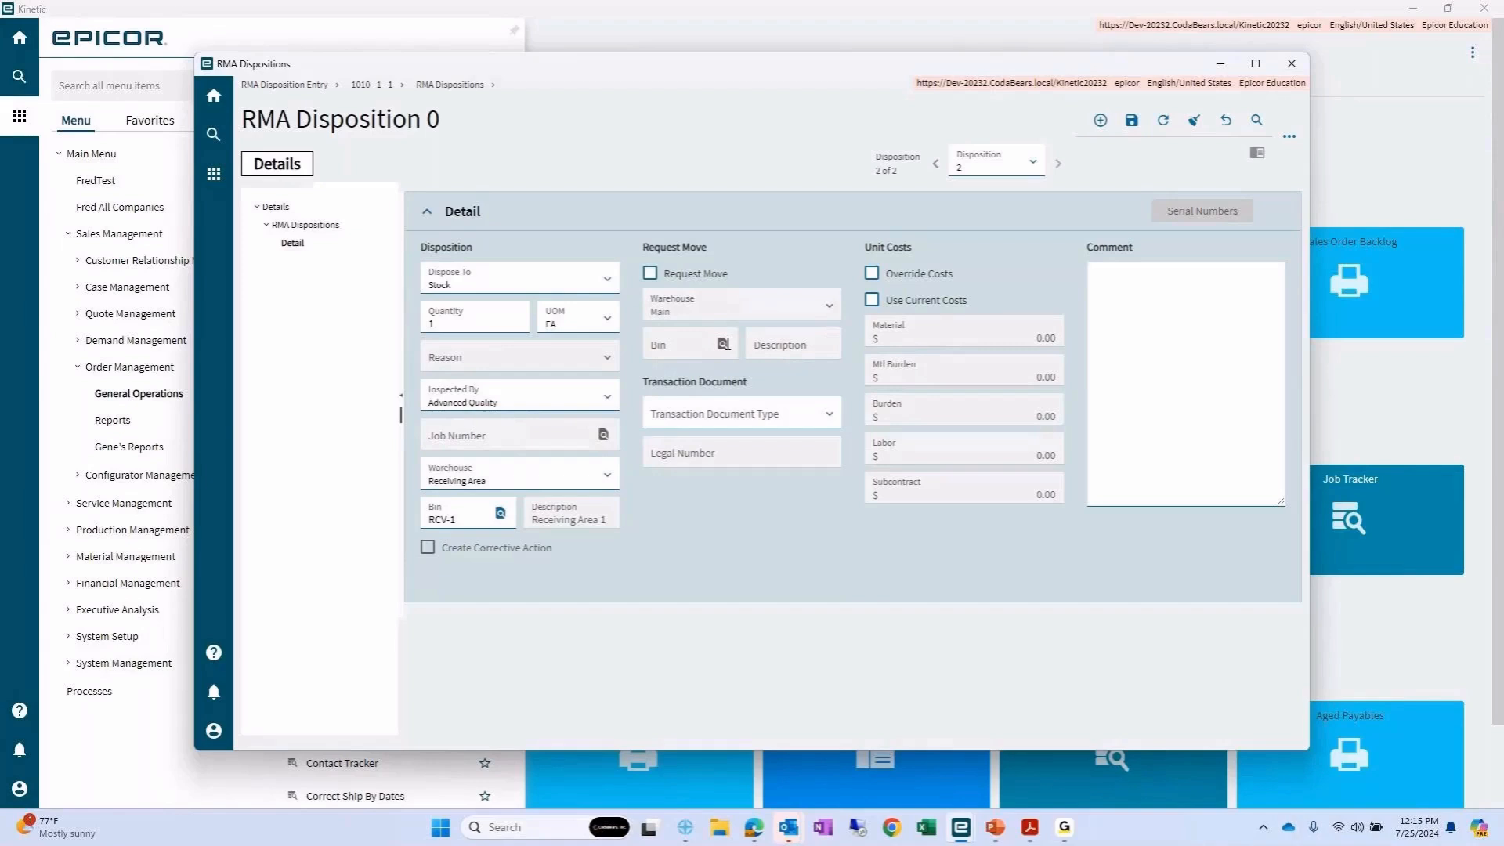
{"action": "left_click", "coordinate": [1254, 120]}
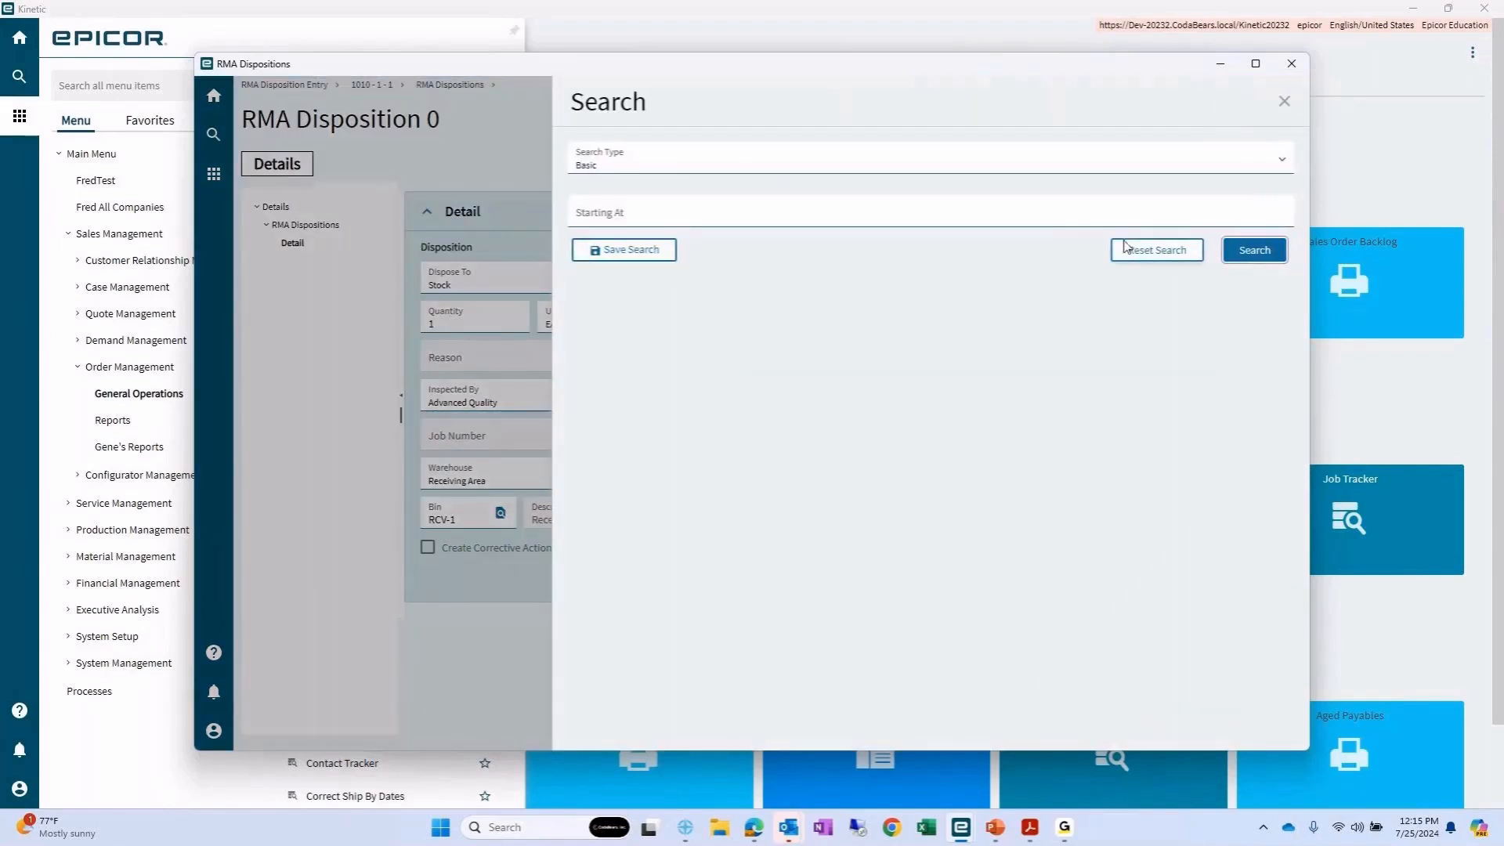
{"action": "left_click", "coordinate": [1253, 249]}
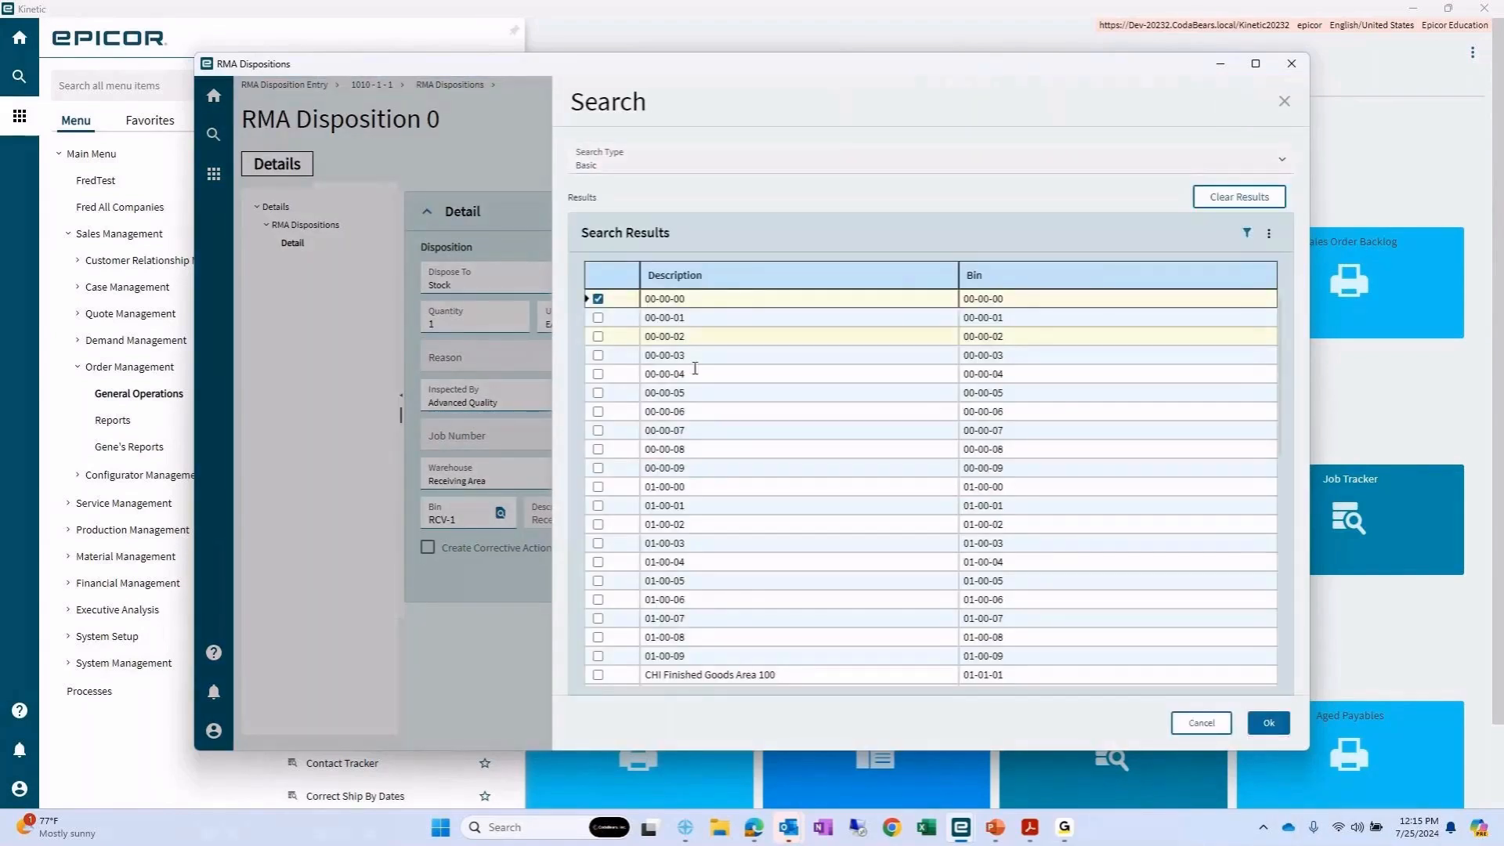
{"action": "left_click", "coordinate": [1266, 723]}
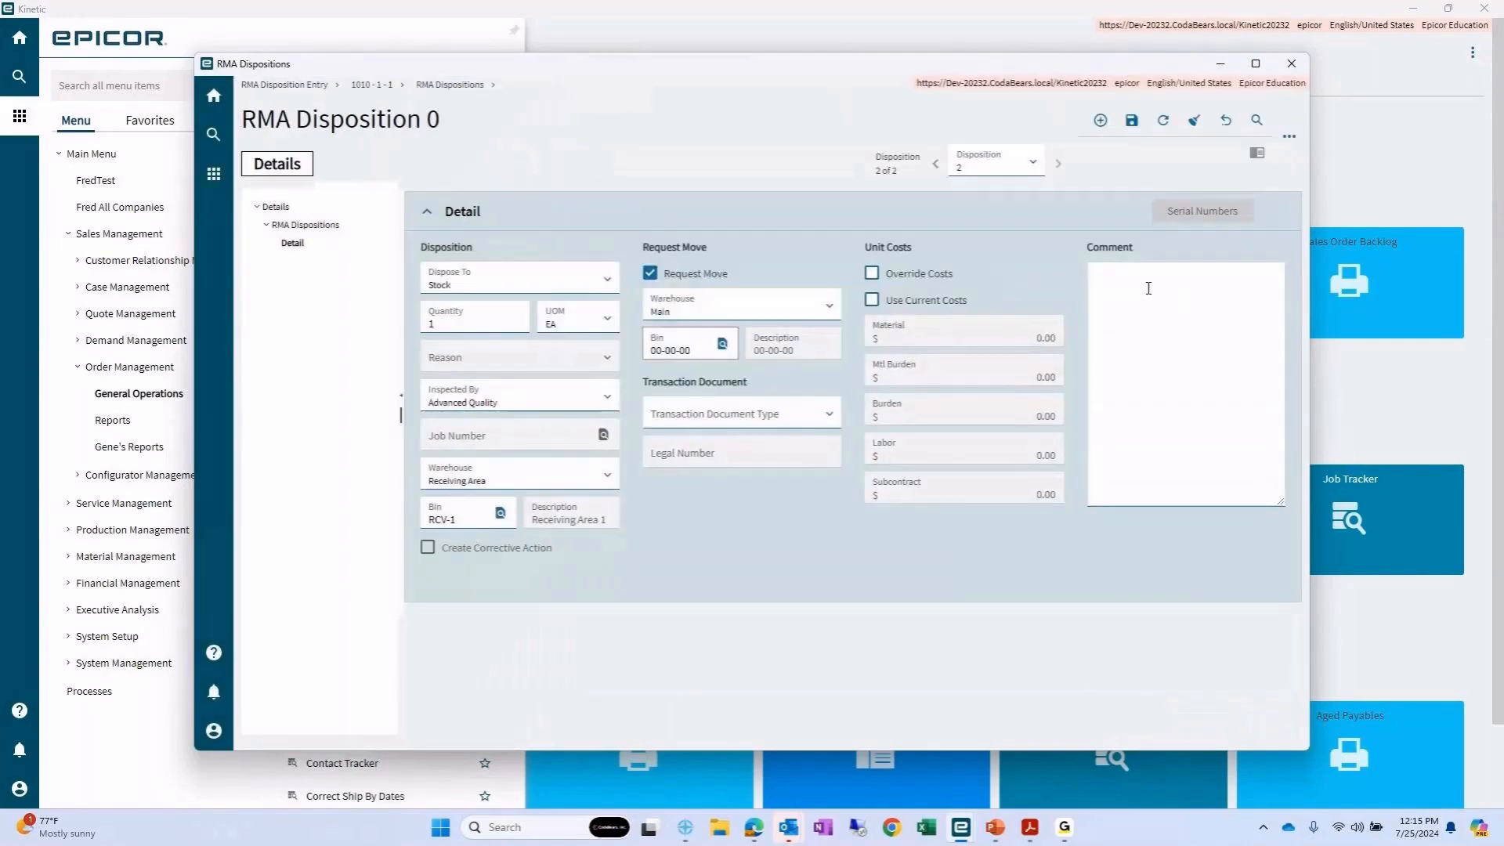
- Comment 'Inspected and no issues.', save, and review both dispositions
{"action": "type", "text": "Inspected and no issues."}
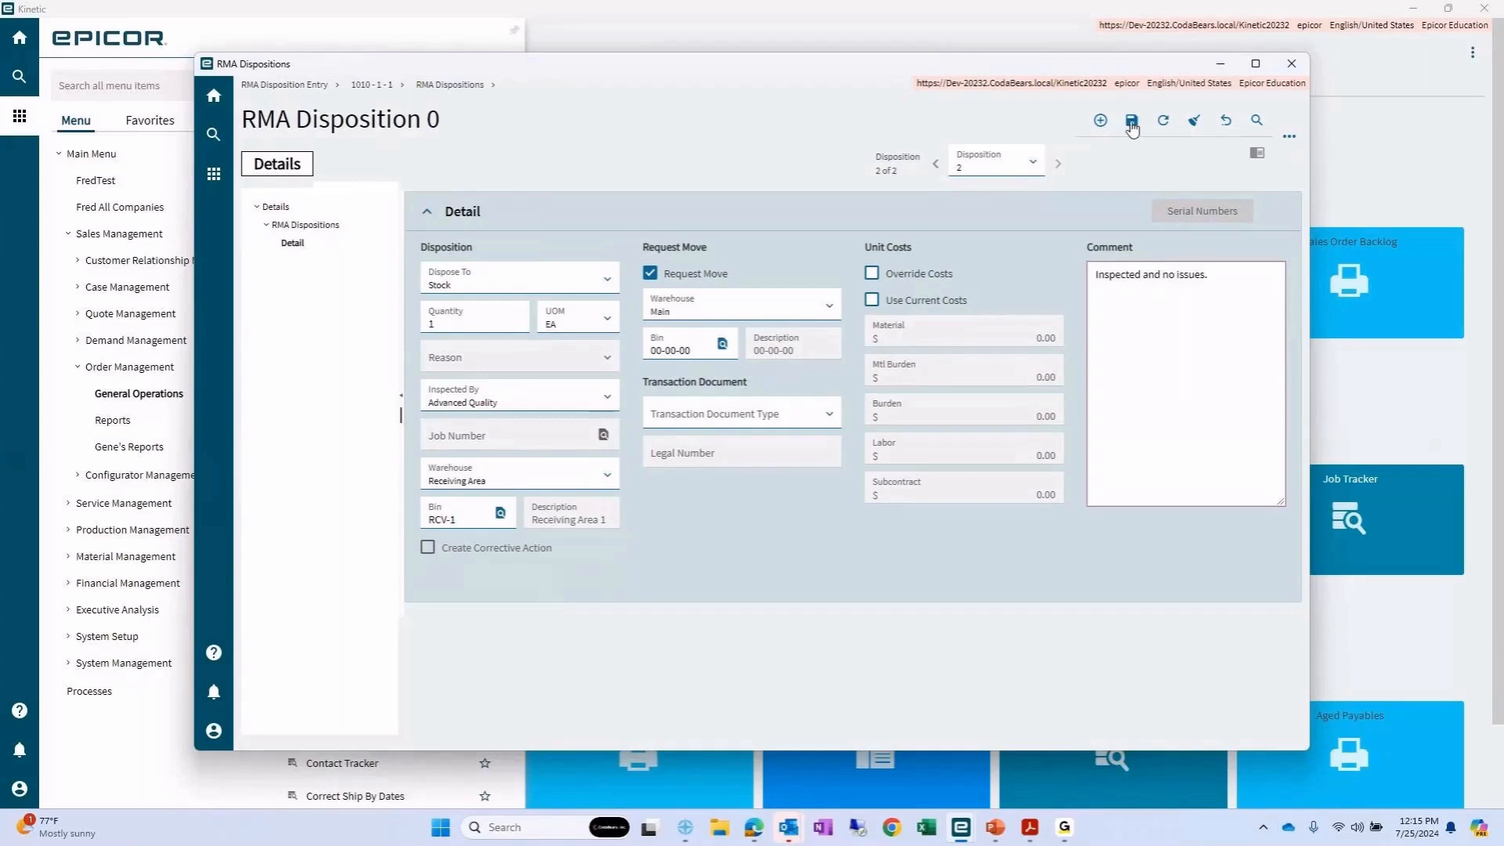
{"action": "left_click", "coordinate": [1129, 119]}
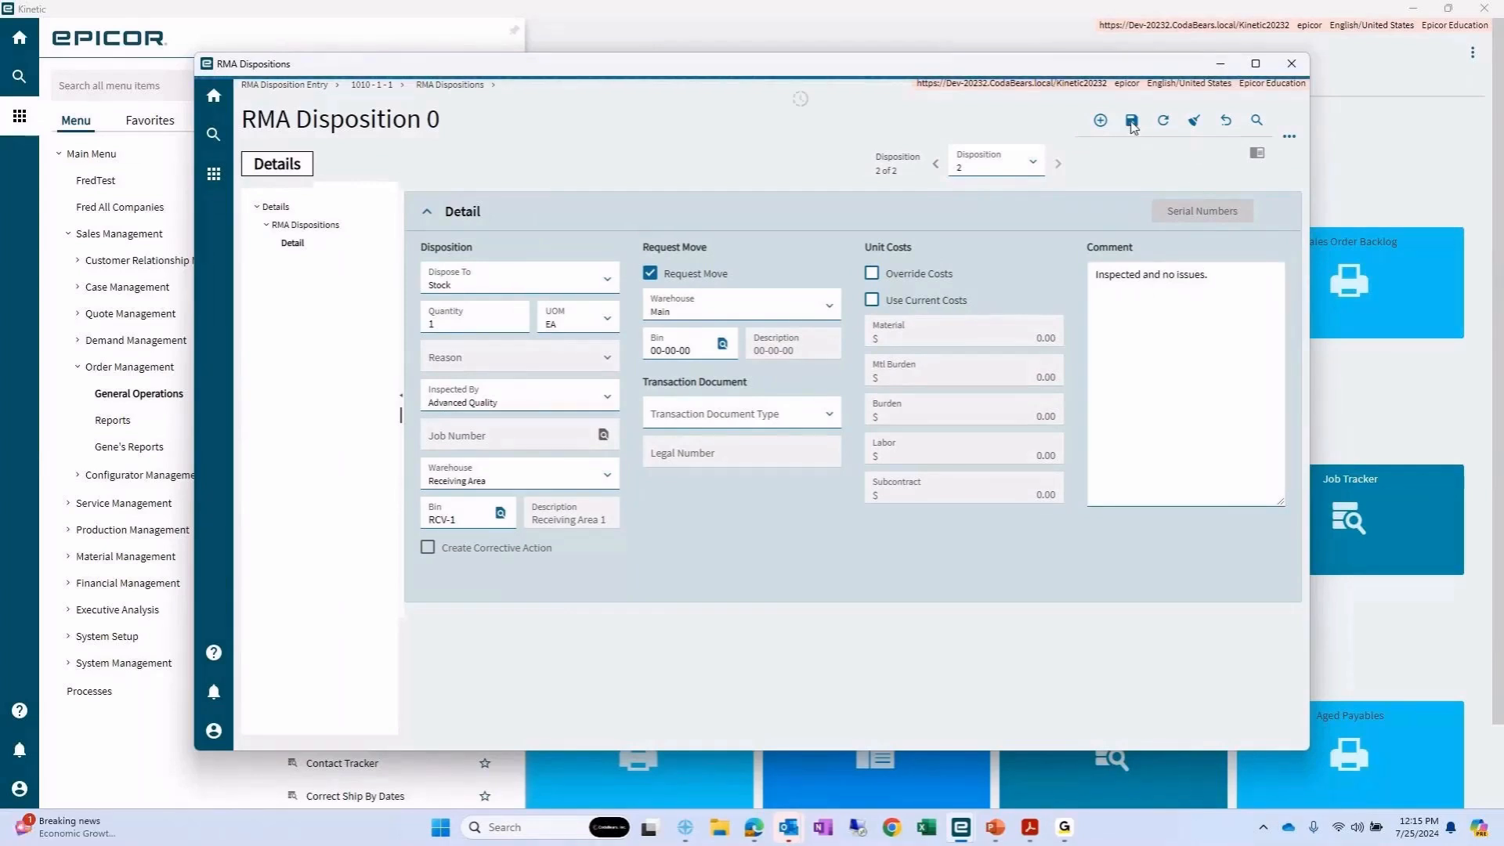
{"action": "left_click", "coordinate": [935, 162]}
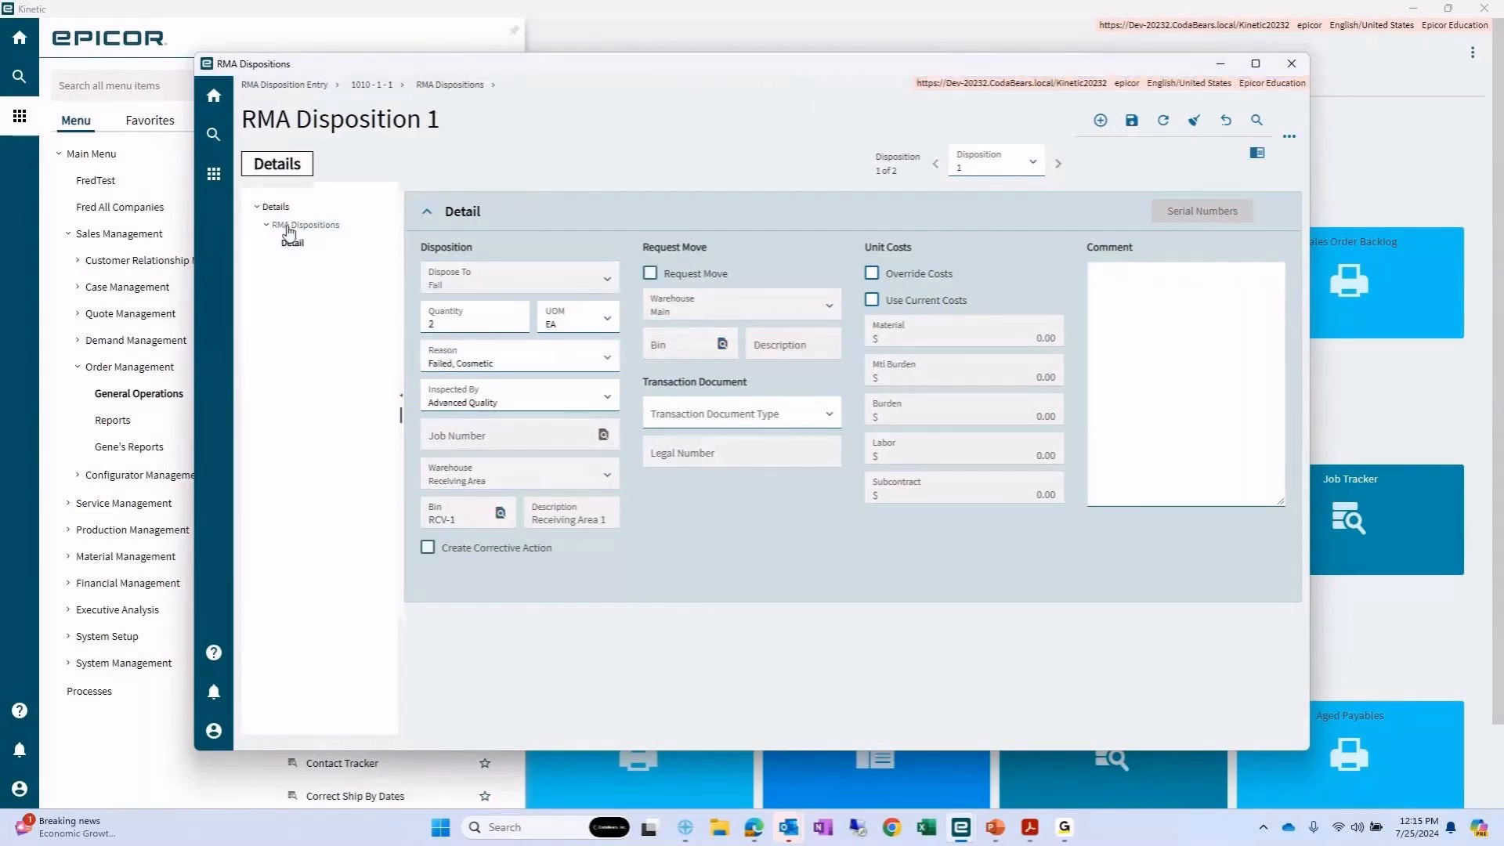
{"action": "left_click", "coordinate": [307, 225]}
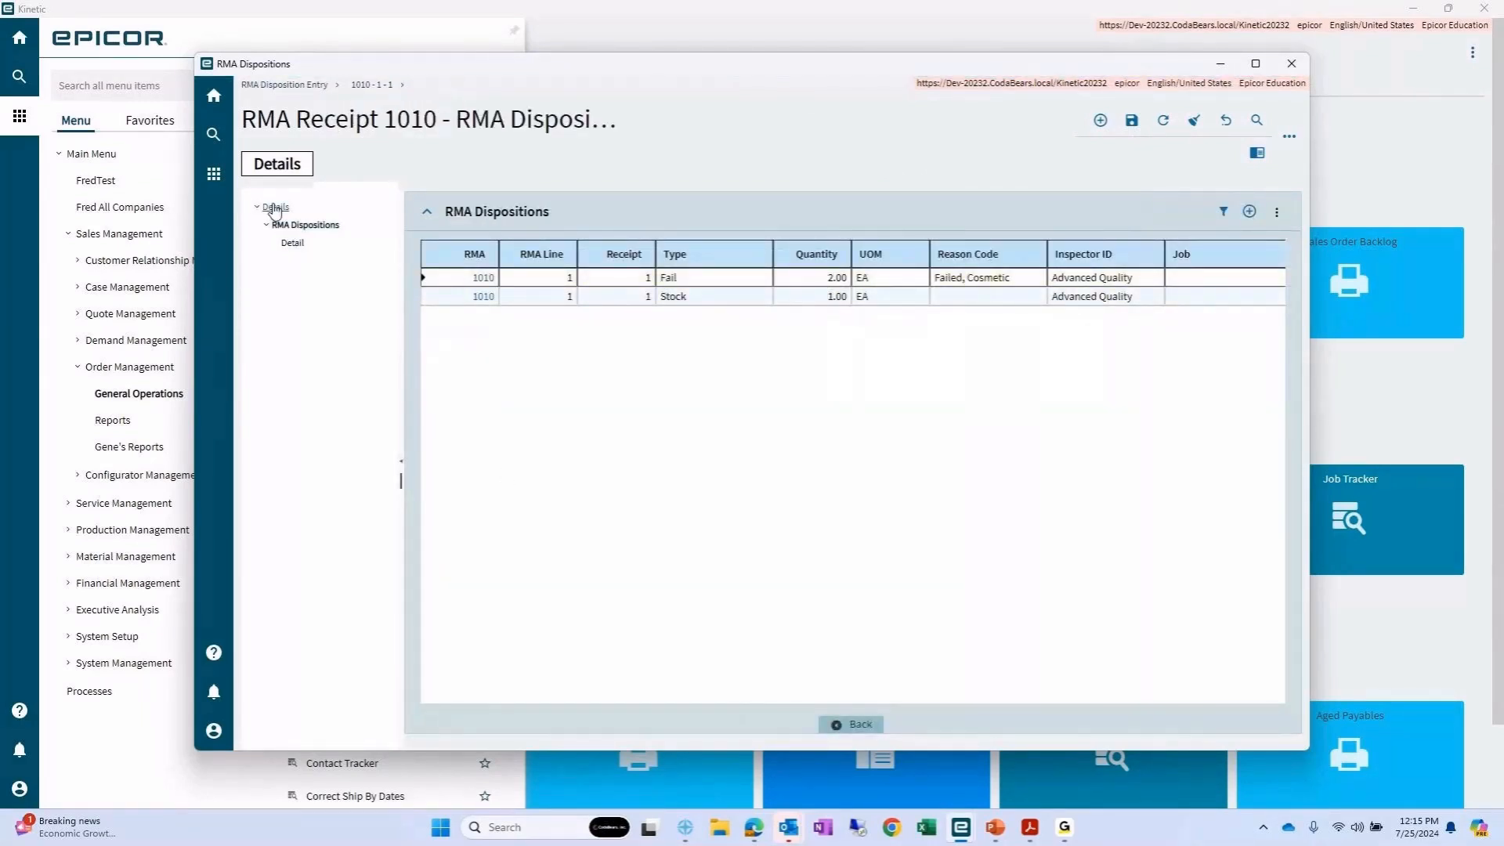
- Filter the RMA list to Closed RMAs and locate RMA 1010
{"action": "left_click", "coordinate": [291, 243]}
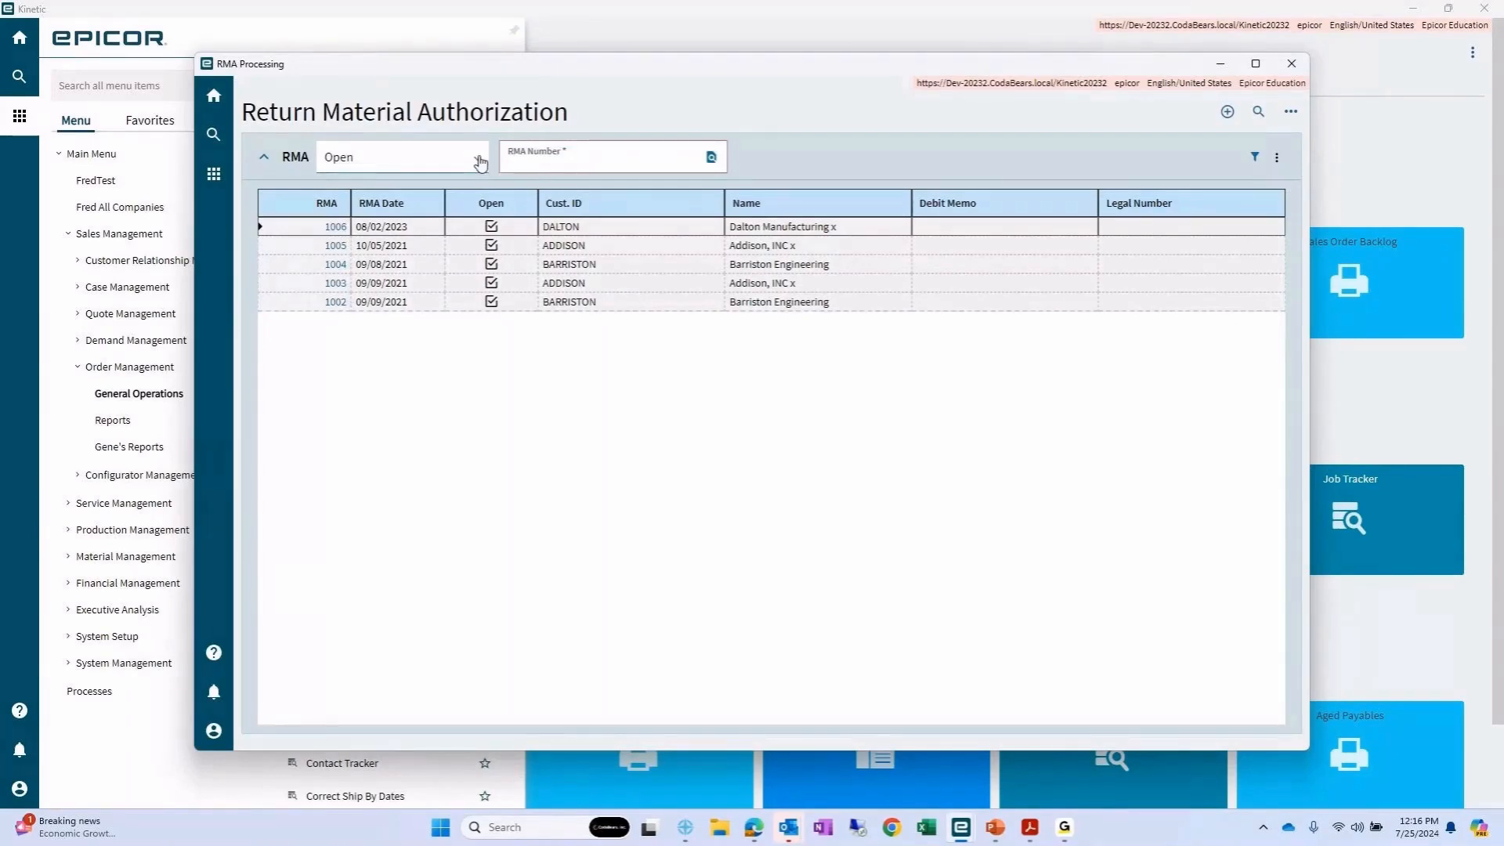
{"action": "left_click", "coordinate": [401, 157]}
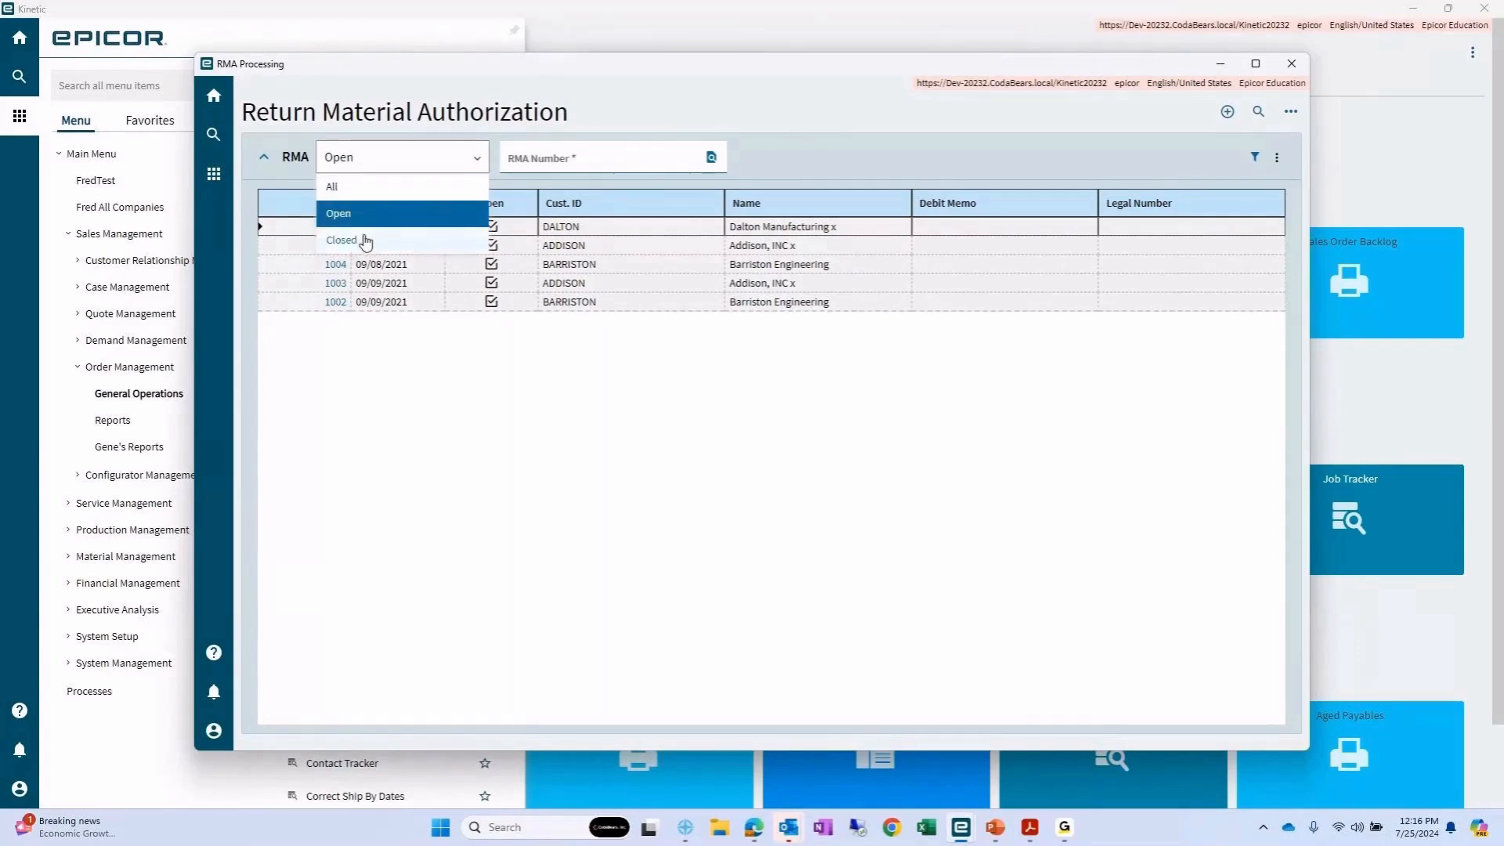
{"action": "left_click", "coordinate": [342, 240]}
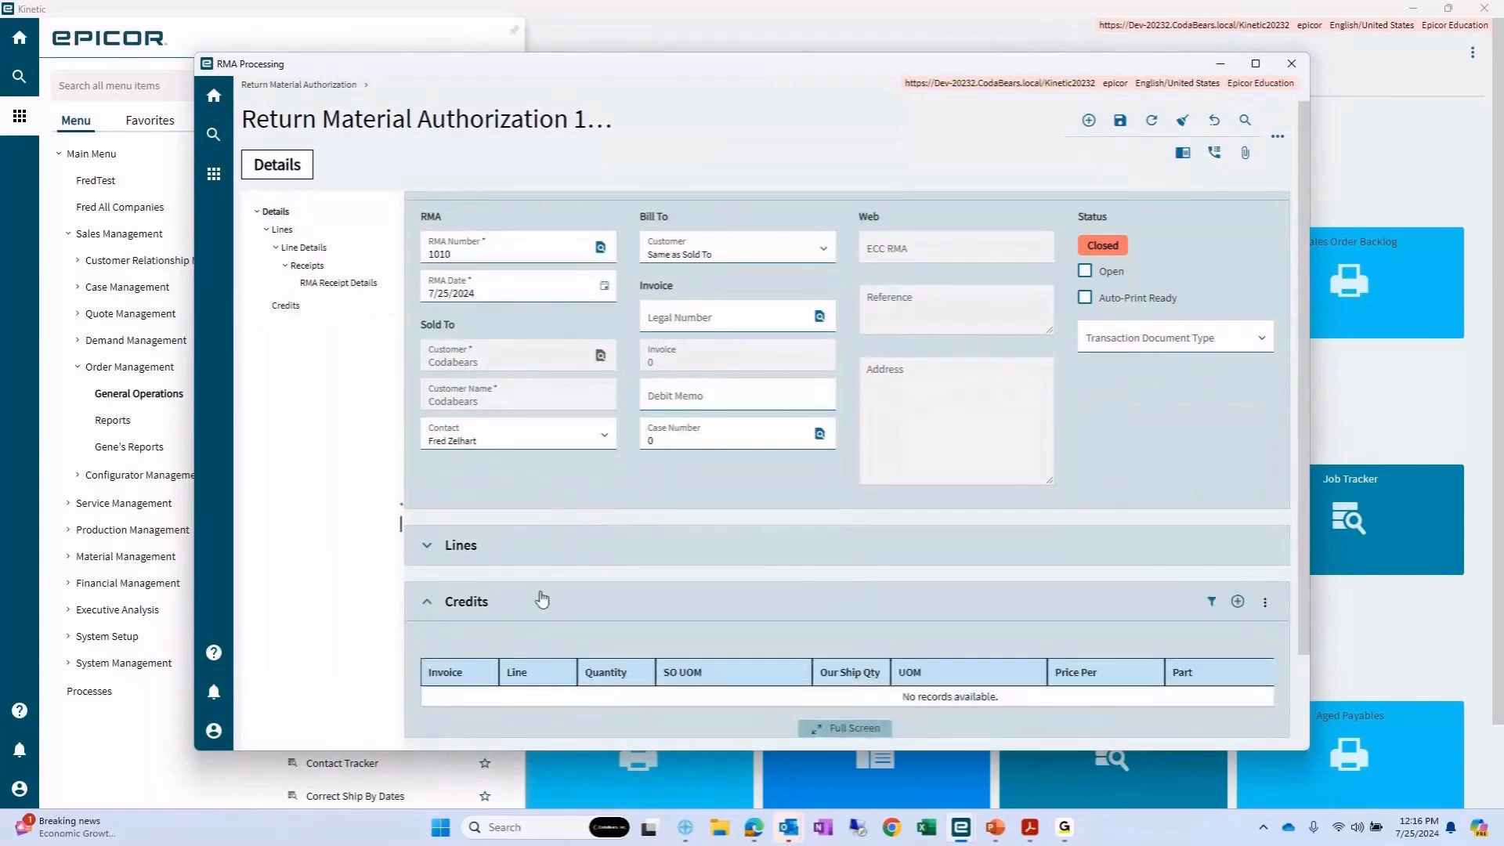
{"action": "scroll", "scroll_direction": "down", "scroll_amount": 3}
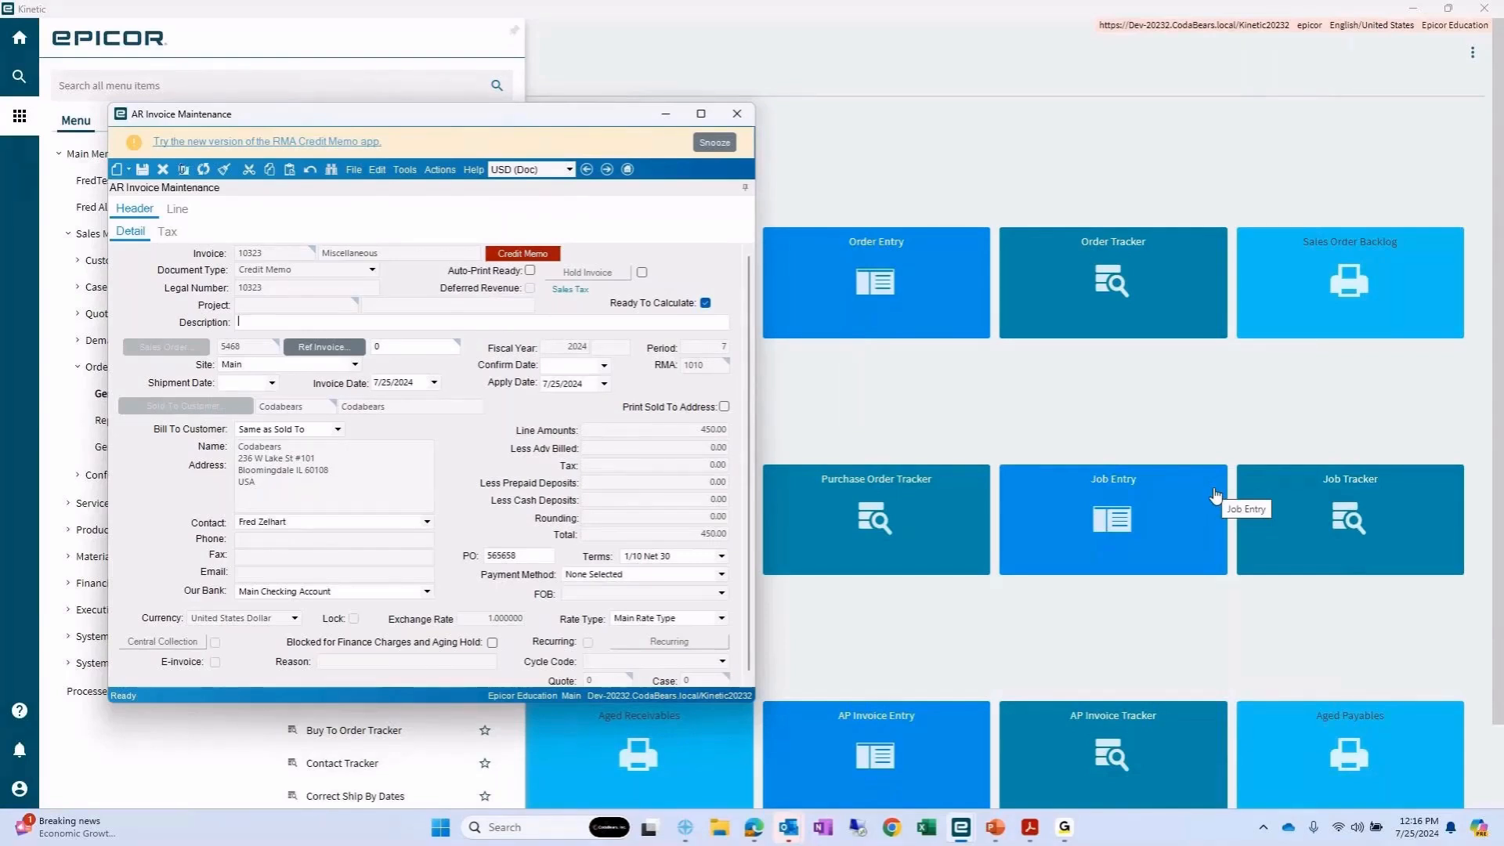
{"action": "mouse_move", "coordinate": [596, 520]}
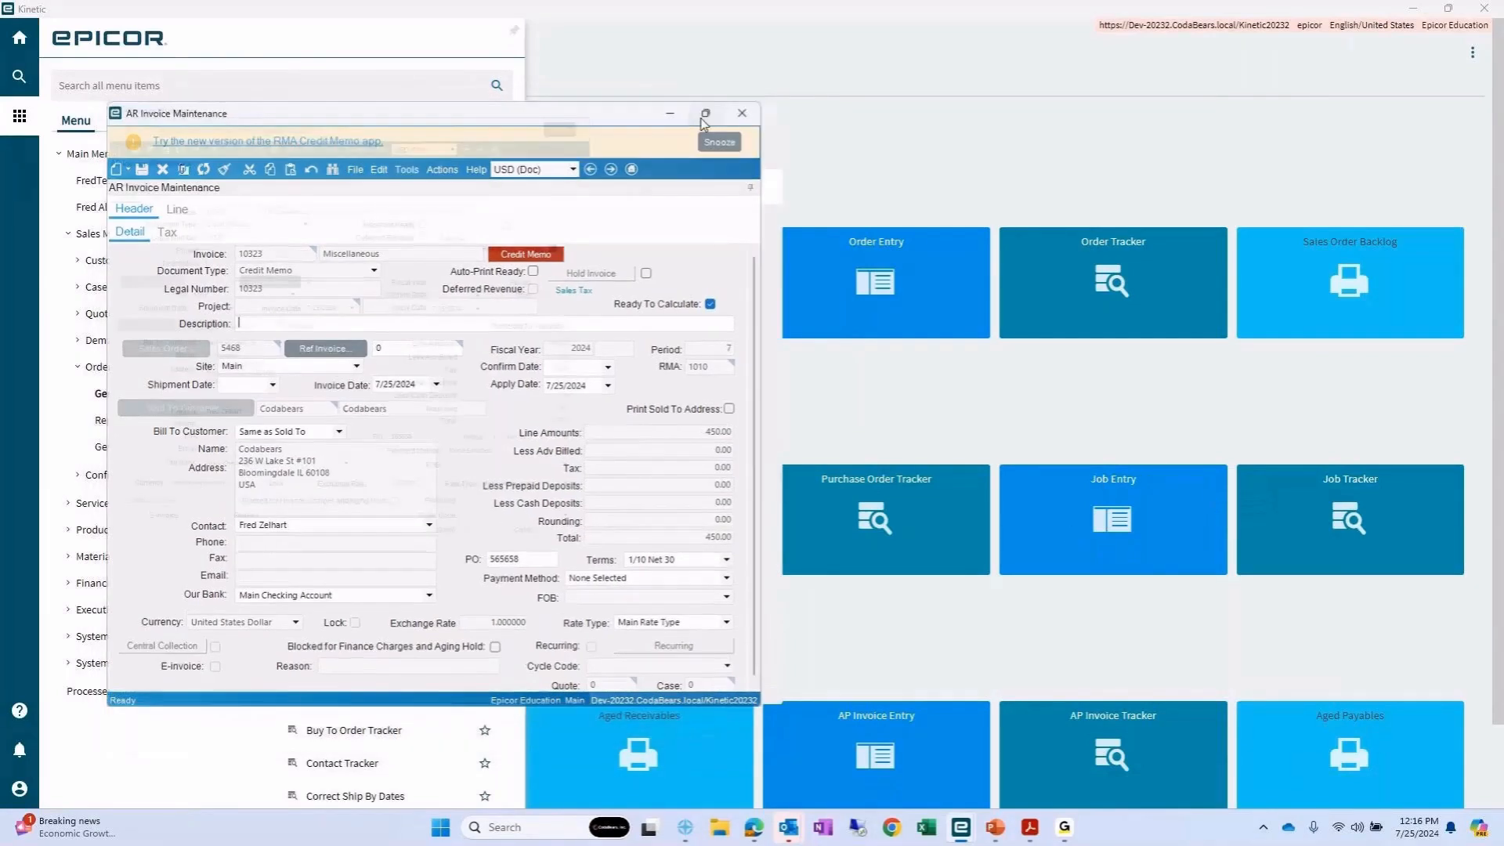
- Maximize credit memo 10323, set reference invoice 10320, and view its line
{"action": "left_click", "coordinate": [705, 113]}
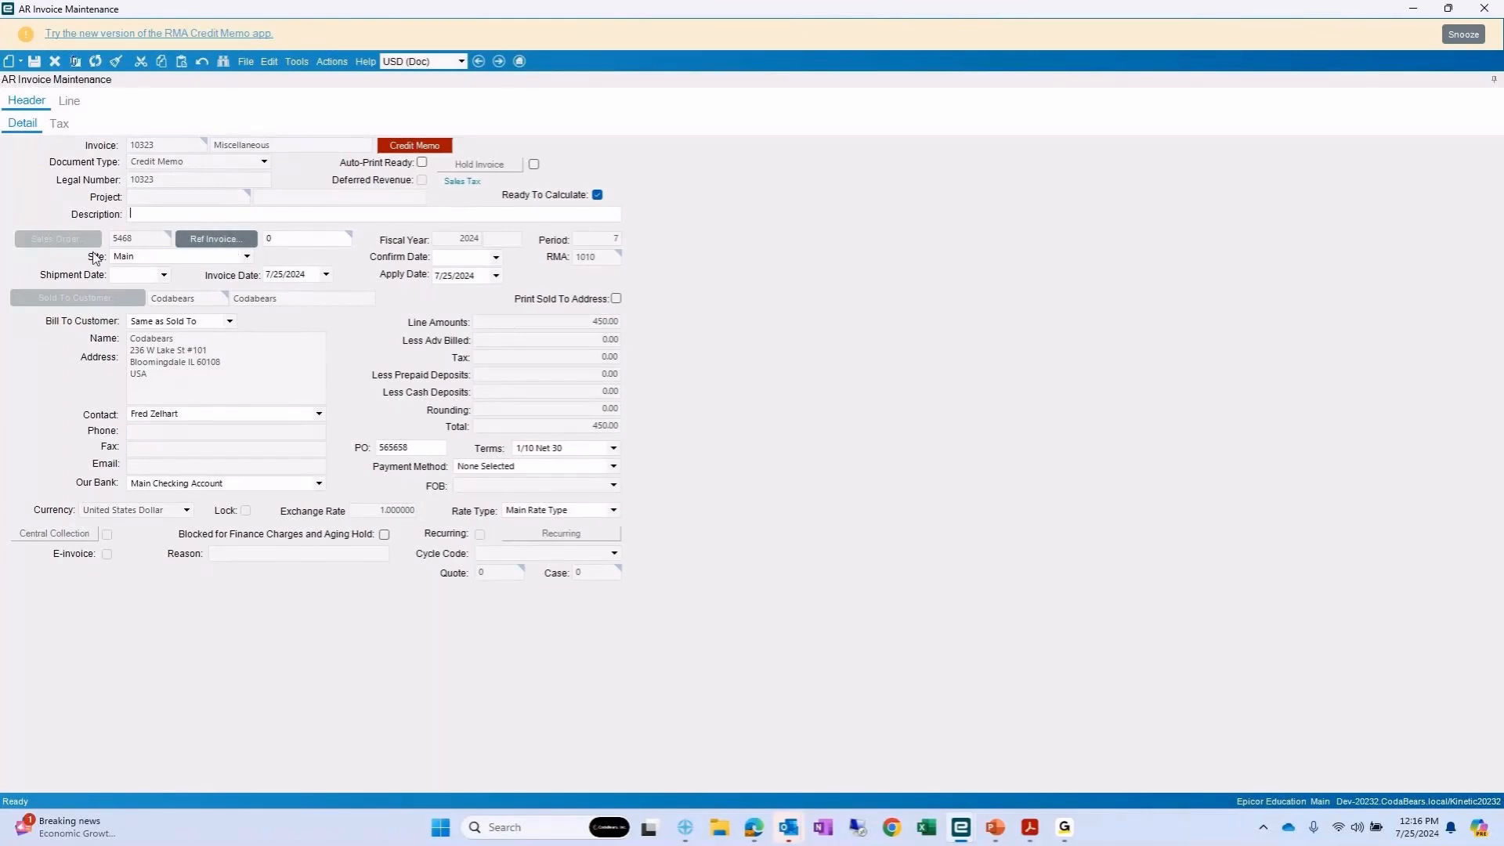
{"action": "left_click", "coordinate": [214, 238]}
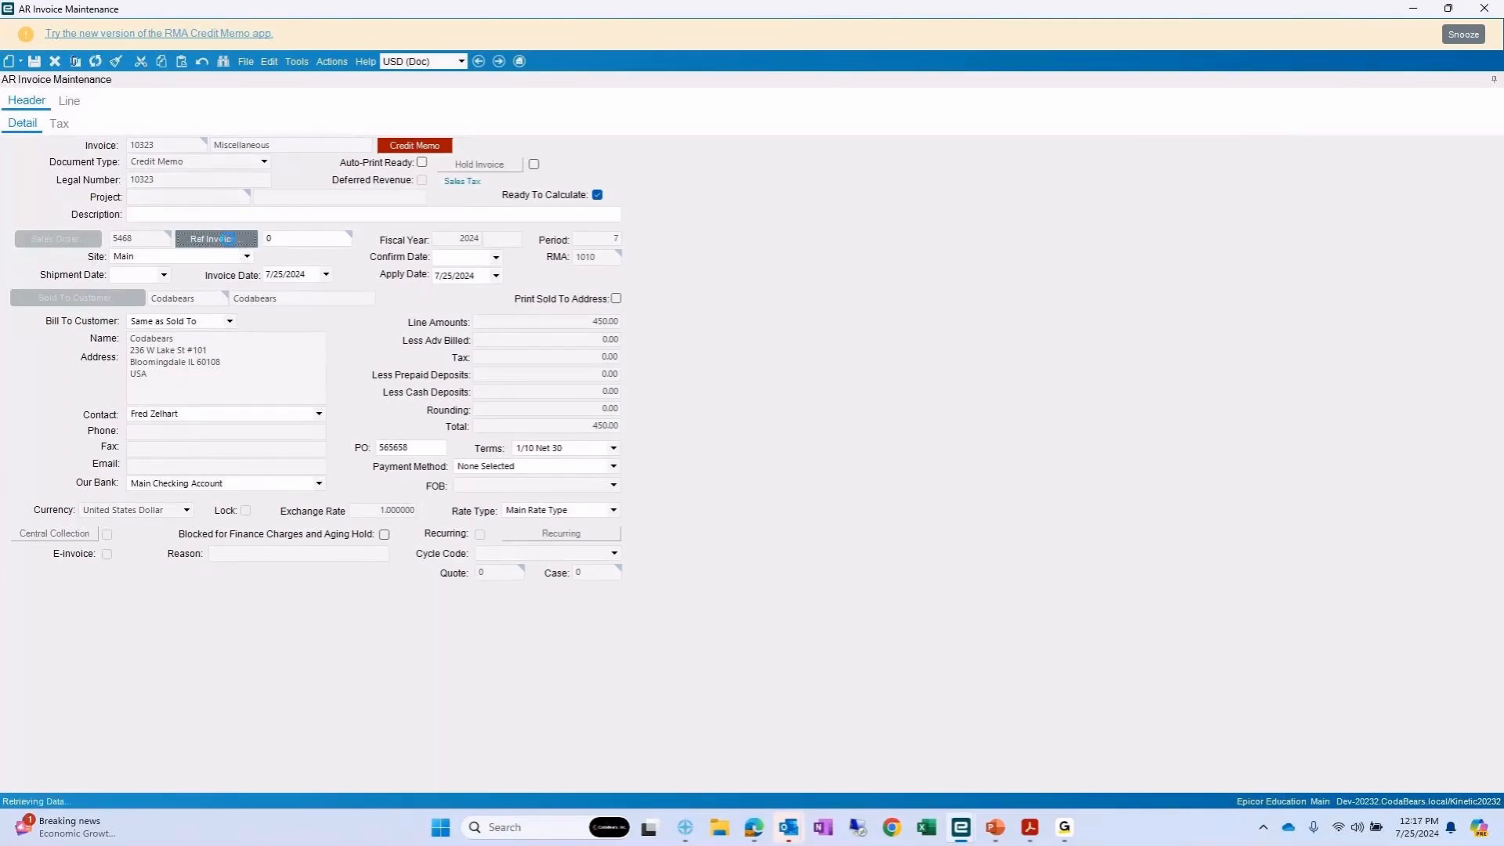
{"action": "left_click", "coordinate": [216, 239]}
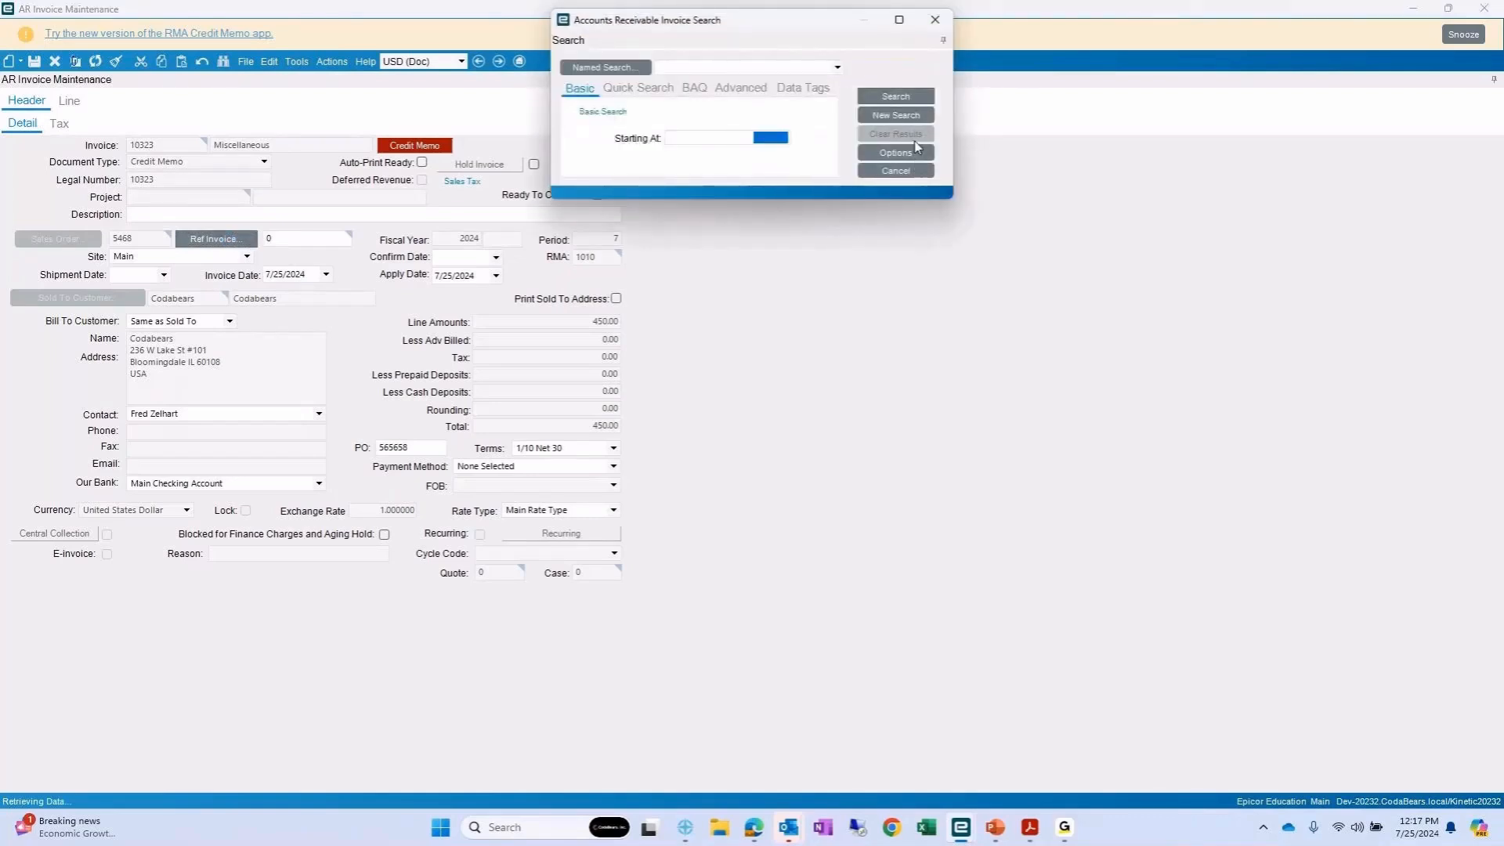
{"action": "left_click", "coordinate": [894, 96]}
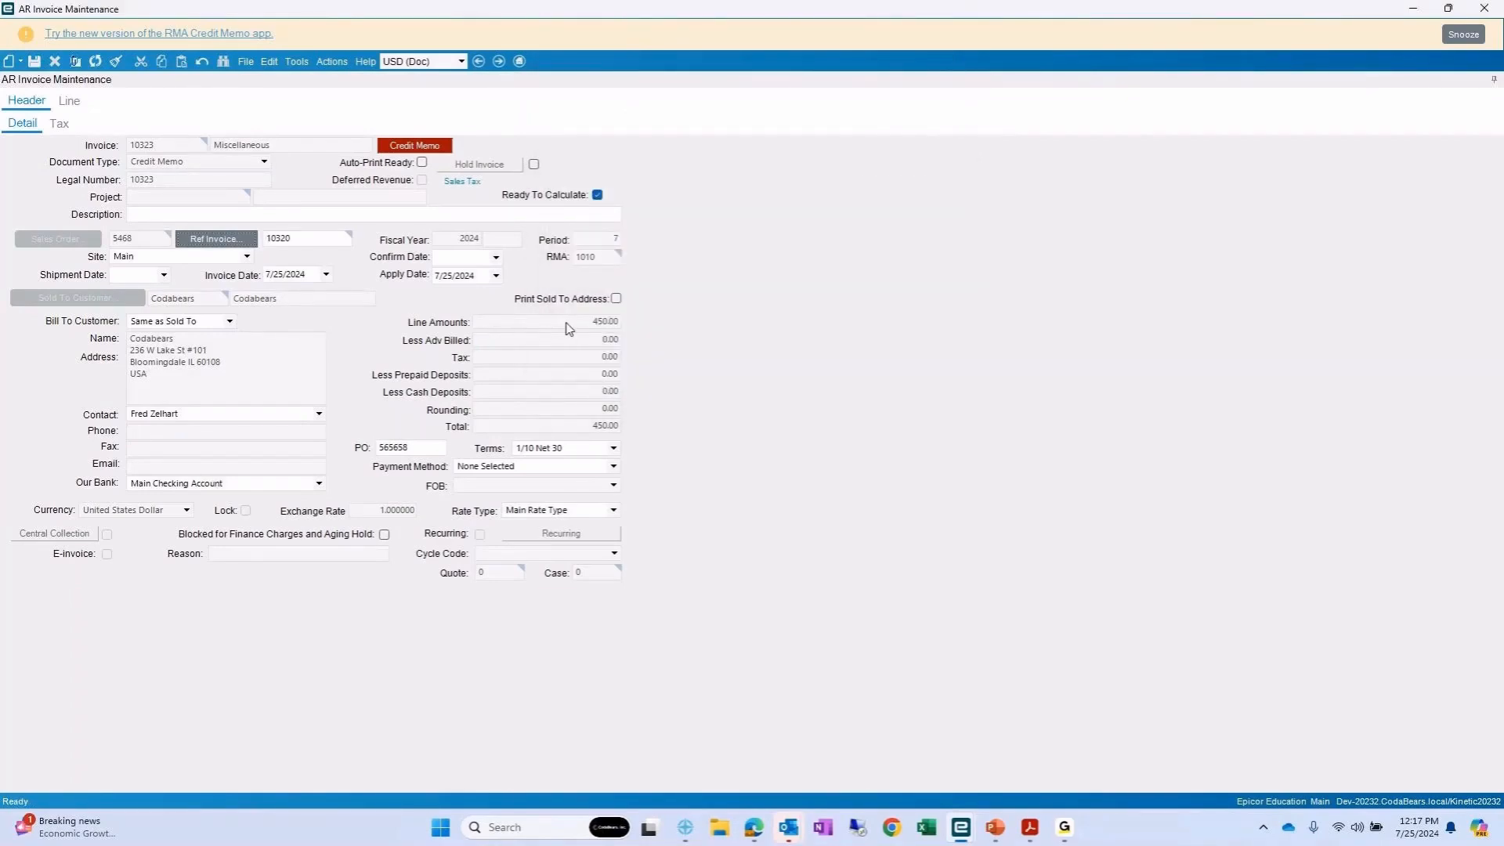
{"action": "mouse_move", "coordinate": [442, 473]}
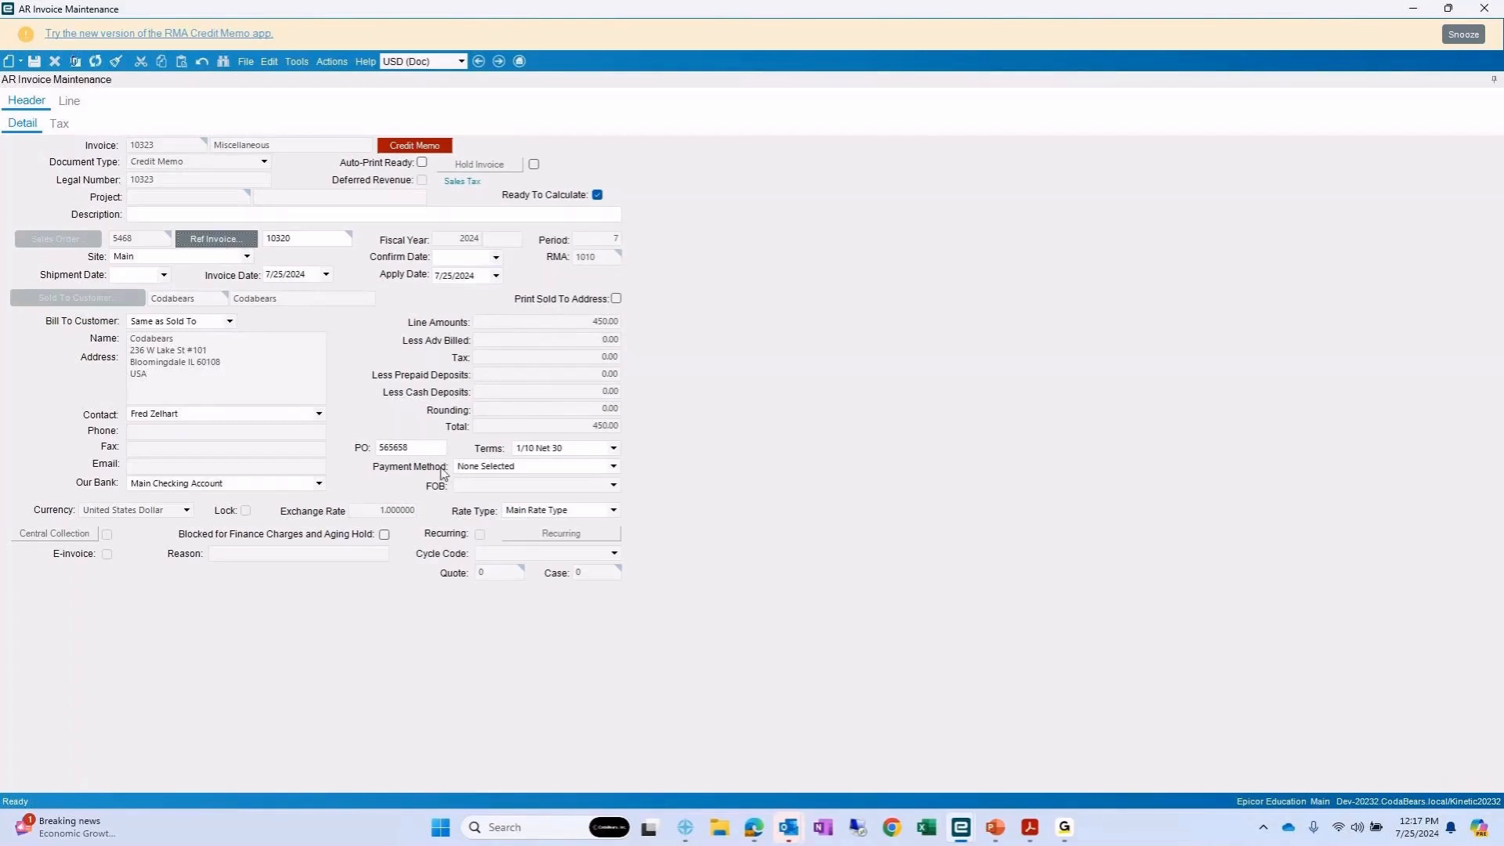
{"action": "left_click", "coordinate": [68, 101]}
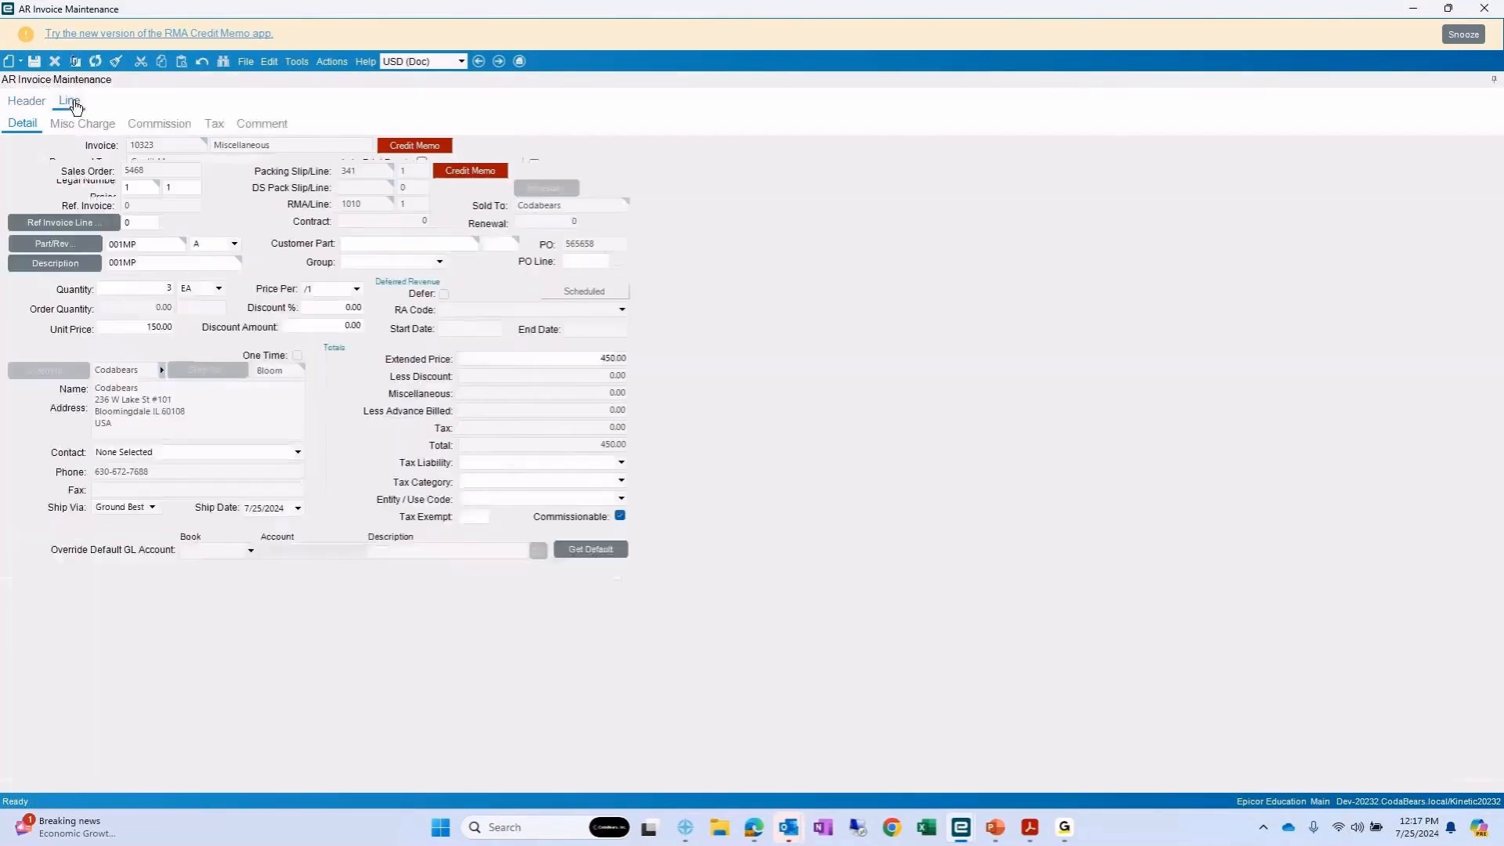
- Change credit memo 10323's line quantity to 2 (total 300.00), save, and close AR Invoice Maintenance
{"action": "left_click", "coordinate": [69, 101]}
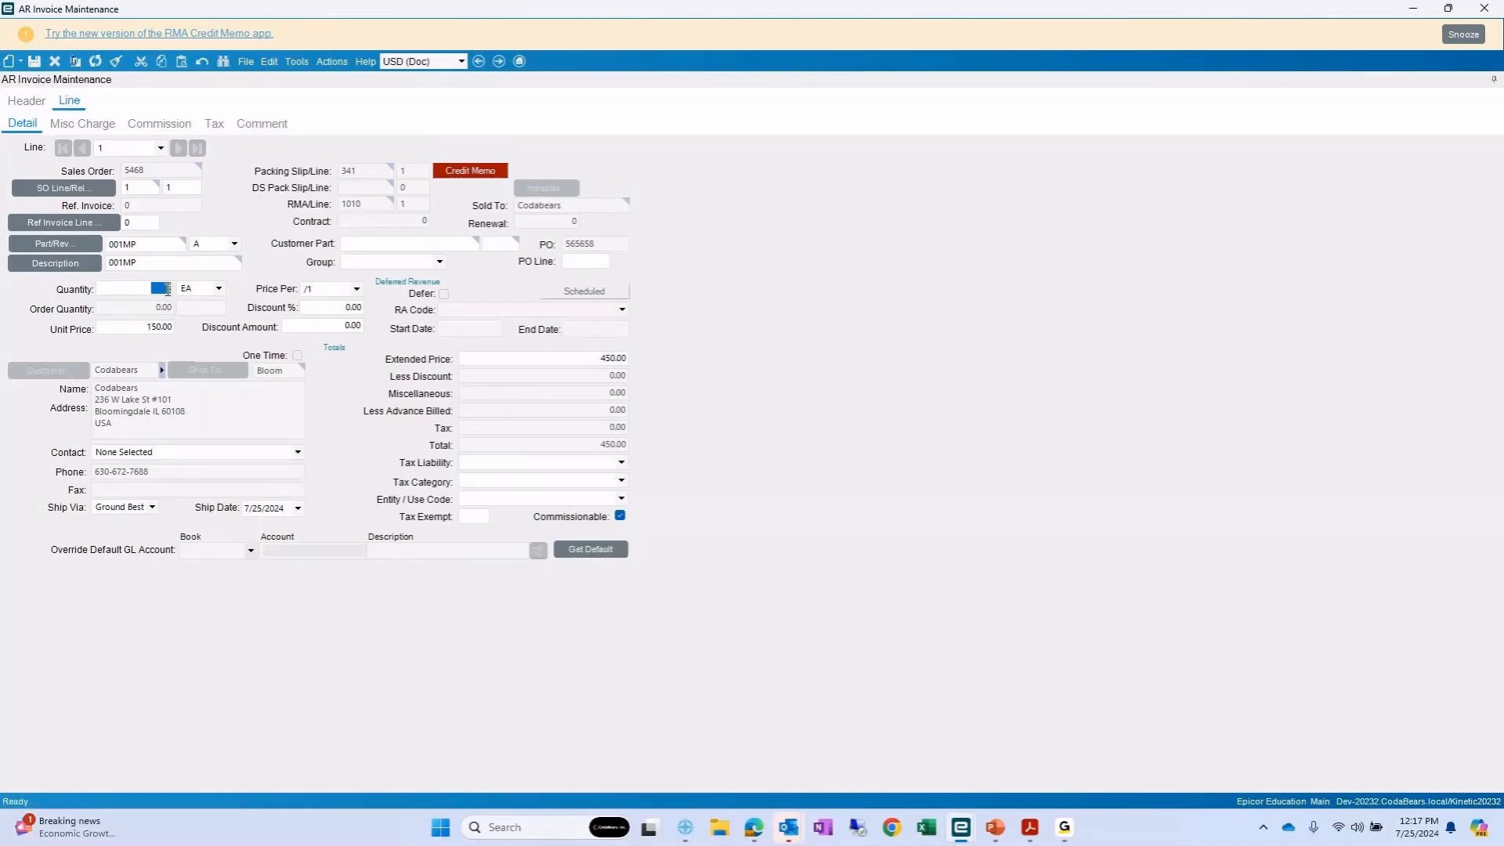
{"action": "type", "text": "2"}
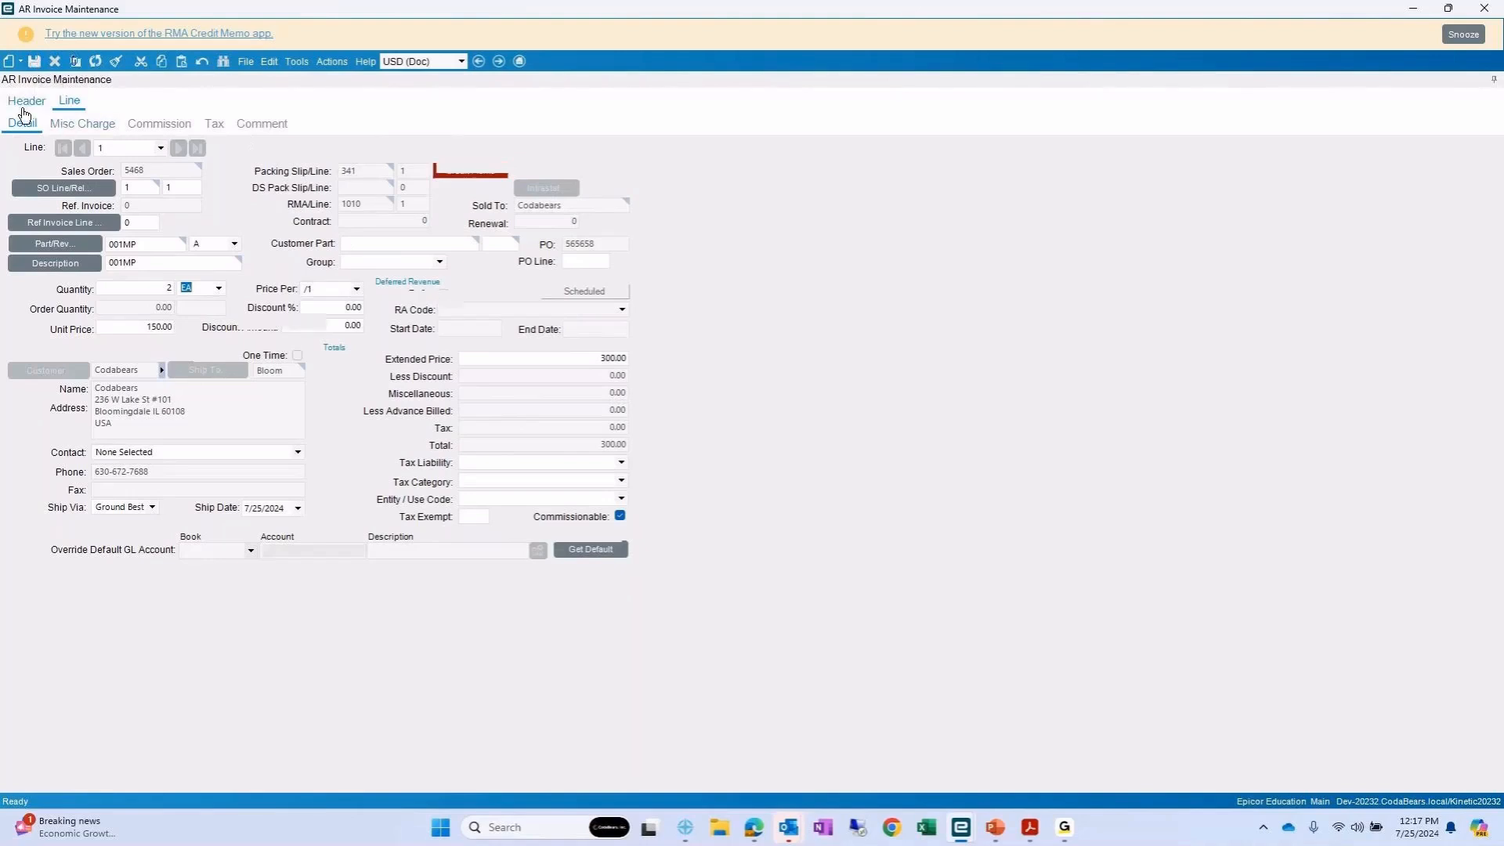
{"action": "left_click", "coordinate": [26, 101]}
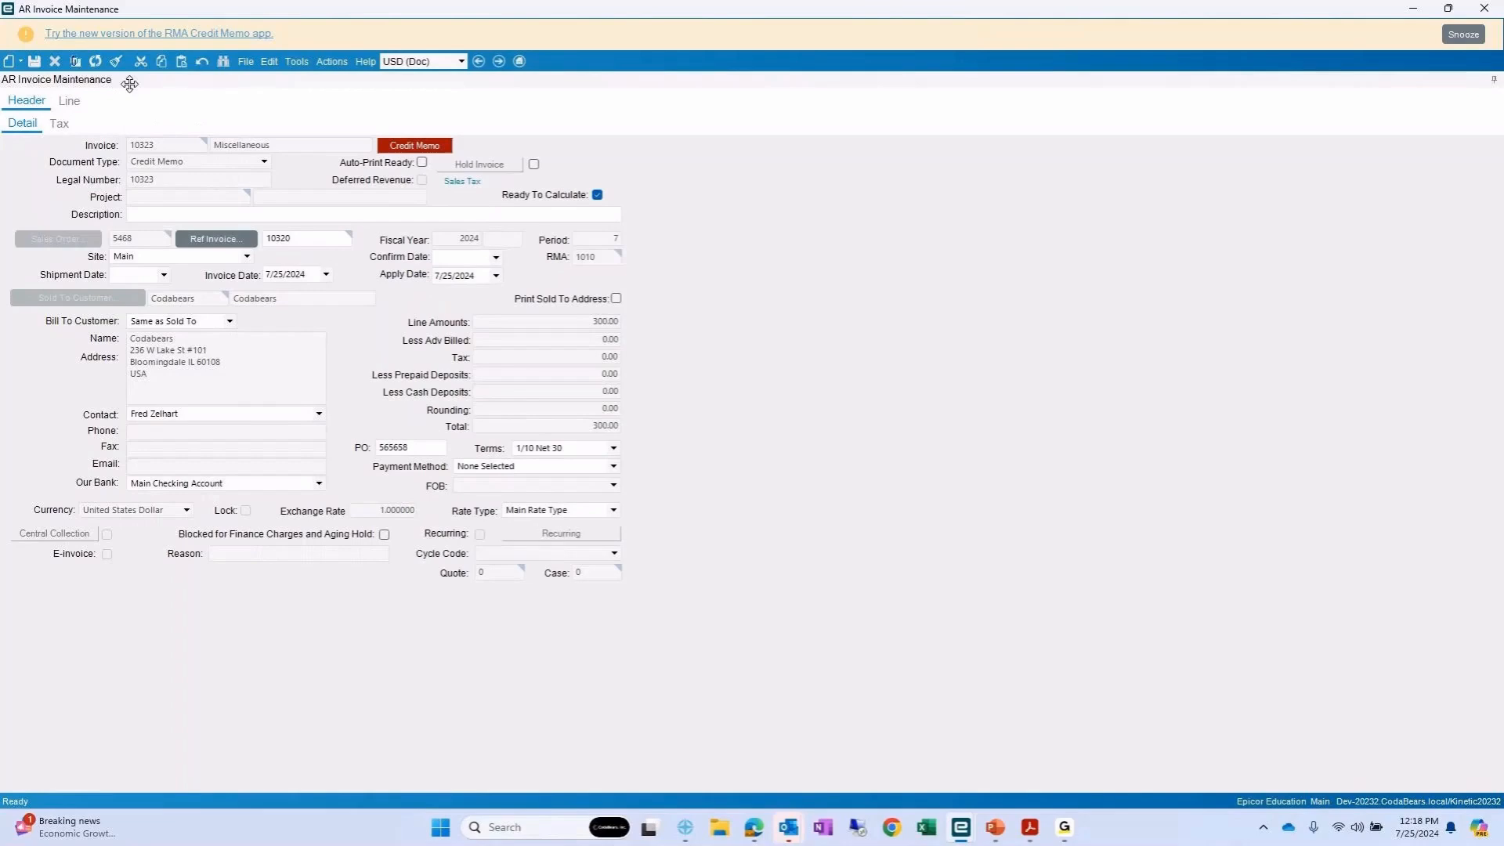
{"action": "left_click", "coordinate": [331, 61]}
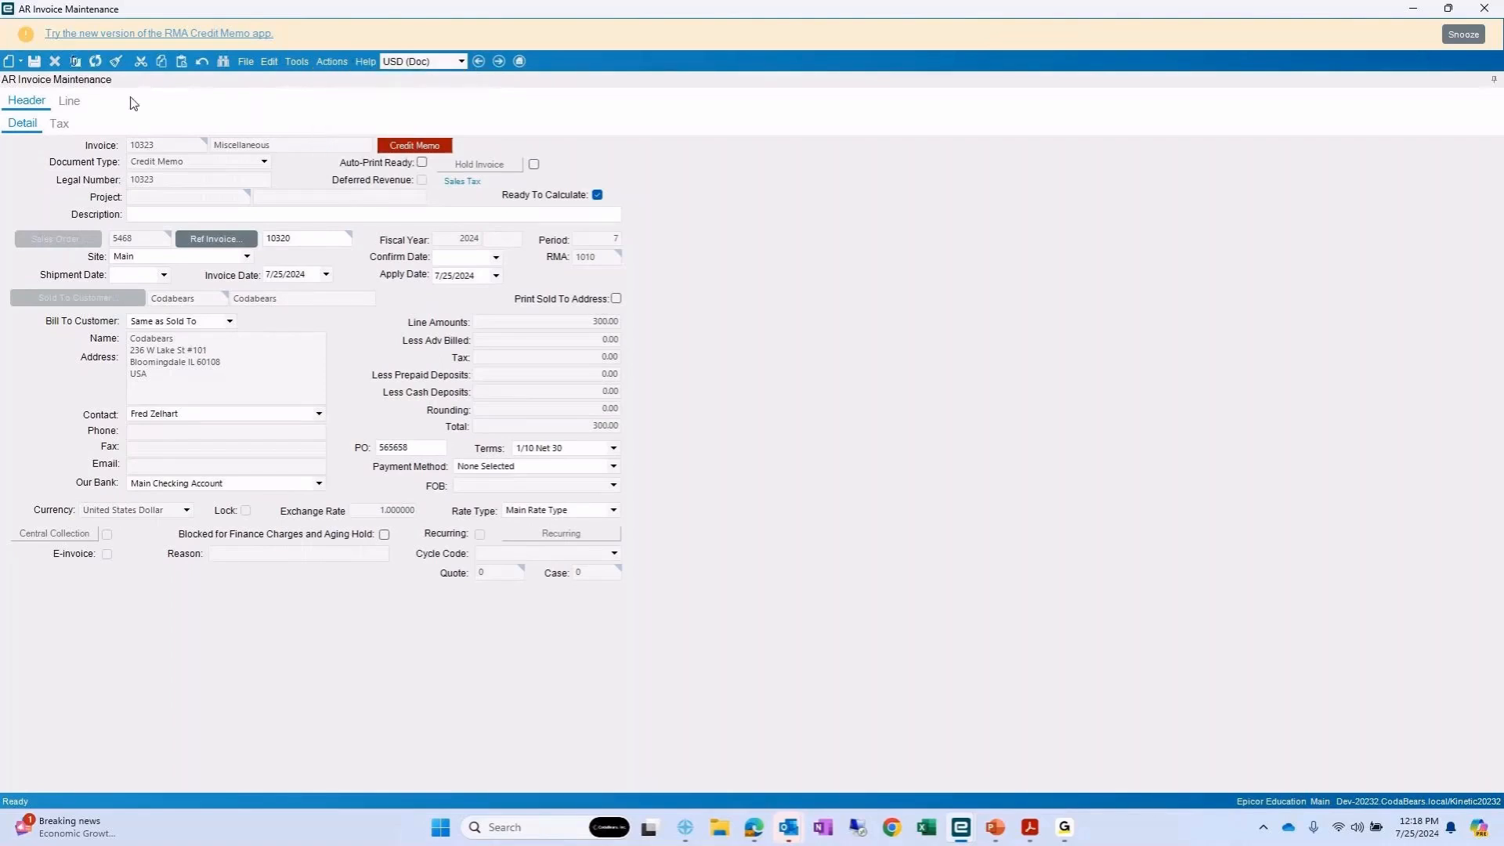
{"action": "mouse_move", "coordinate": [191, 170]}
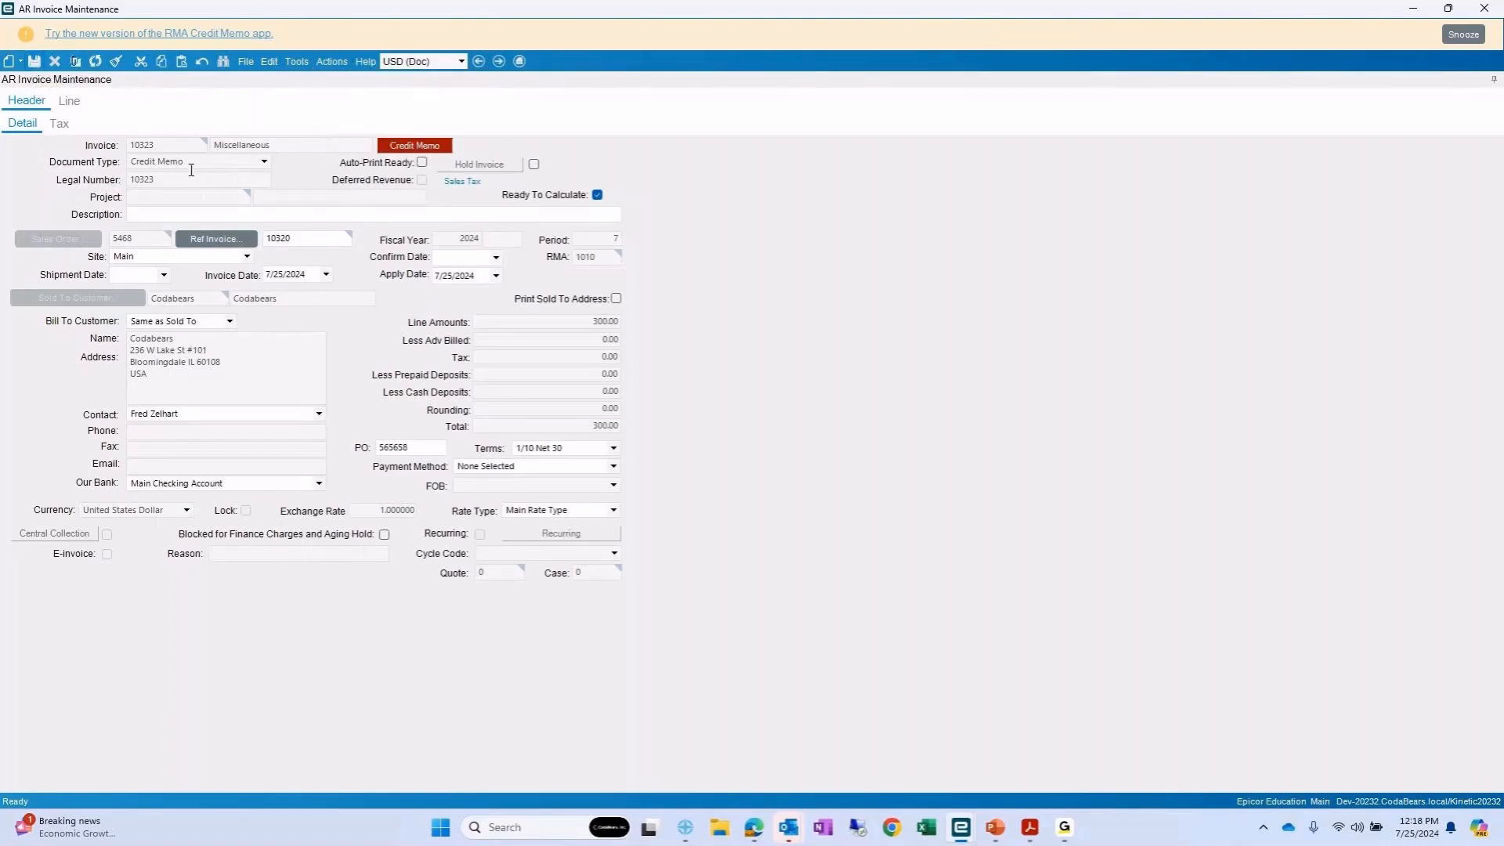
{"action": "mouse_move", "coordinate": [1489, 8]}
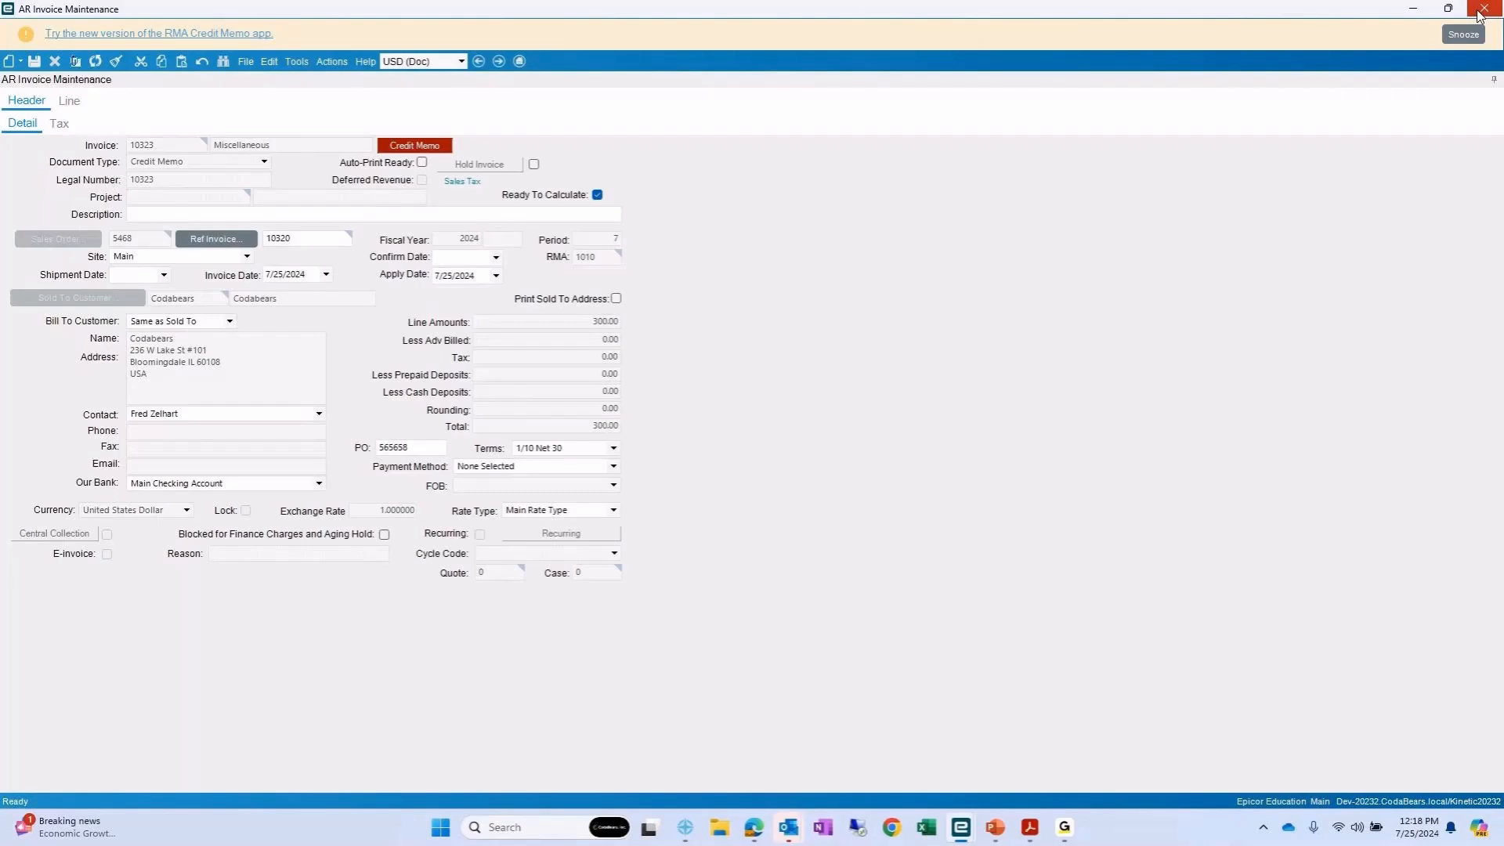
{"action": "left_click", "coordinate": [1487, 9]}
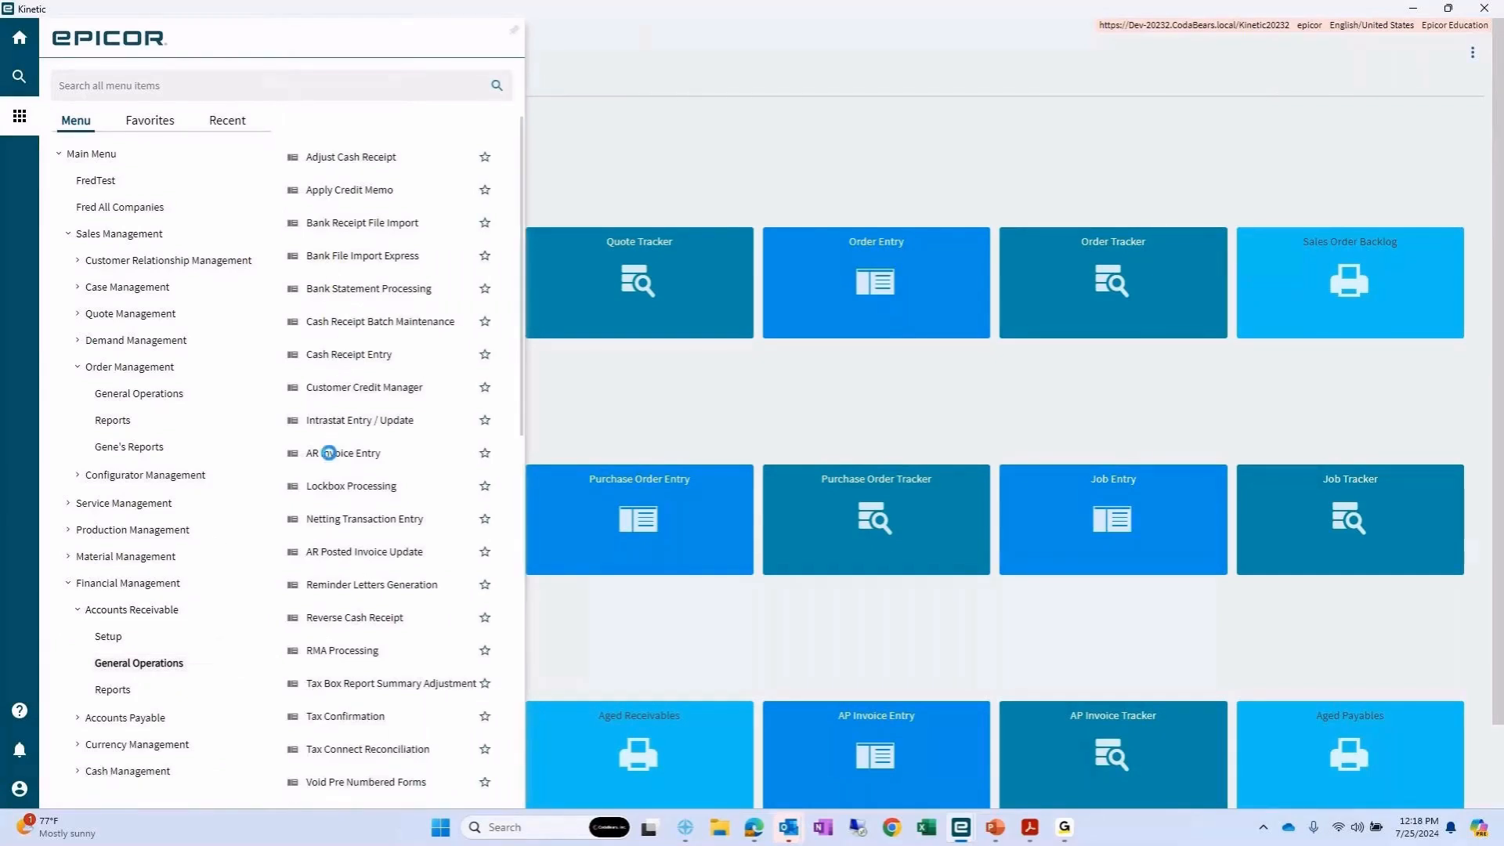
- Create AR invoice group LNI and pull in invoices for all customers, credit memos 10322 and 10323
{"action": "left_click", "coordinate": [347, 452]}
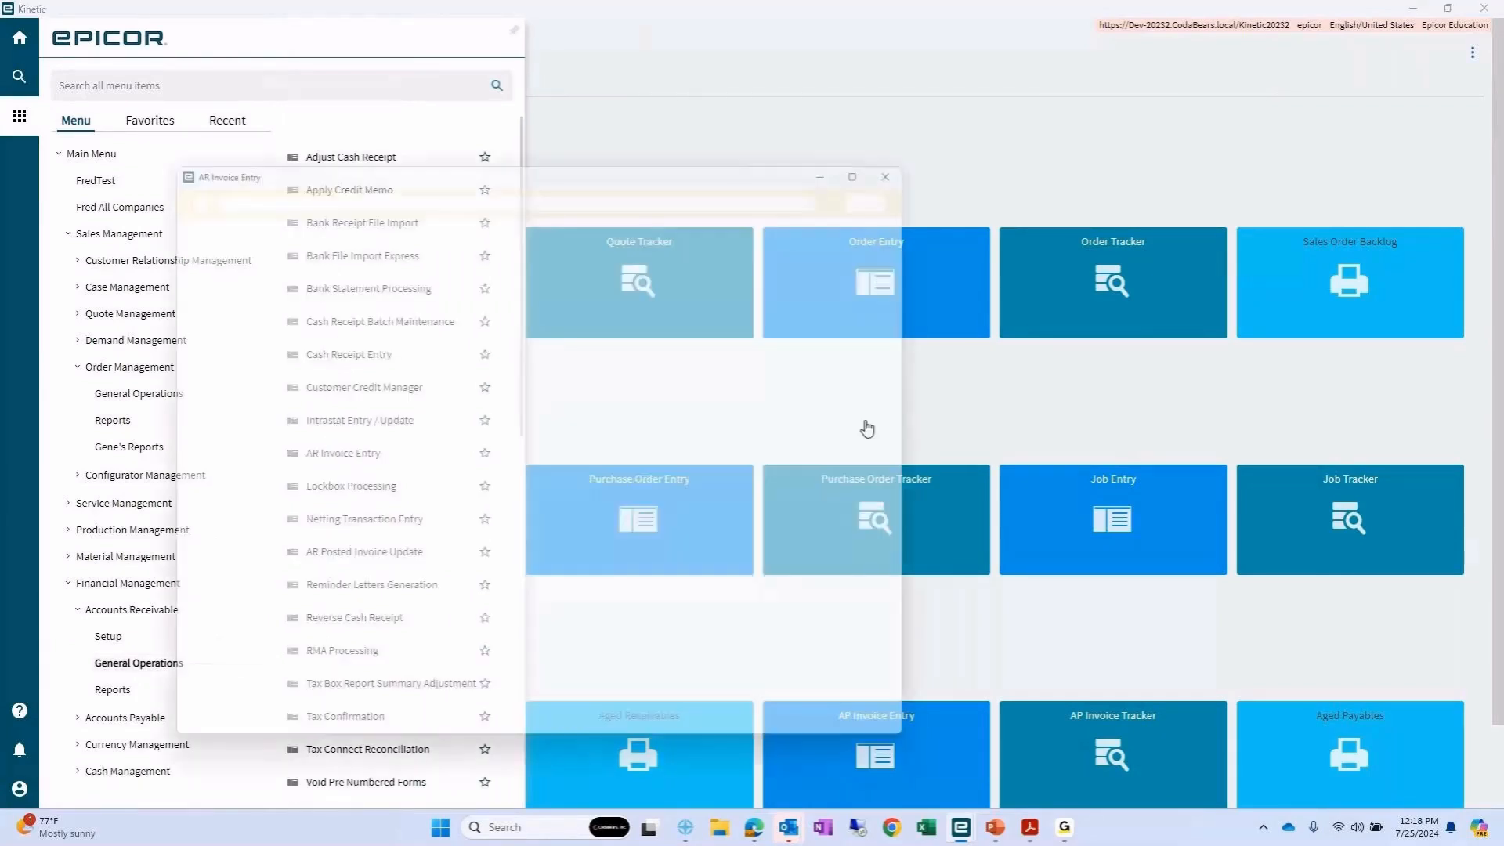
{"action": "left_click", "coordinate": [340, 452]}
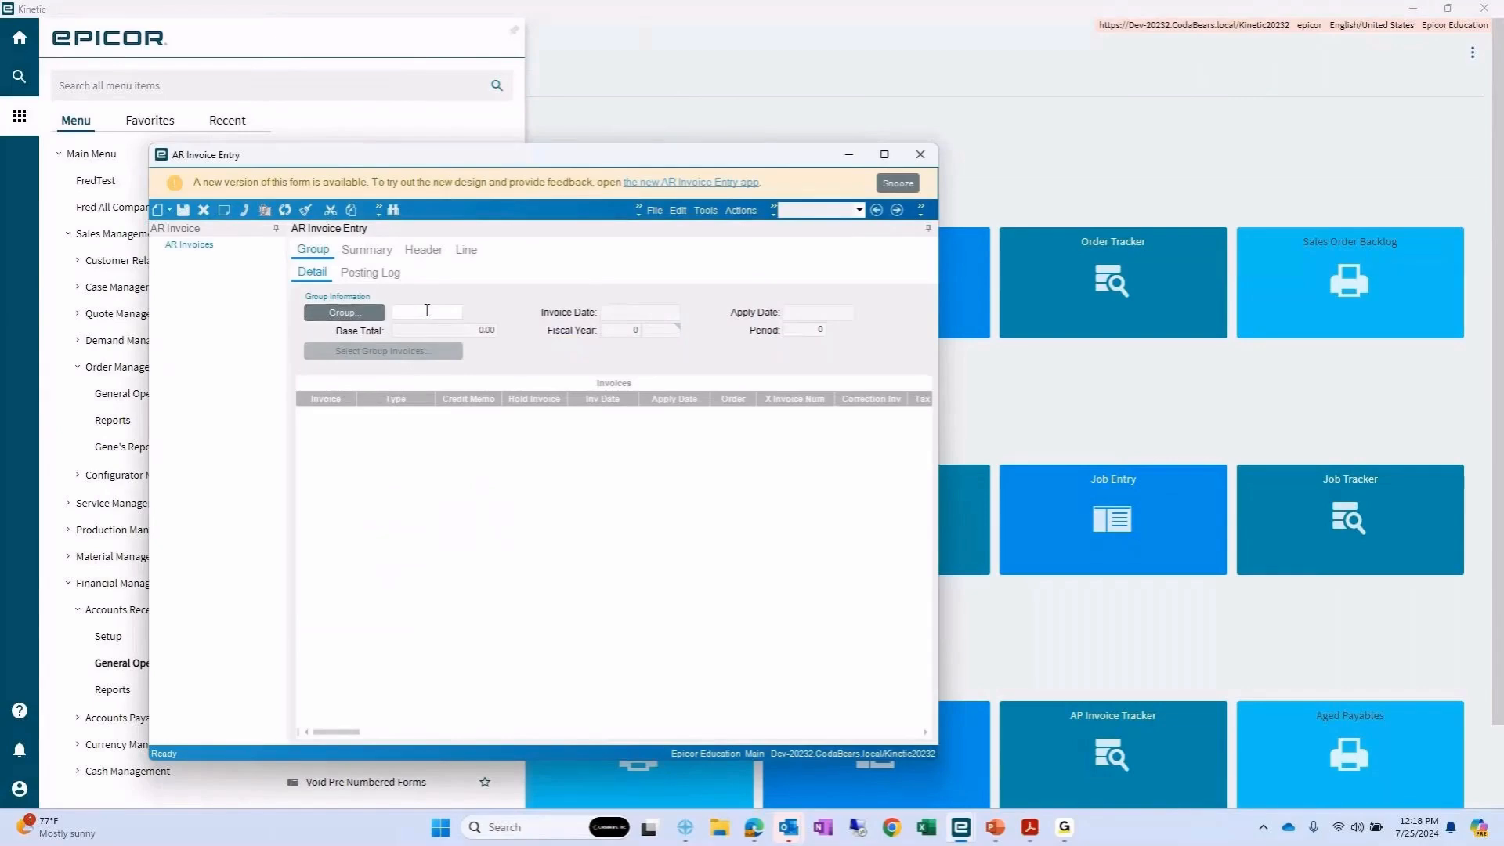
{"action": "type", "text": "LNI"}
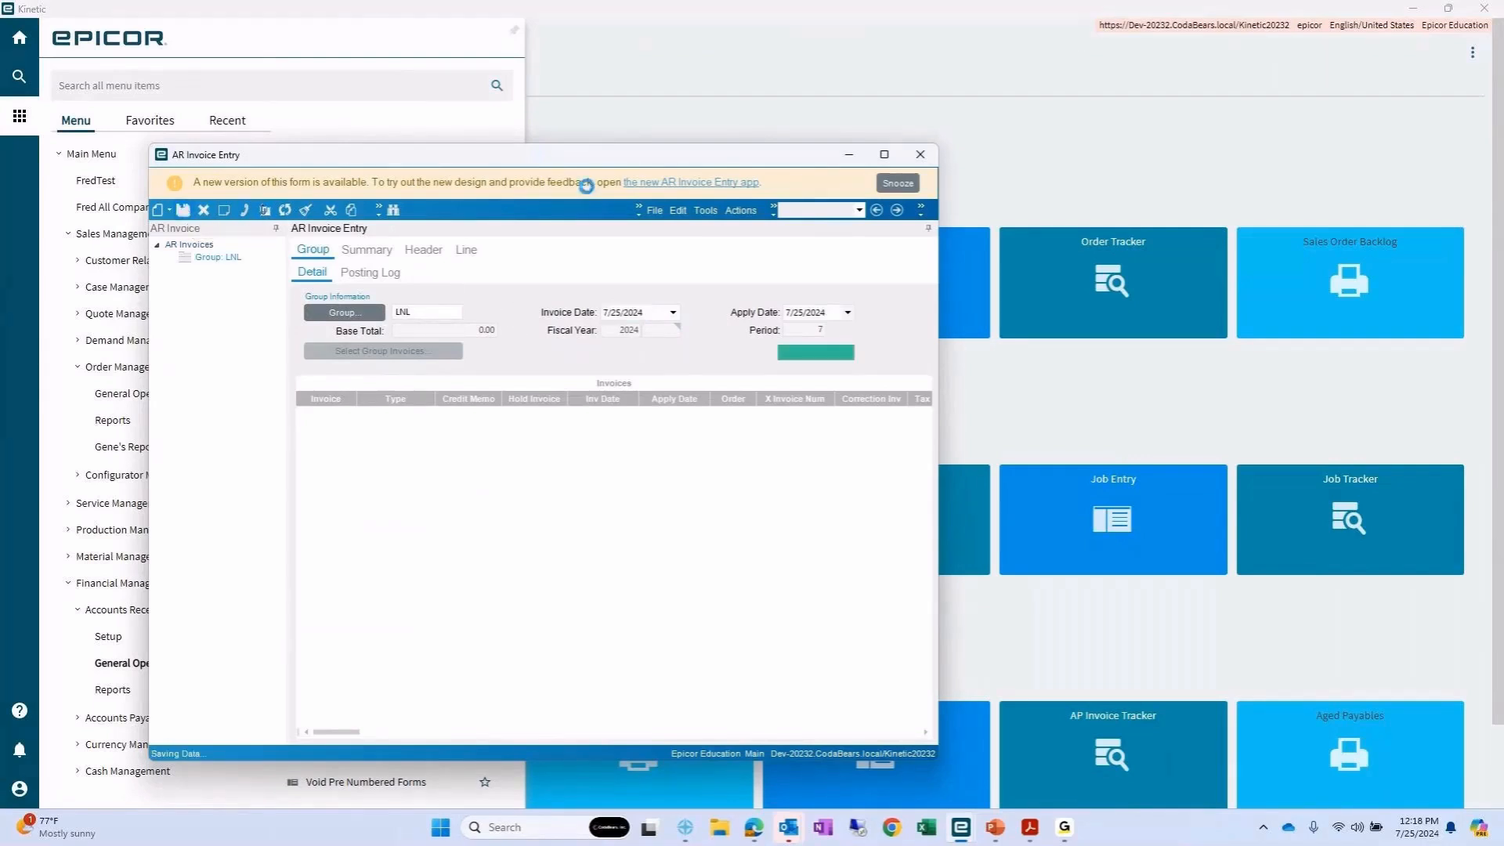
{"action": "left_click", "coordinate": [740, 210]}
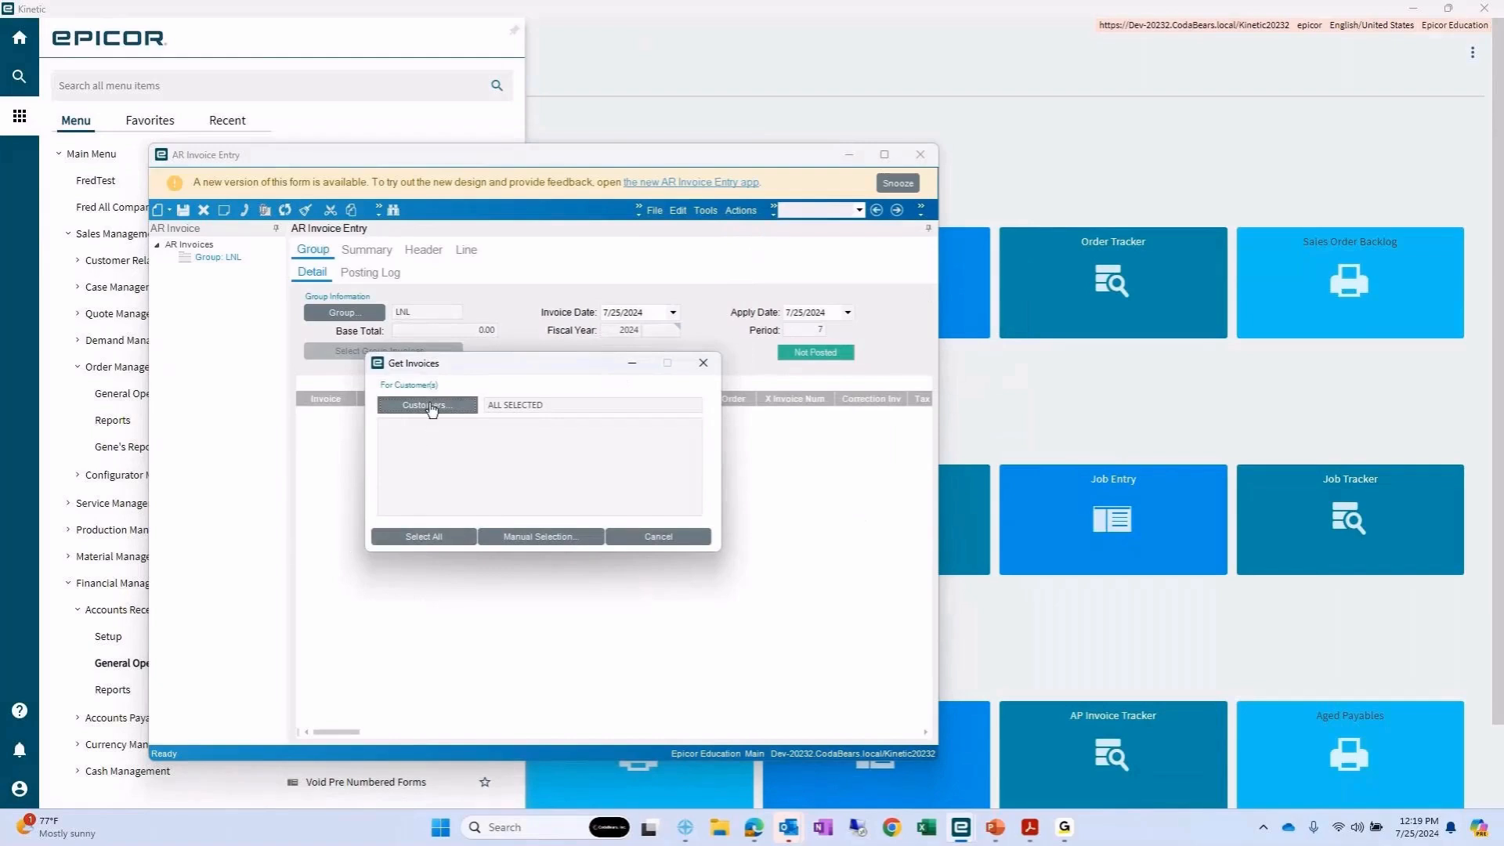
{"action": "left_click", "coordinate": [426, 405]}
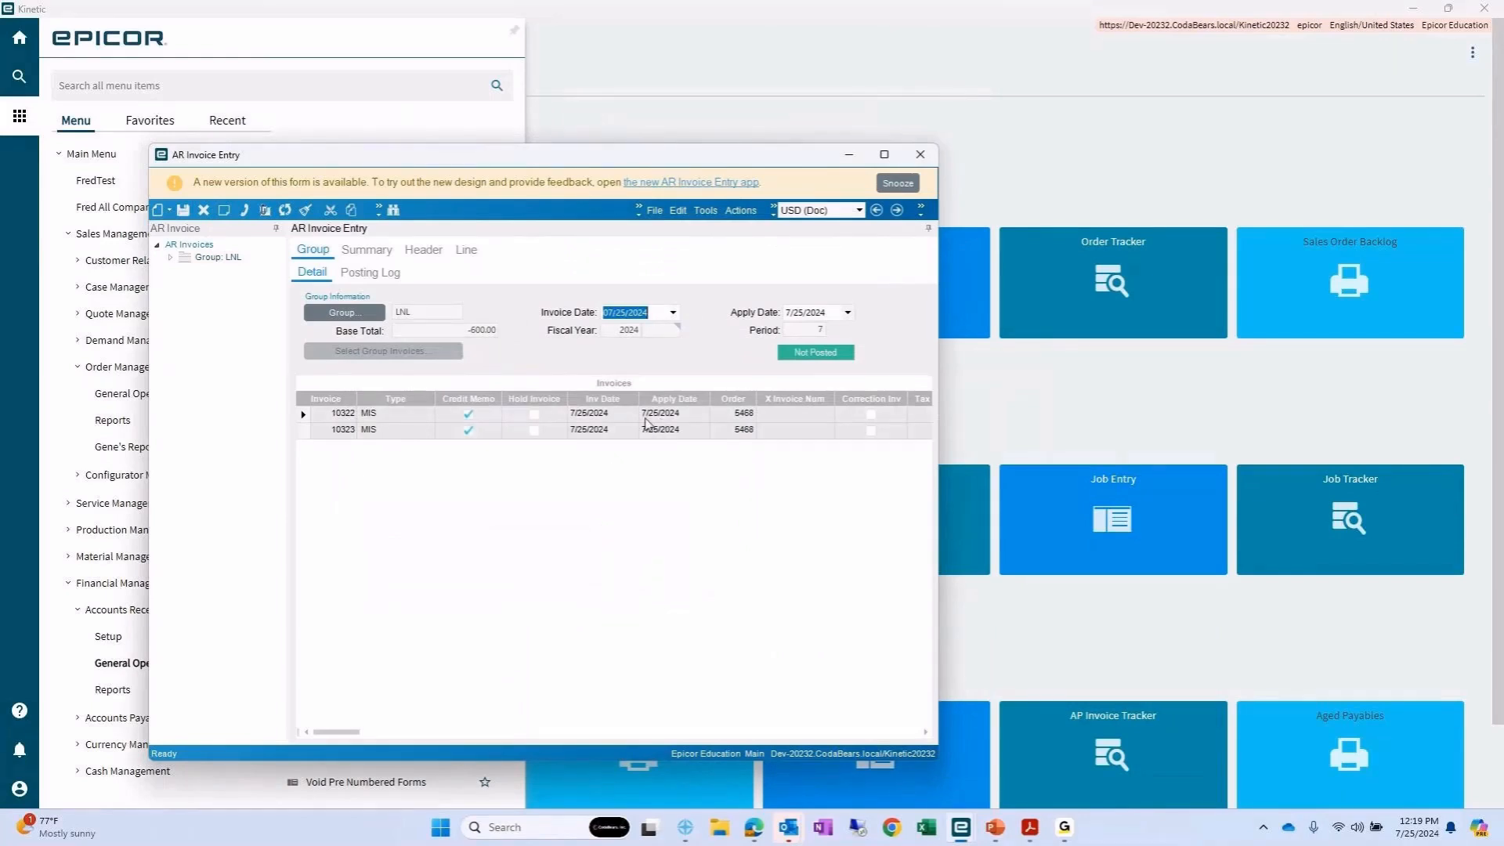
- Select credit memo 10323 in the invoice group's list
{"action": "left_click", "coordinate": [342, 428]}
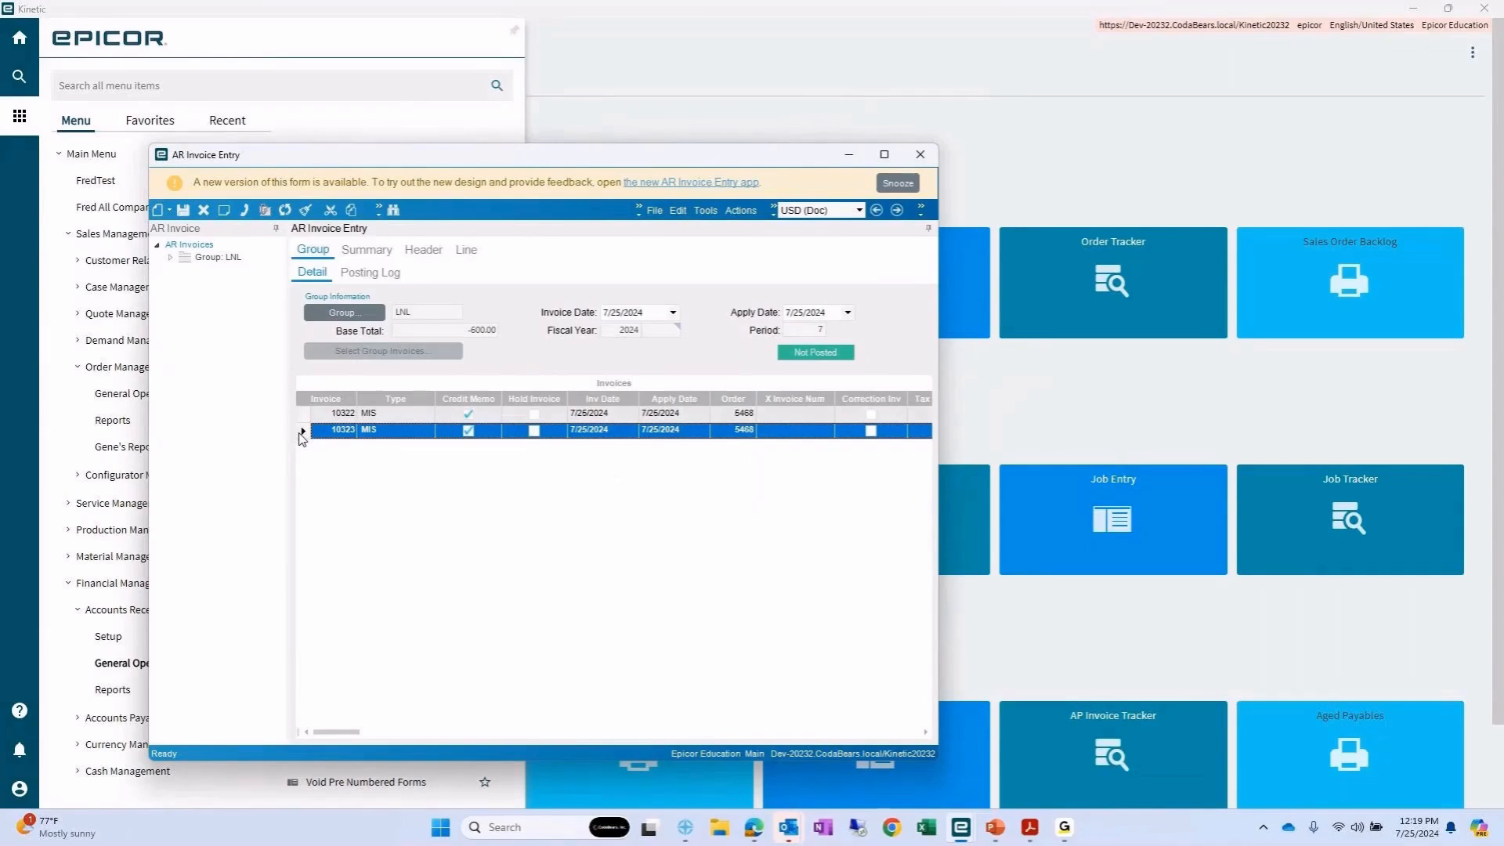
{"action": "mouse_move", "coordinate": [423, 250]}
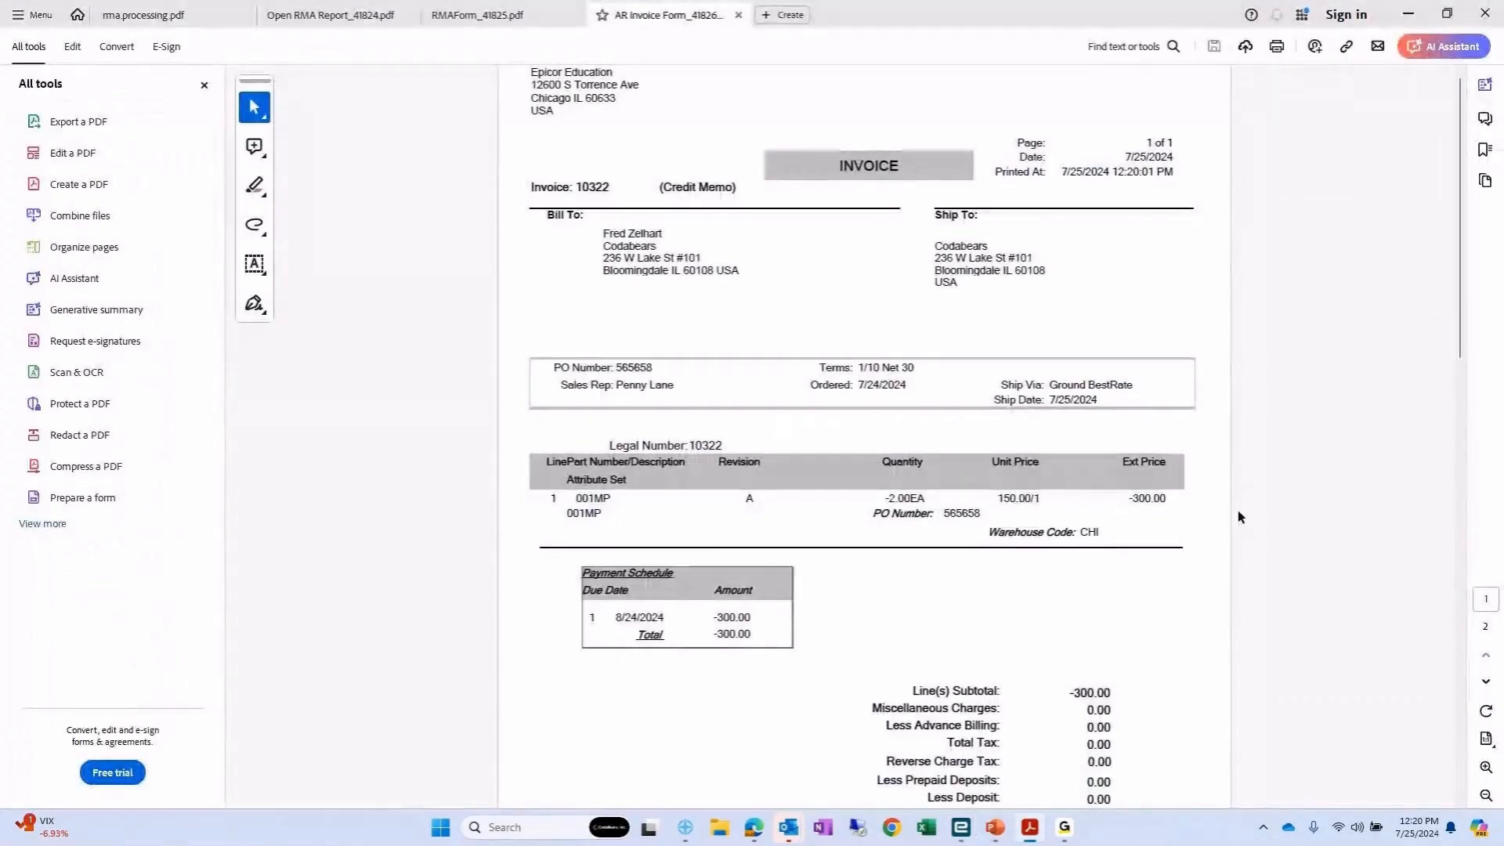
{"action": "mouse_move", "coordinate": [828, 259]}
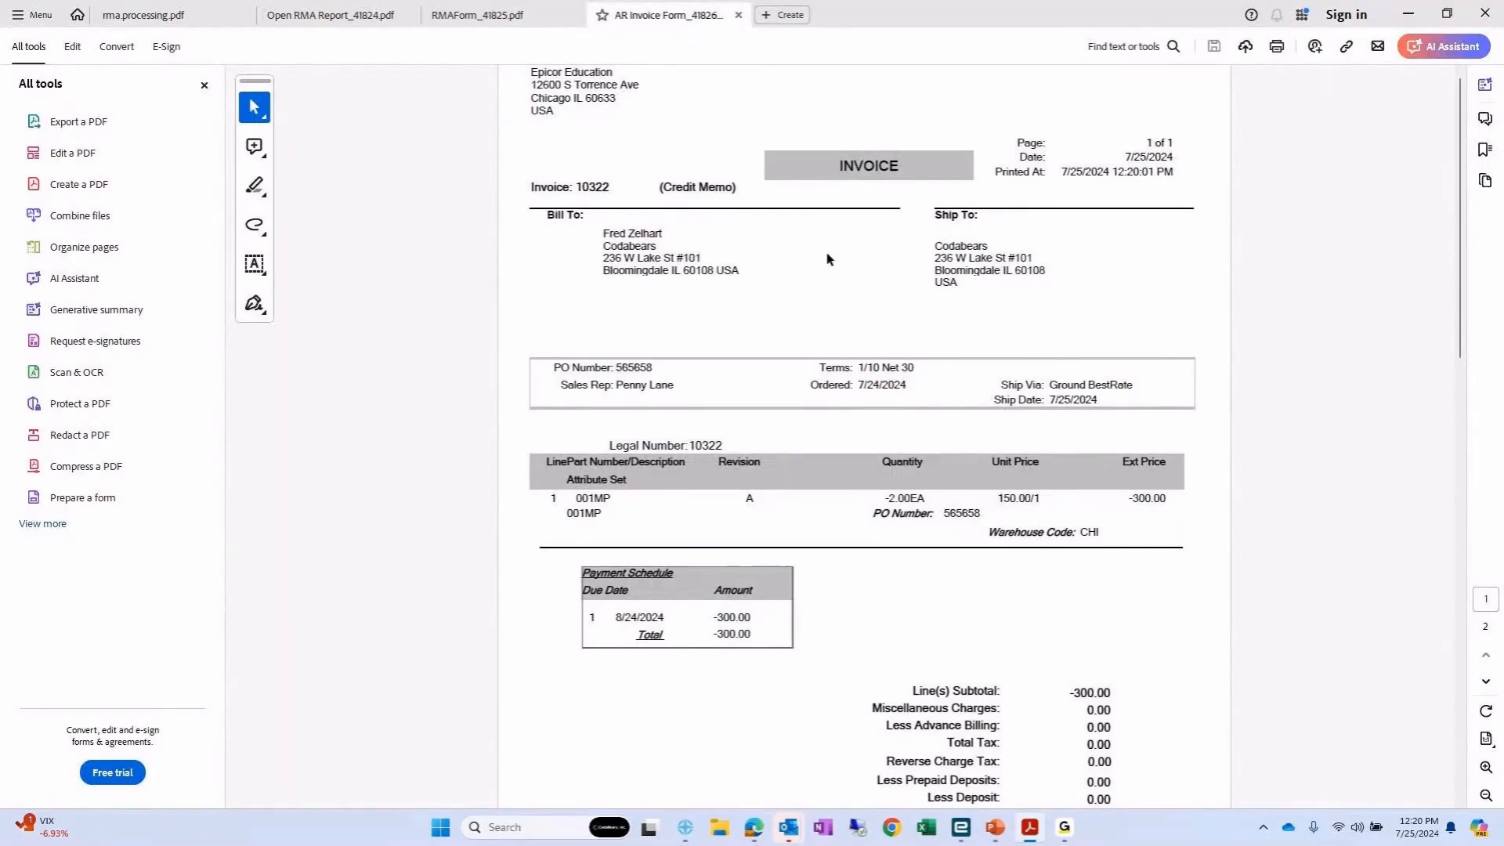
{"action": "mouse_move", "coordinate": [1187, 701]}
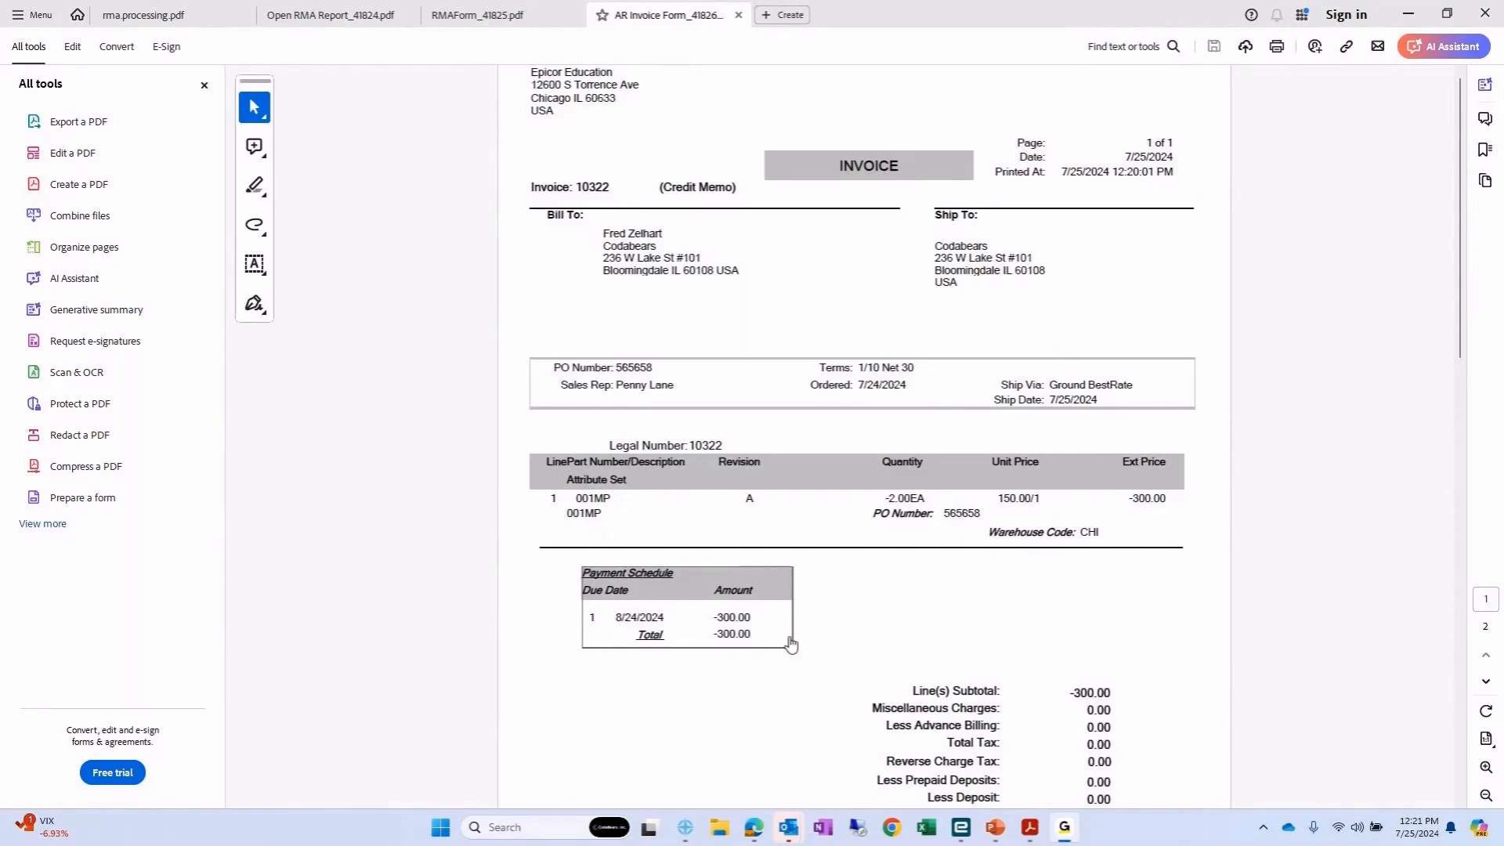
- Switch Acrobat to the Open RMA Report document
{"action": "left_click", "coordinate": [336, 14]}
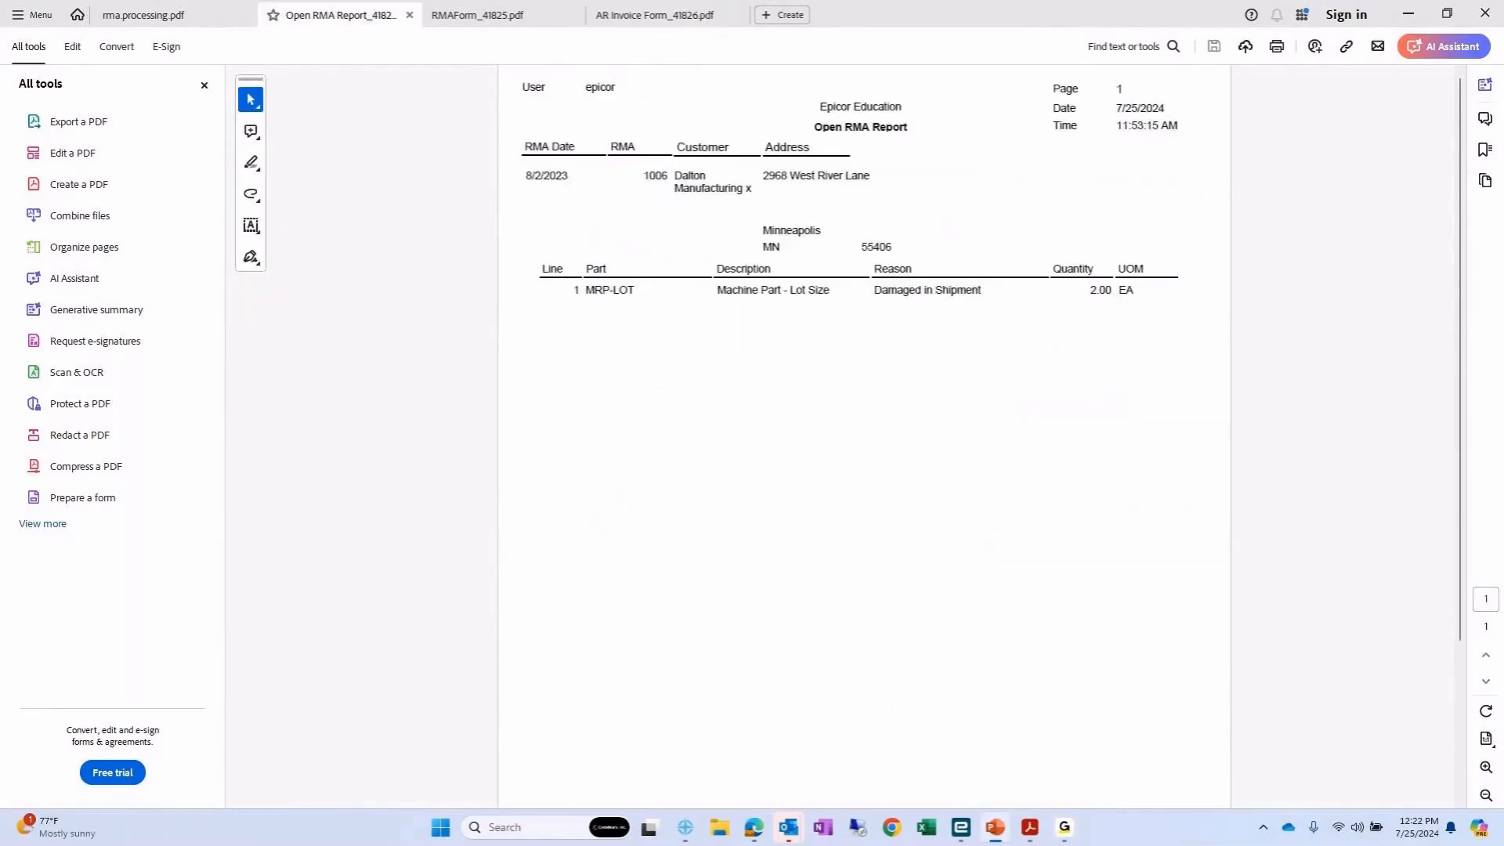